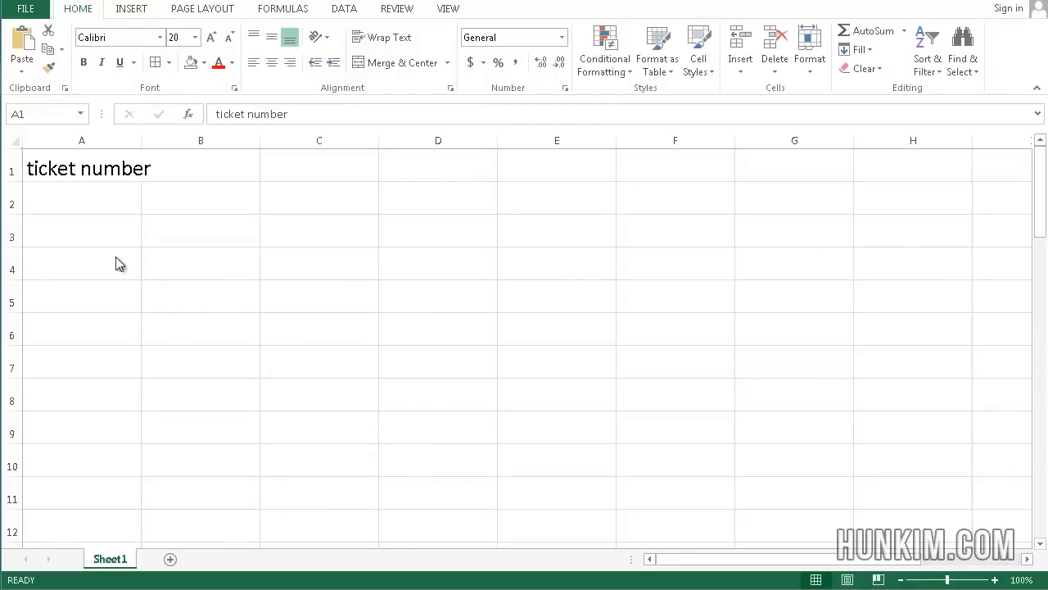
Enter 1 as the first ticket number in cell A2 below the heading.
{"action": "left_click", "coordinate": [82, 168]}
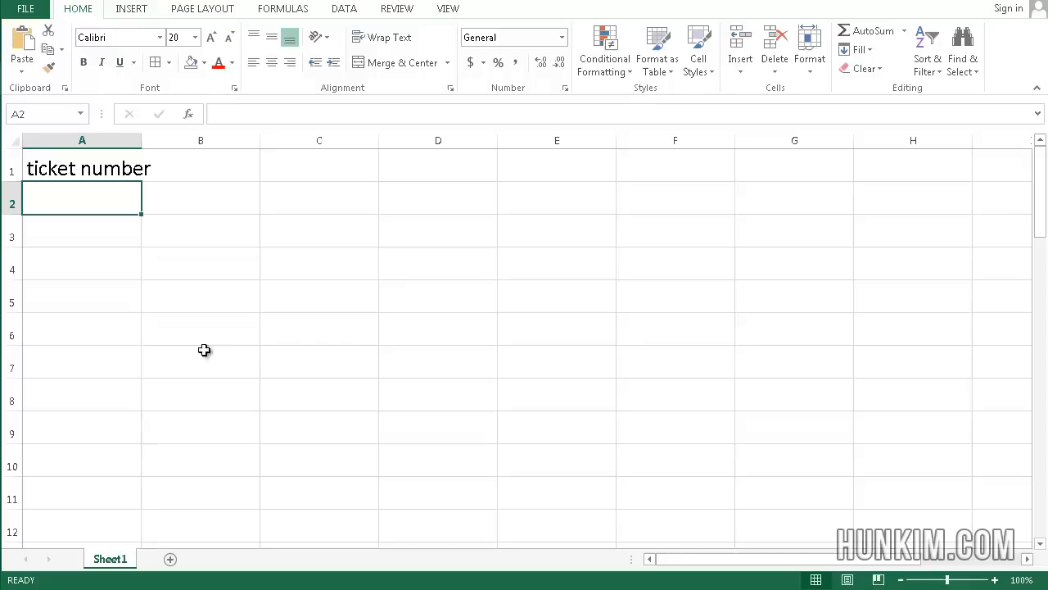
{"action": "mouse_move", "coordinate": [111, 259]}
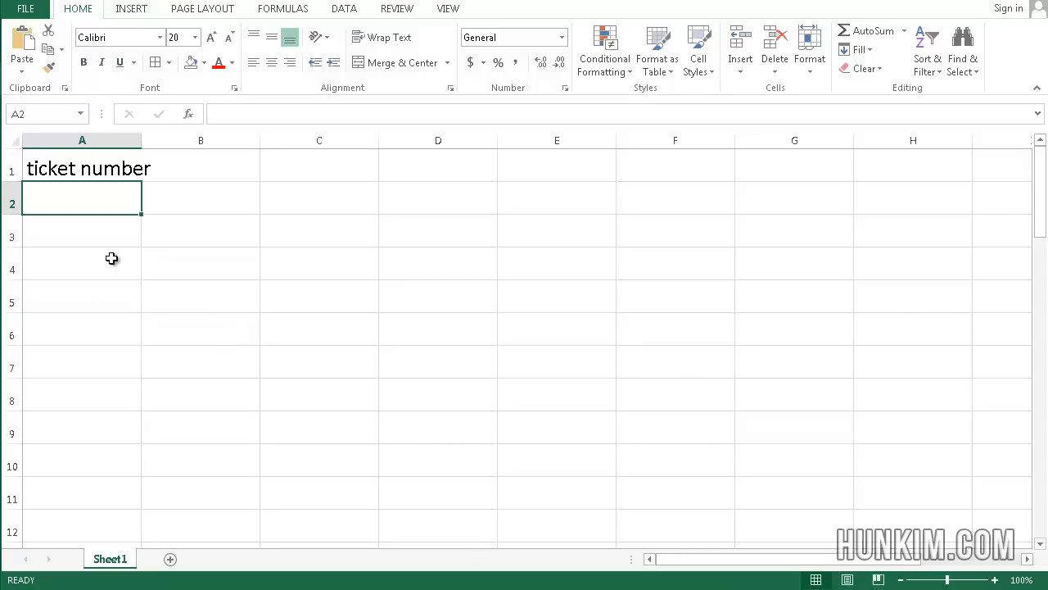
{"action": "left_click", "coordinate": [93, 230]}
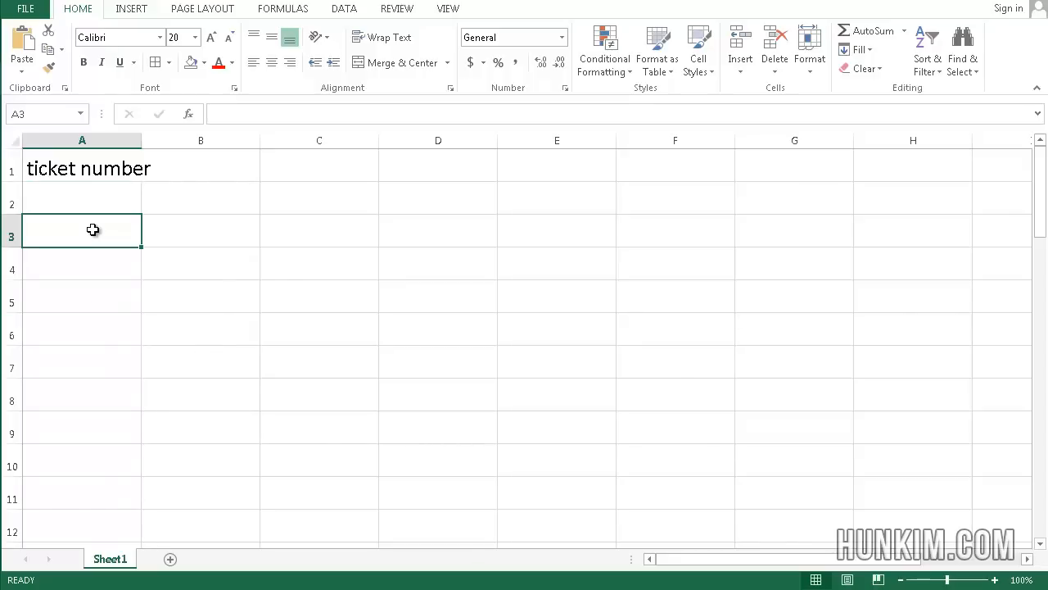
{"action": "left_click", "coordinate": [82, 198]}
{"action": "type", "text": "1"}
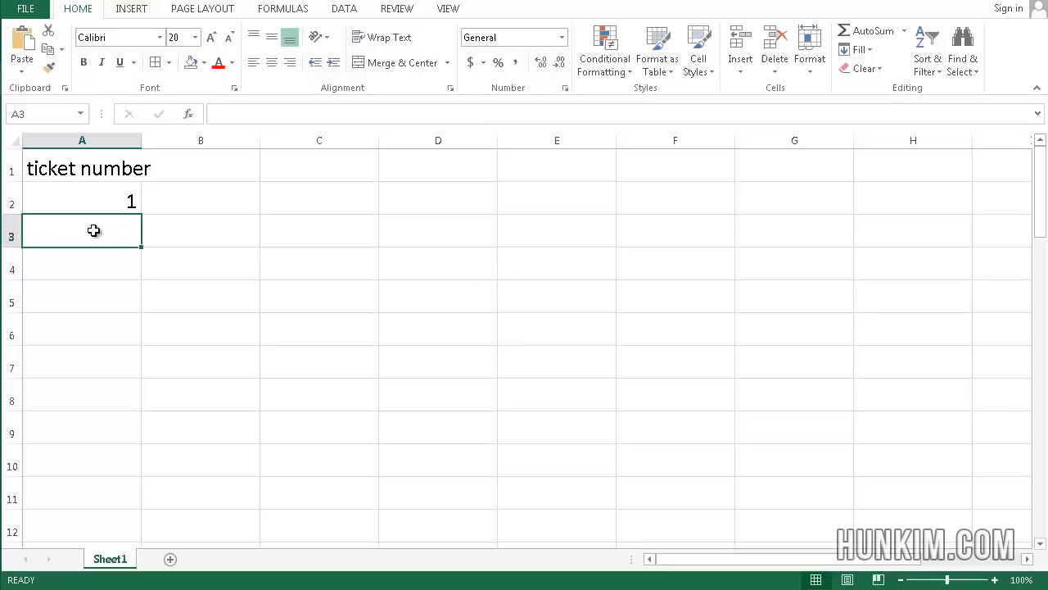
Enter 2 in A3 and extend the 1, 2 series down to about row 236.
{"action": "type", "text": "2"}
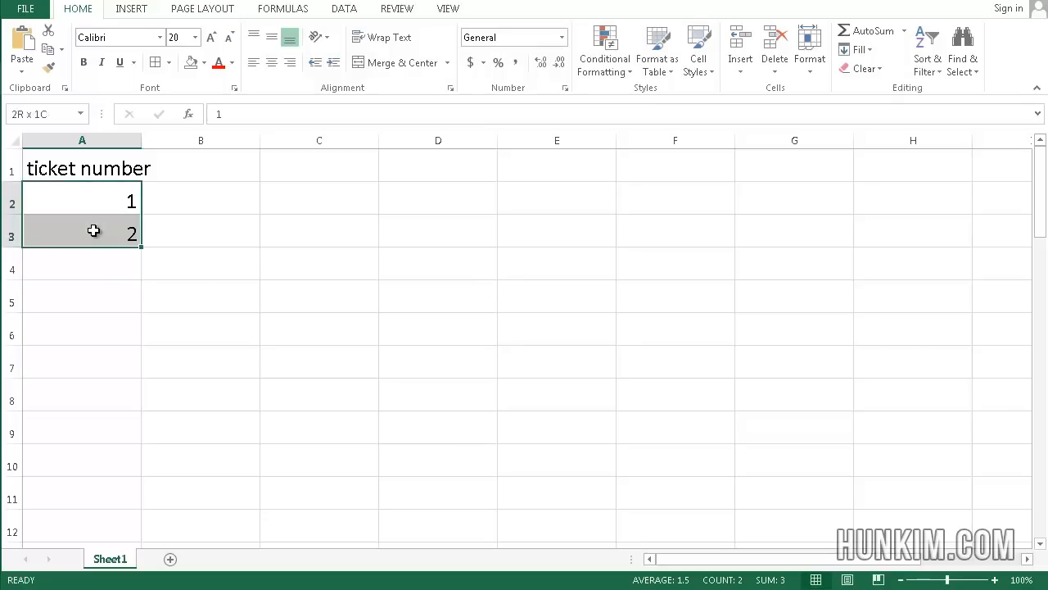
{"action": "left_click", "coordinate": [200, 263]}
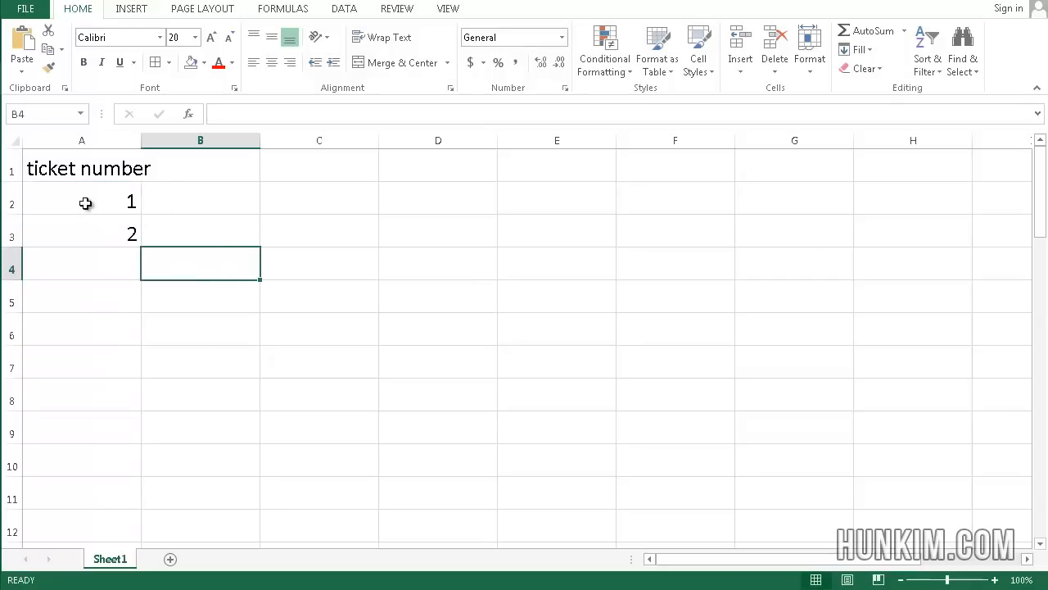
{"action": "left_click", "coordinate": [200, 234]}
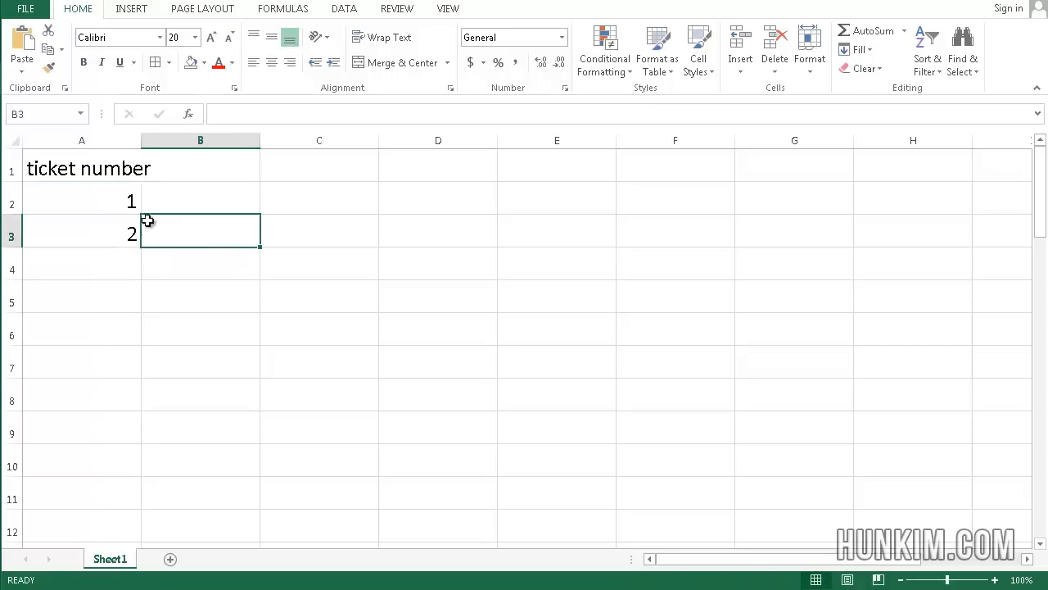
{"action": "left_click", "coordinate": [82, 201]}
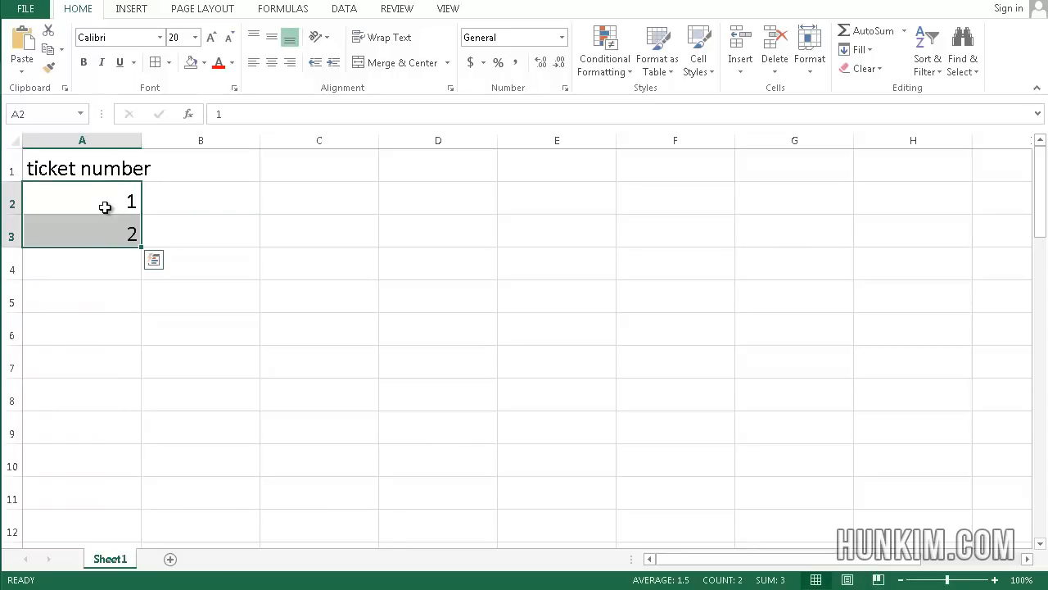
{"action": "mouse_move", "coordinate": [147, 246]}
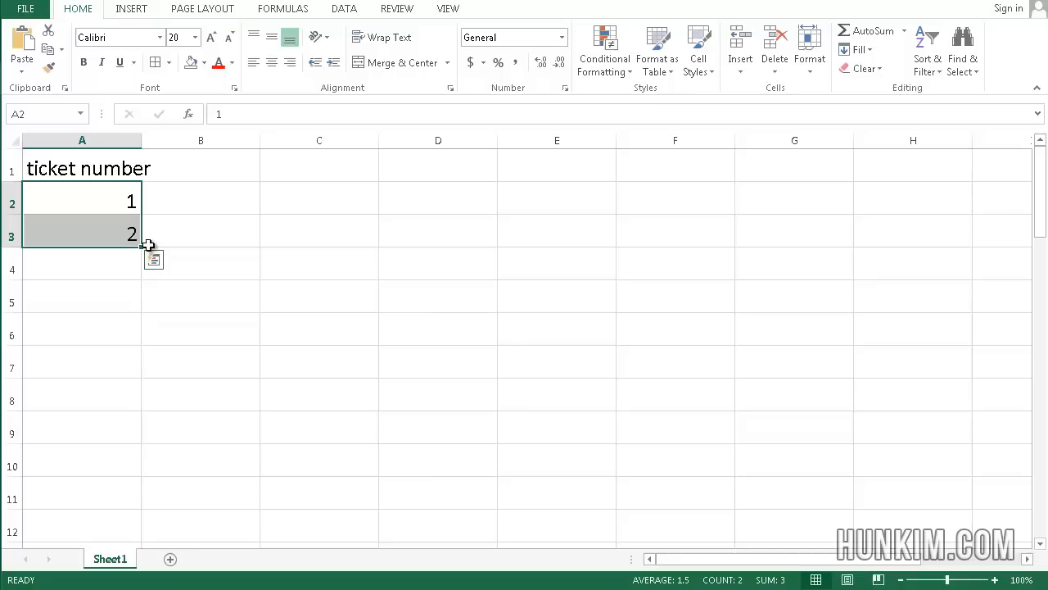
{"action": "mouse_move", "coordinate": [141, 250]}
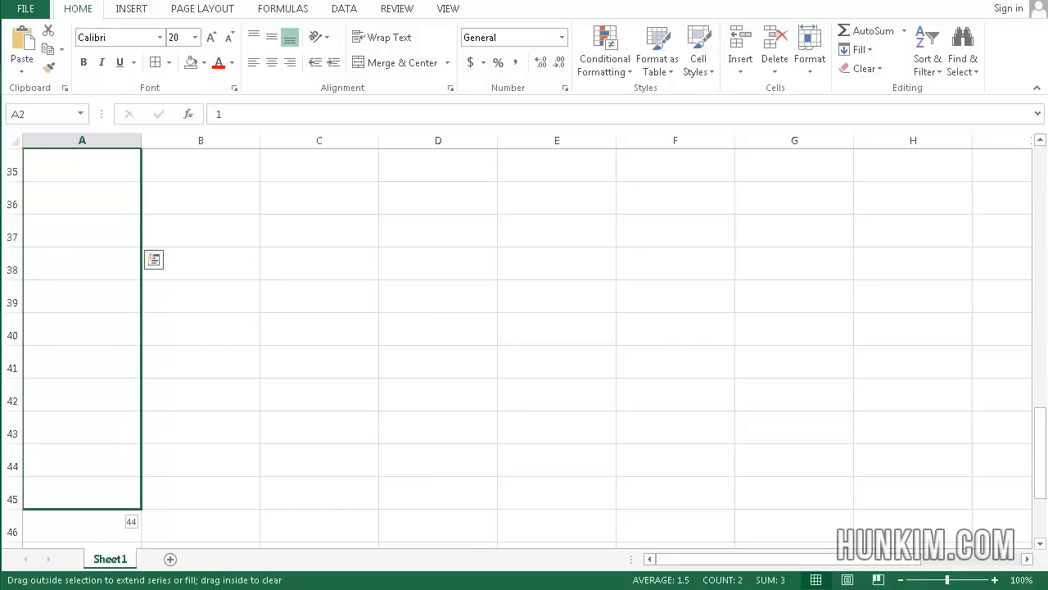
{"action": "scroll", "scroll_direction": "down", "scroll_amount": 3}
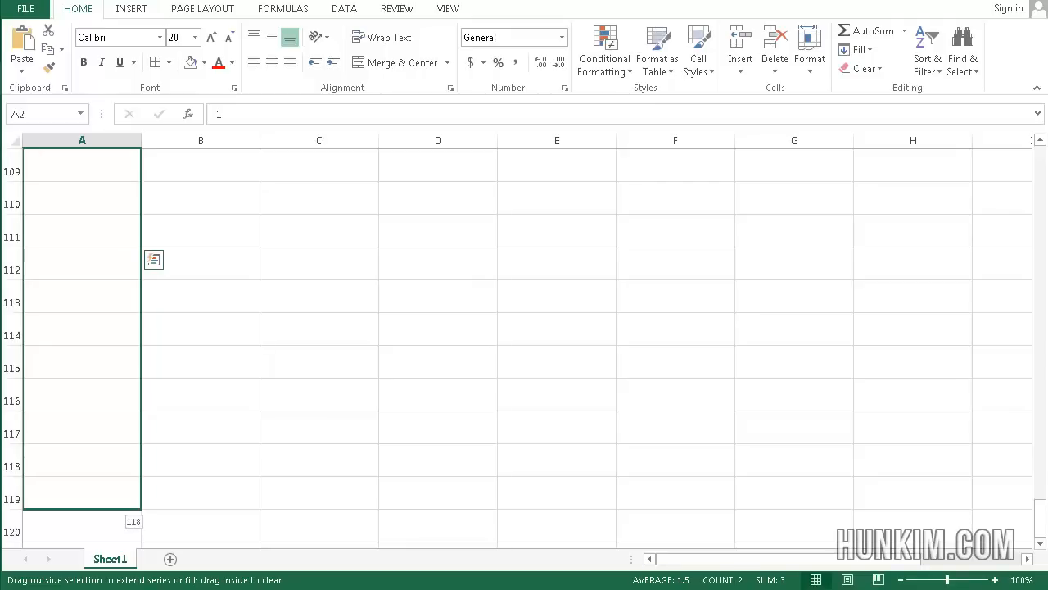
{"action": "scroll", "scroll_direction": "down", "scroll_amount": 3}
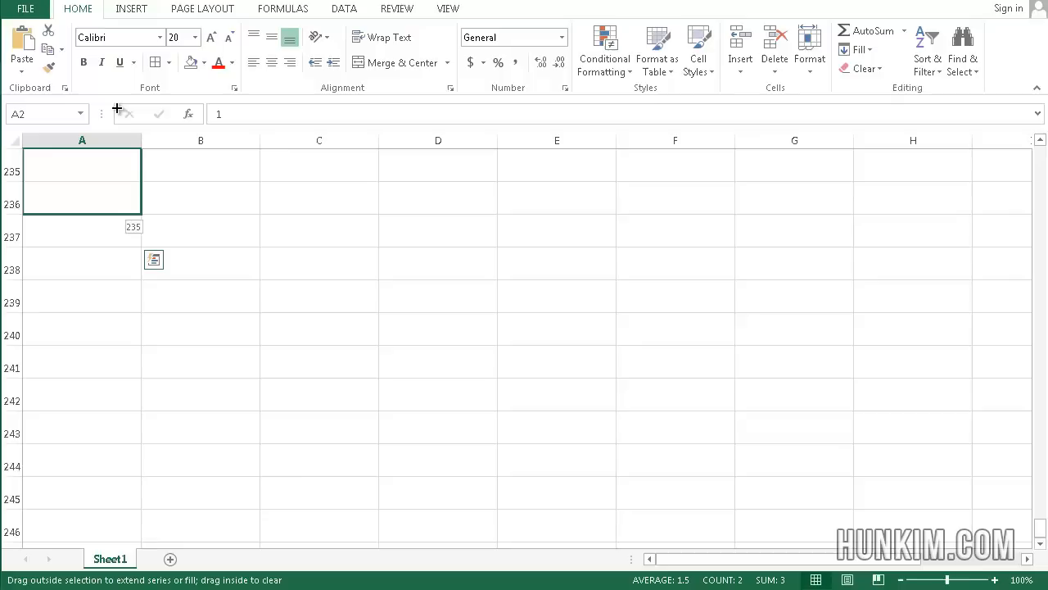
{"action": "scroll", "scroll_direction": "up", "scroll_amount": 3}
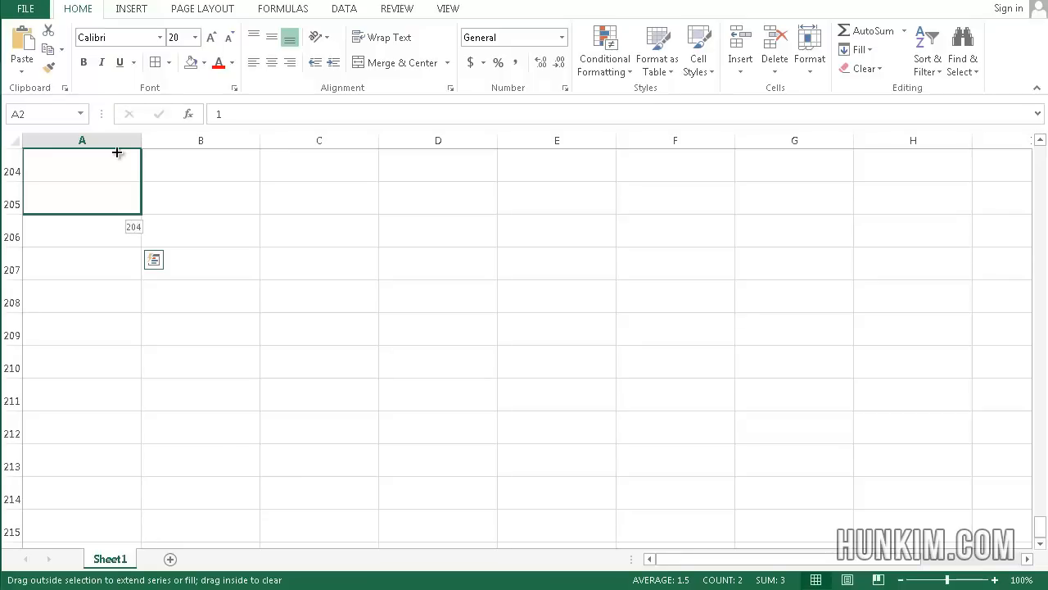
{"action": "scroll", "scroll_direction": "up", "scroll_amount": 3}
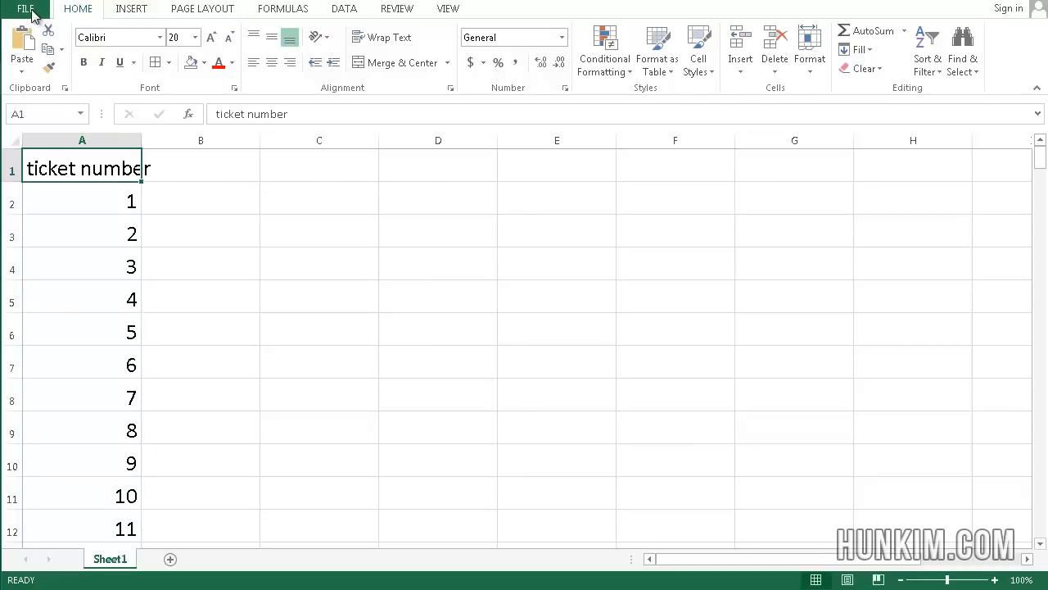
Save the workbook to the Desktop under the file name 'tickets'.
{"action": "left_click", "coordinate": [24, 8]}
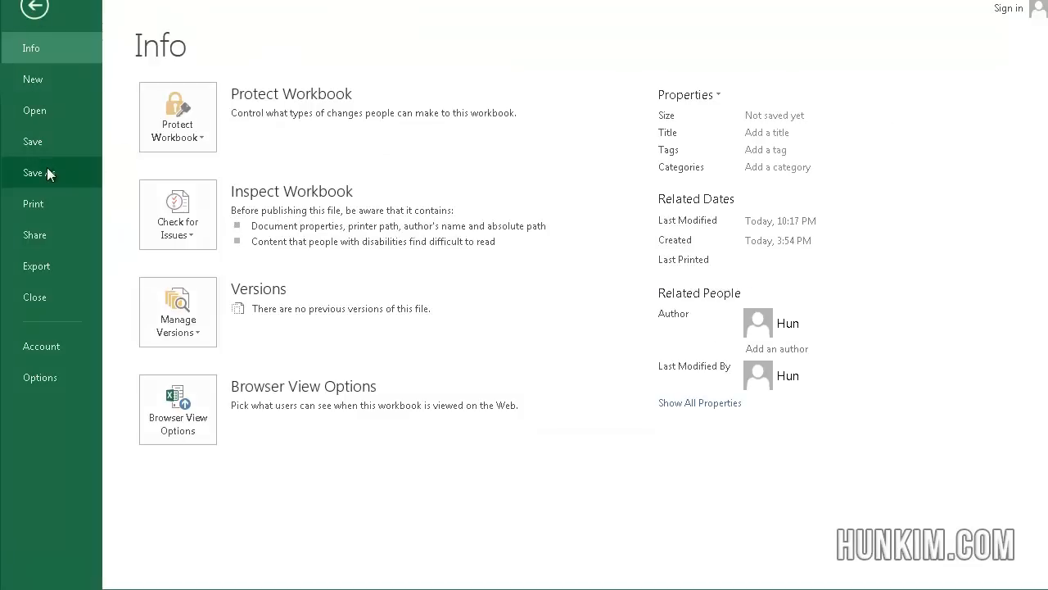
{"action": "left_click", "coordinate": [39, 172]}
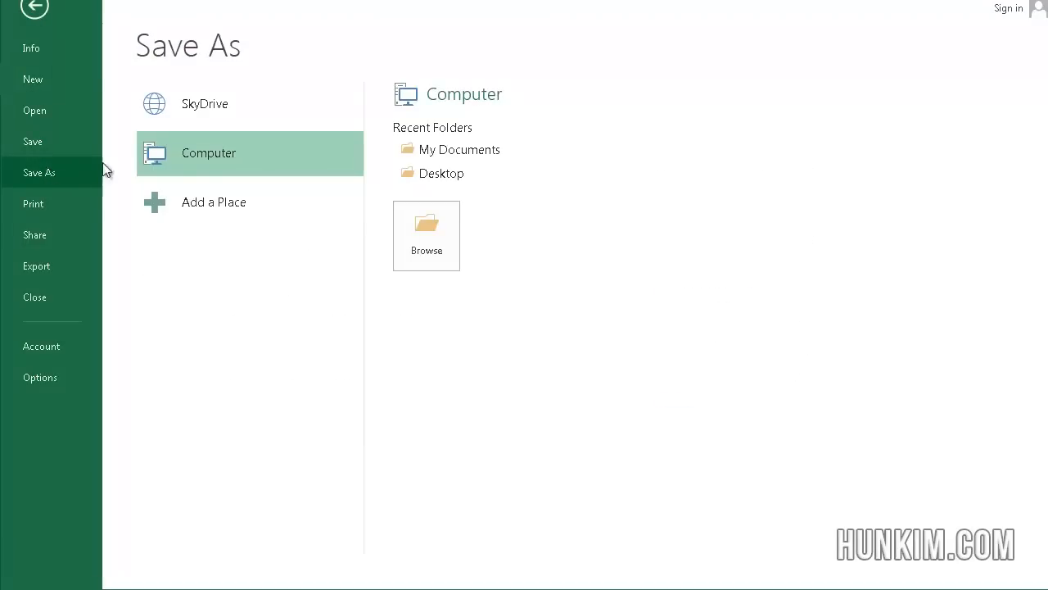
{"action": "left_click", "coordinate": [440, 173]}
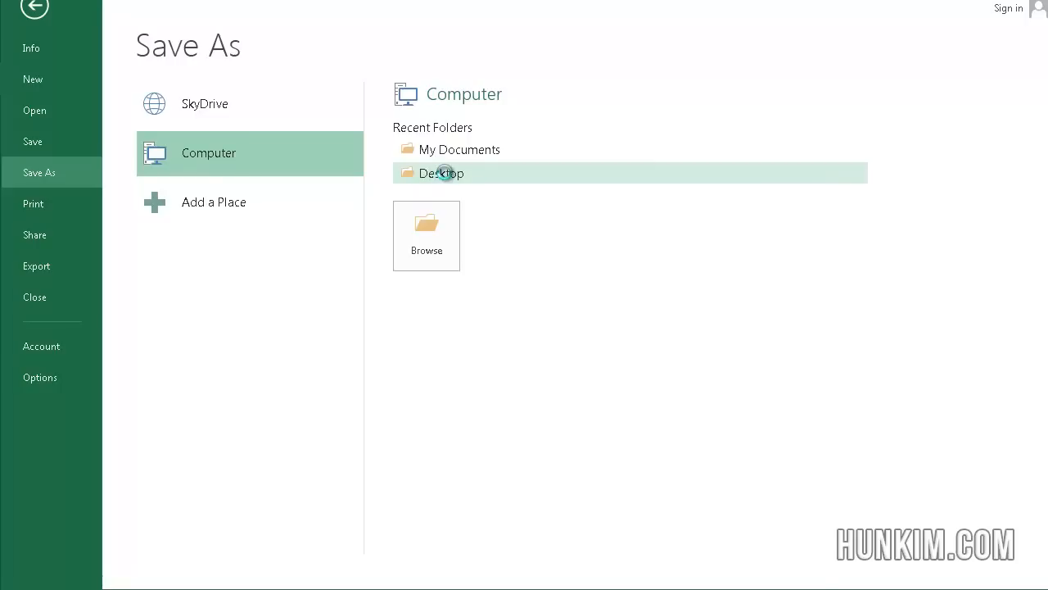
{"action": "double_click", "coordinate": [440, 173]}
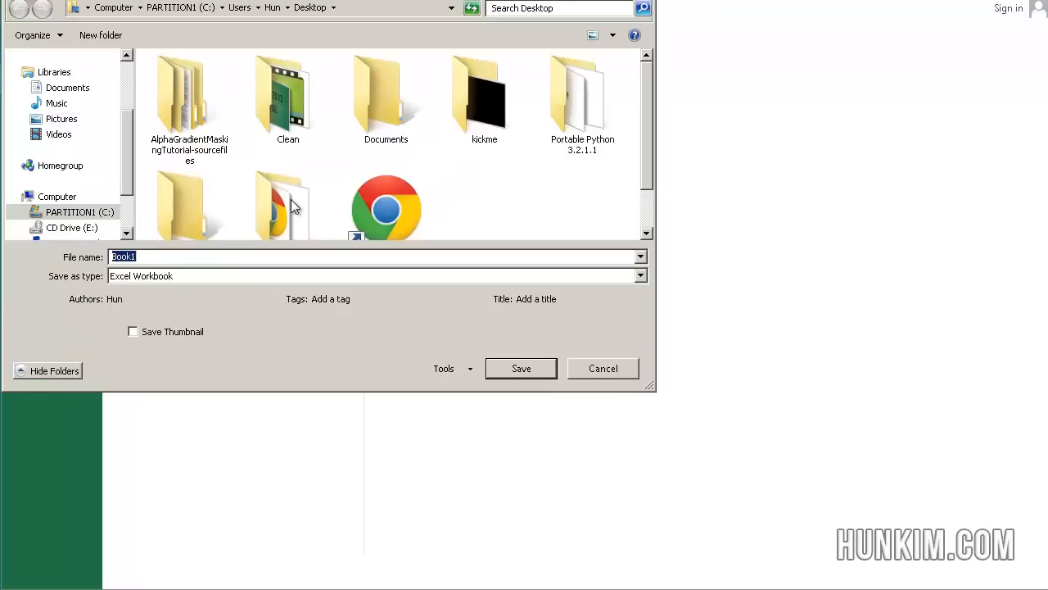
{"action": "type", "text": "tickets"}
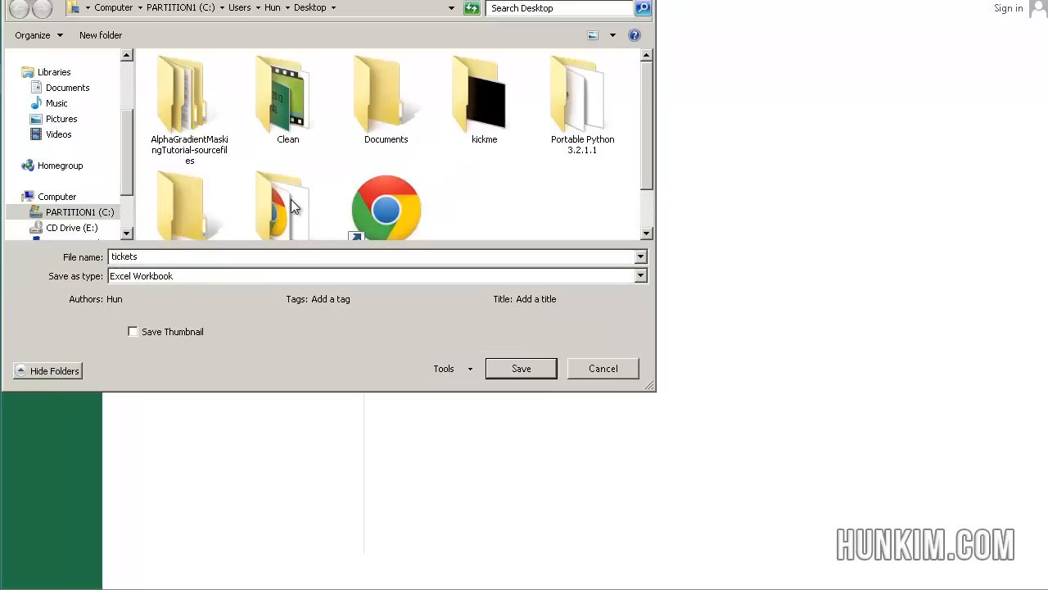
{"action": "left_click", "coordinate": [521, 368]}
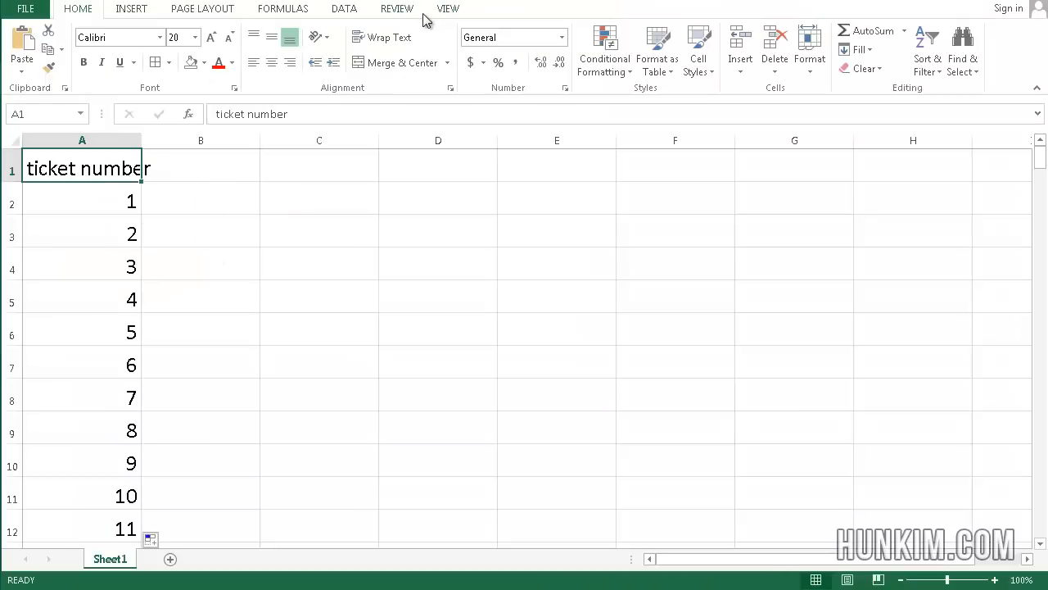
{"action": "mouse_move", "coordinate": [844, 27]}
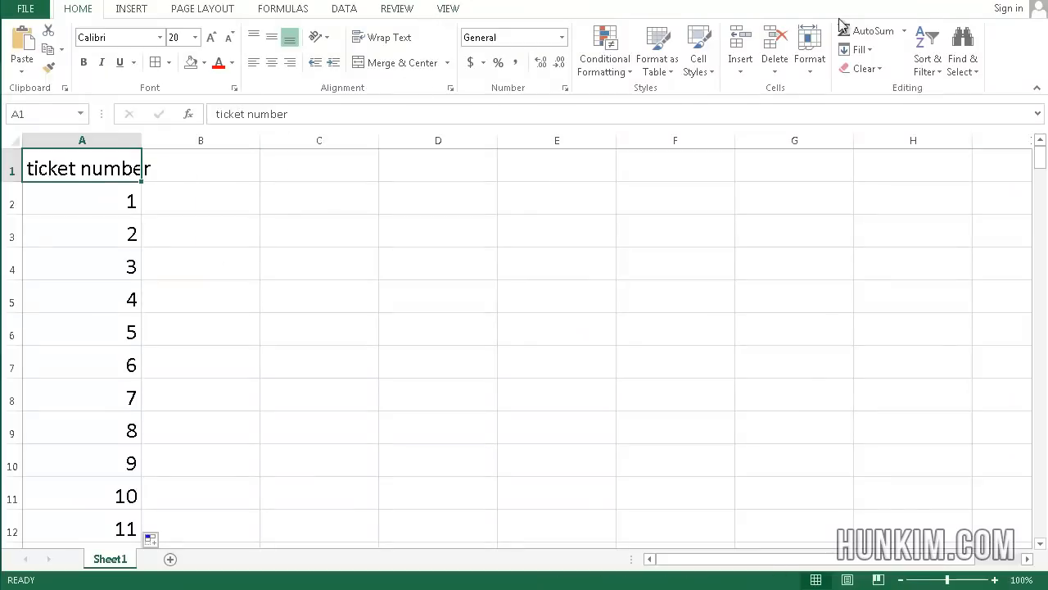
Start a new publication from the built-in Business Cards Arrows template.
{"action": "left_click", "coordinate": [22, 8]}
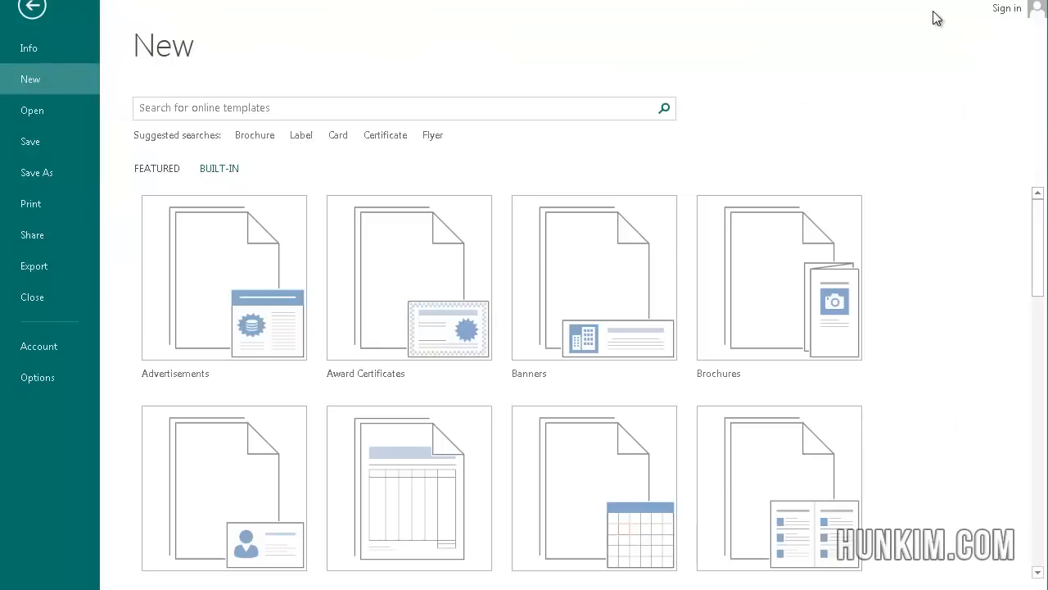
{"action": "mouse_move", "coordinate": [87, 36]}
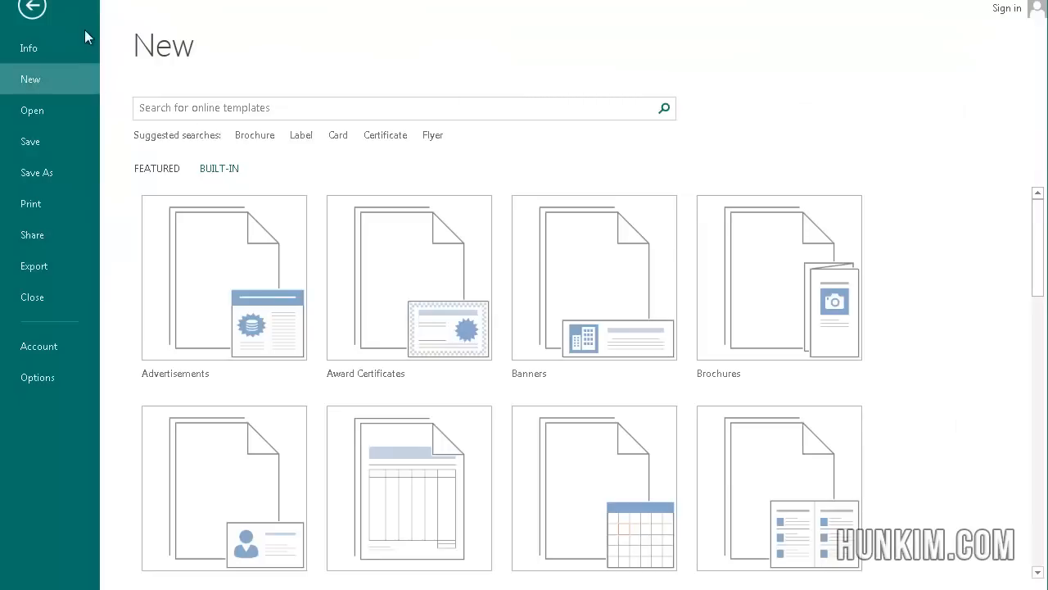
{"action": "mouse_move", "coordinate": [48, 79]}
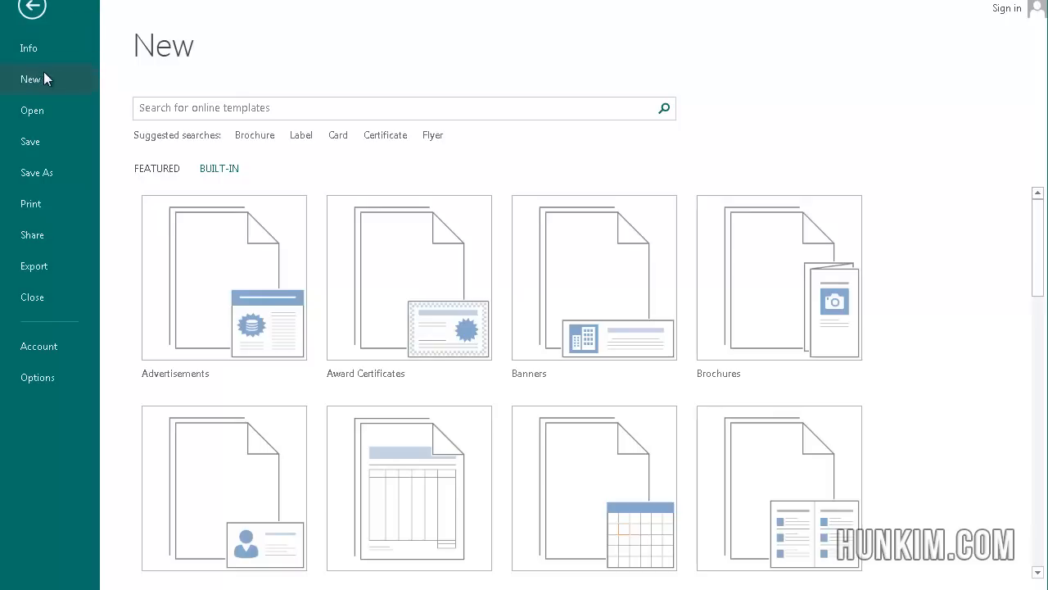
{"action": "mouse_move", "coordinate": [219, 172]}
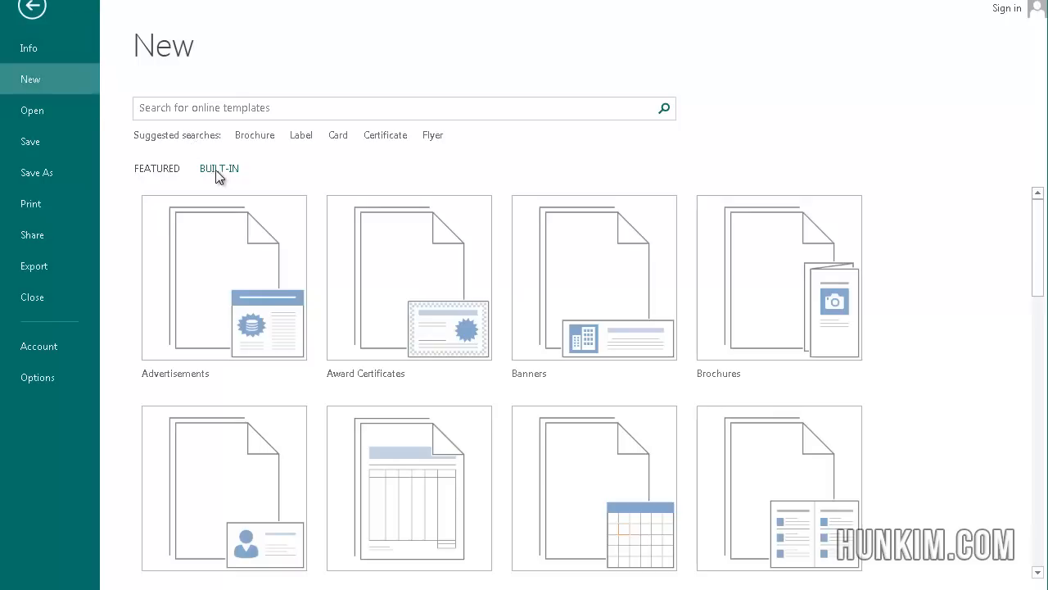
{"action": "mouse_move", "coordinate": [387, 329]}
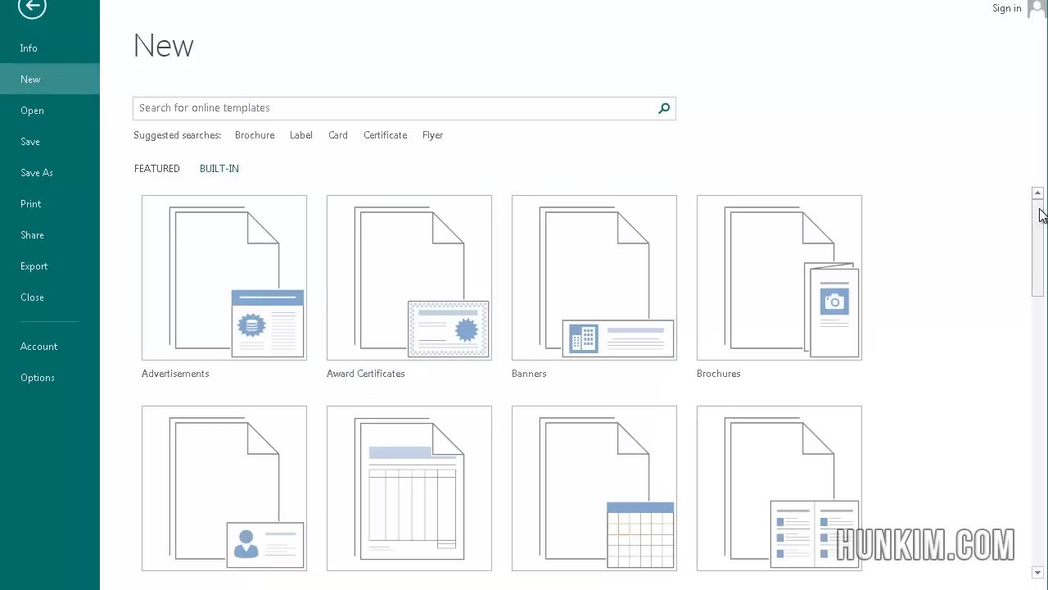
{"action": "scroll", "scroll_direction": "down", "scroll_amount": 3}
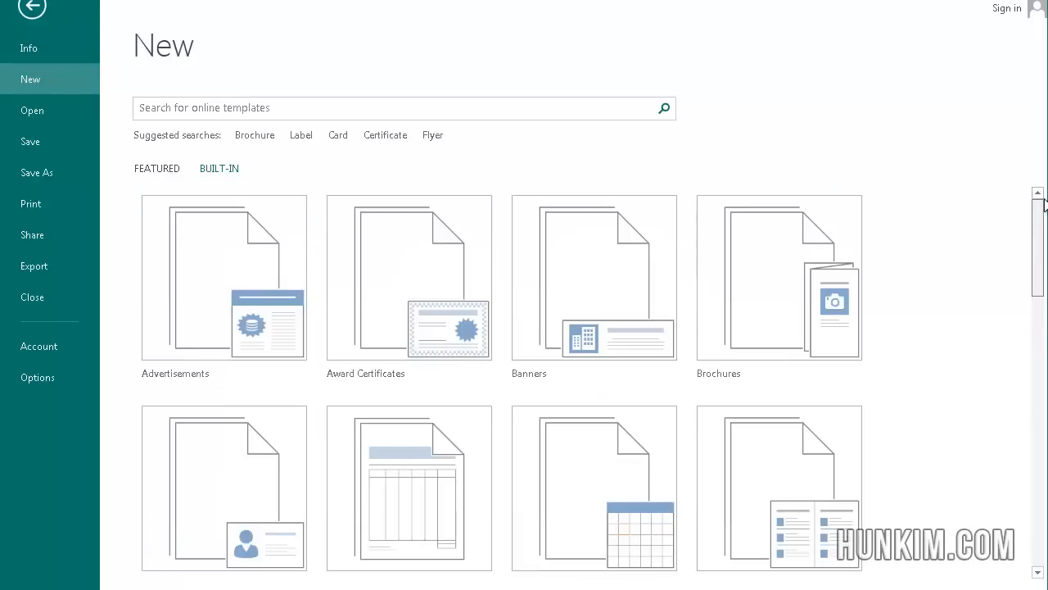
{"action": "scroll", "scroll_direction": "down", "scroll_amount": 3}
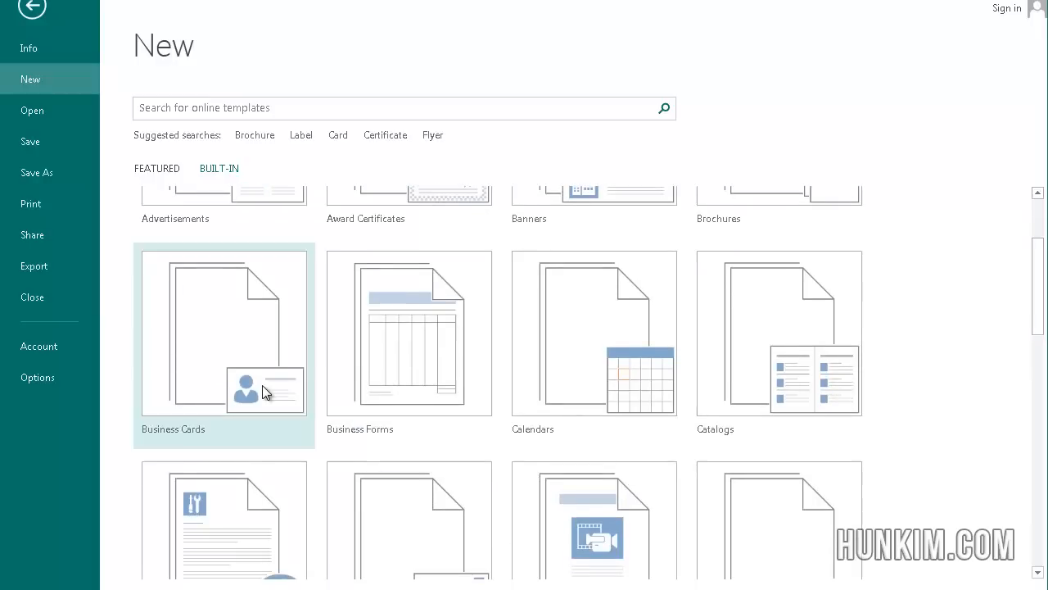
{"action": "left_click", "coordinate": [223, 344]}
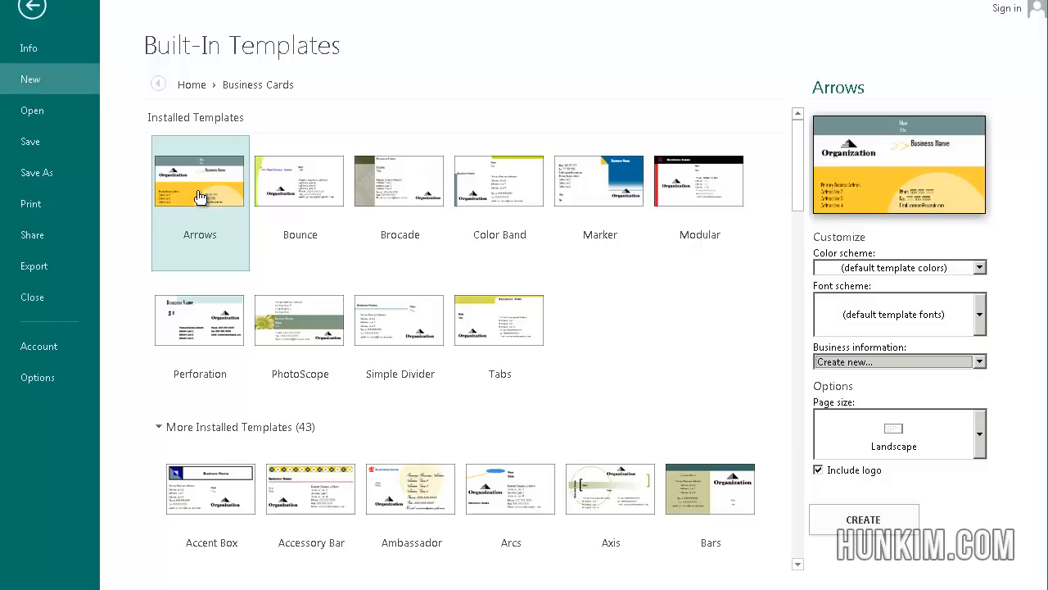
{"action": "left_click", "coordinate": [864, 520]}
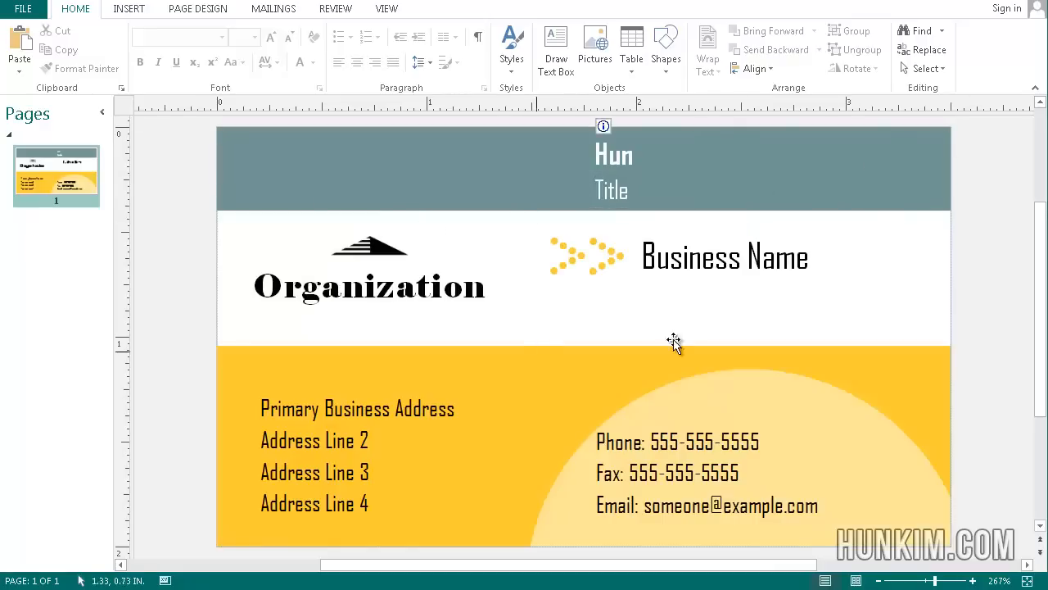
Open the print preview showing ten card copies per letter sheet.
{"action": "left_click", "coordinate": [724, 256]}
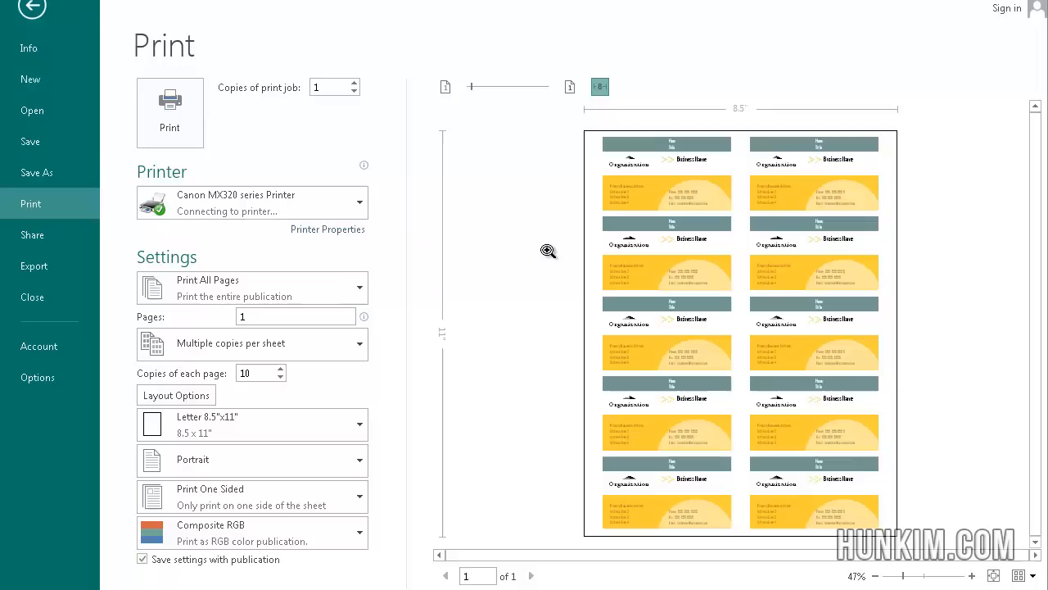
{"action": "mouse_move", "coordinate": [232, 186]}
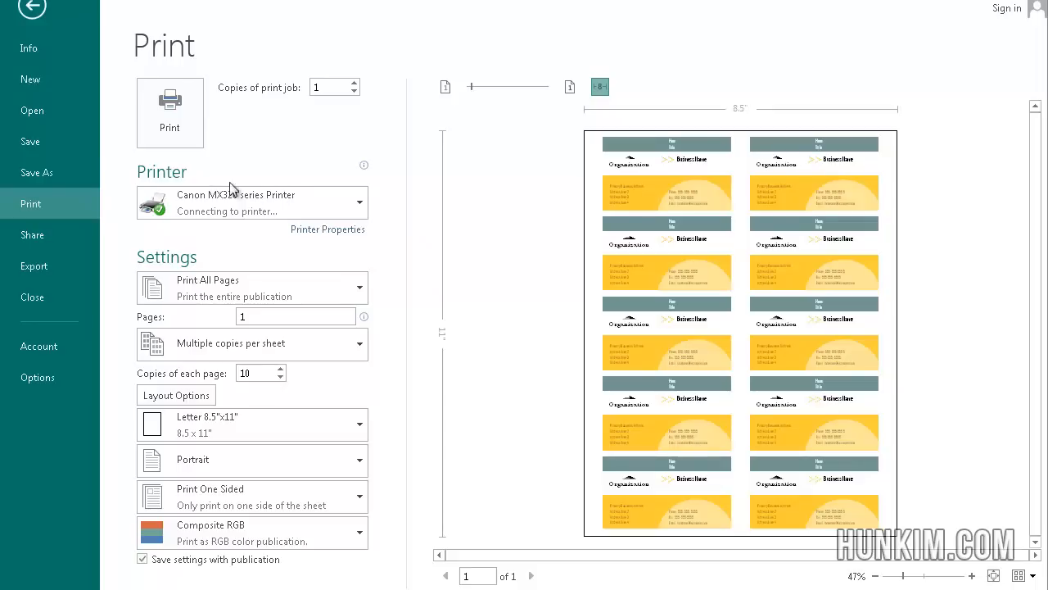
{"action": "mouse_move", "coordinate": [189, 287]}
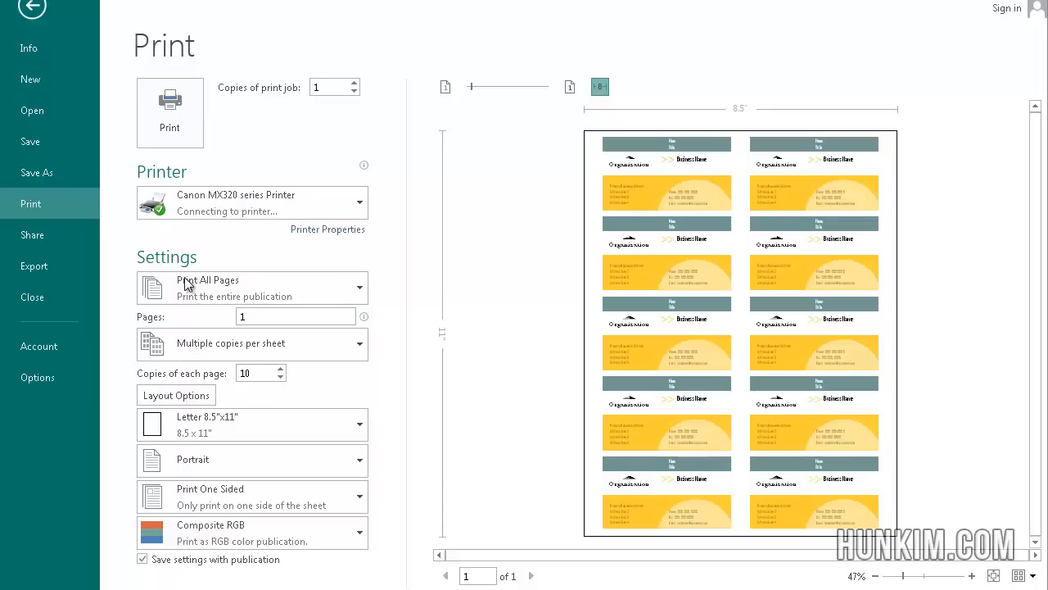
{"action": "mouse_move", "coordinate": [92, 140]}
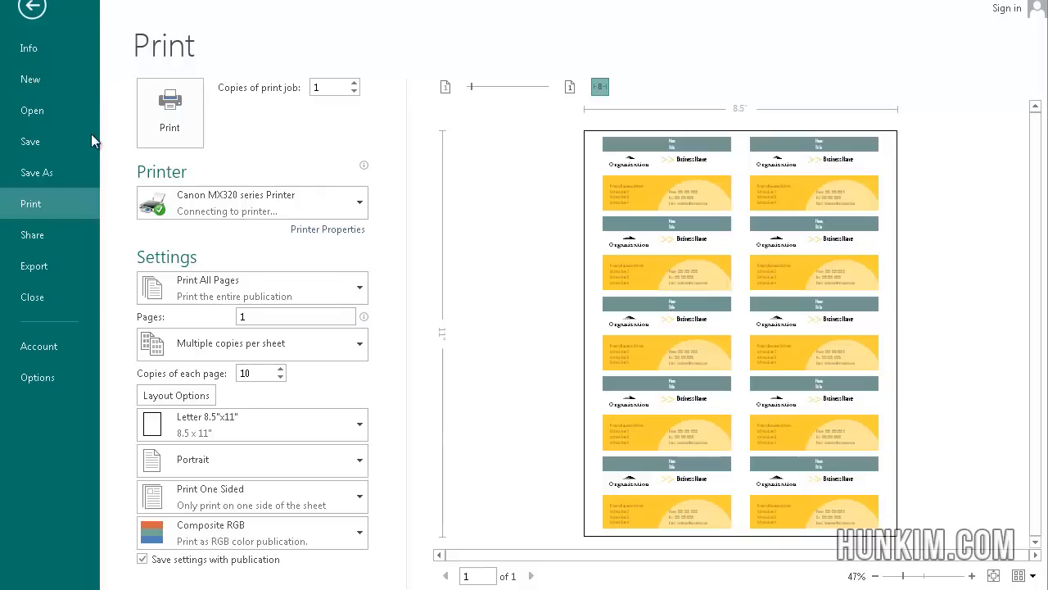
{"action": "mouse_move", "coordinate": [373, 111]}
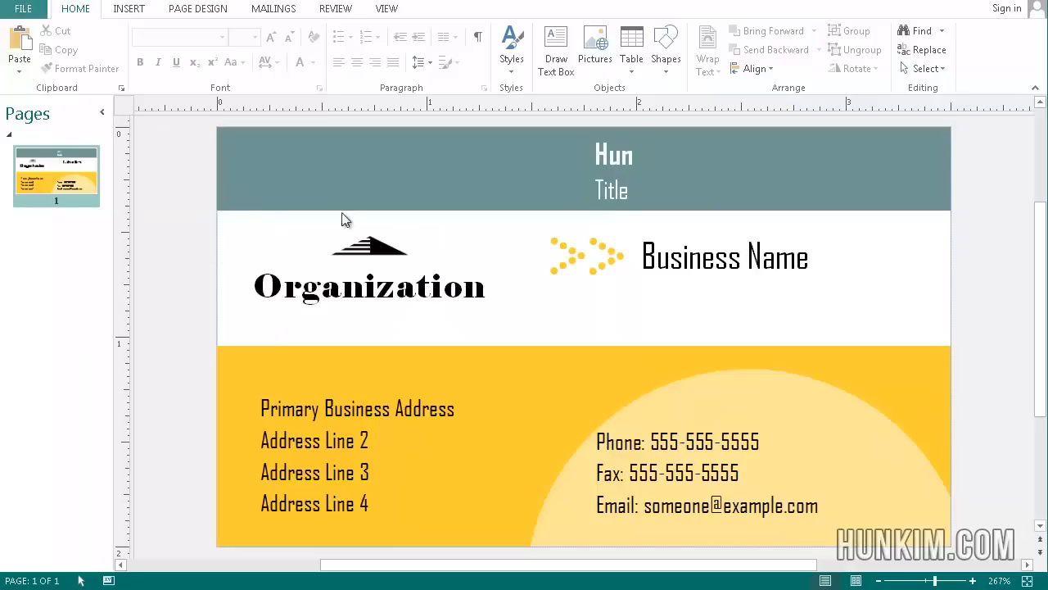
{"action": "mouse_move", "coordinate": [248, 381]}
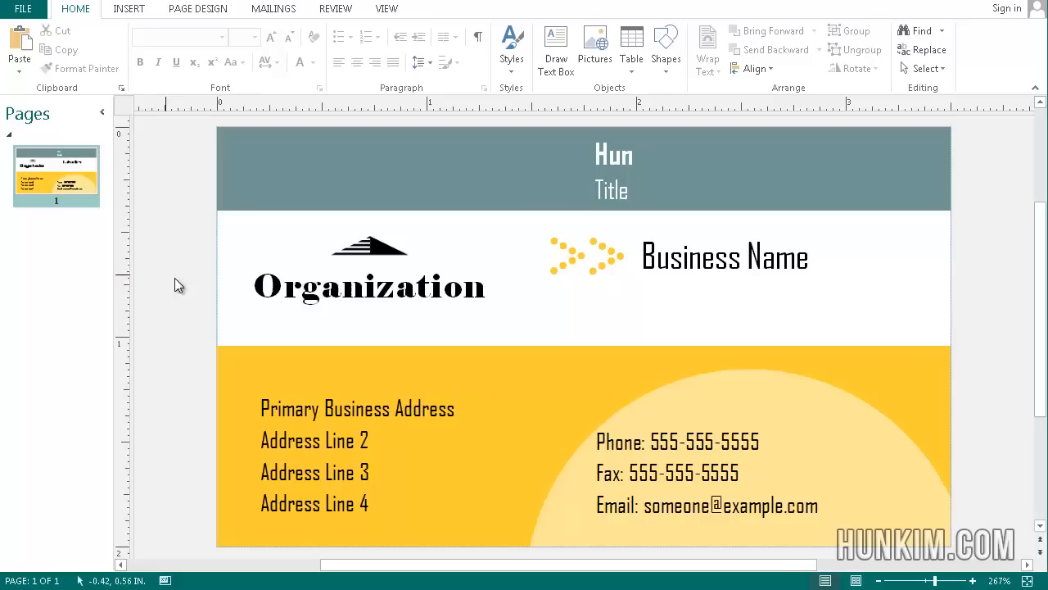
{"action": "mouse_move", "coordinate": [186, 283]}
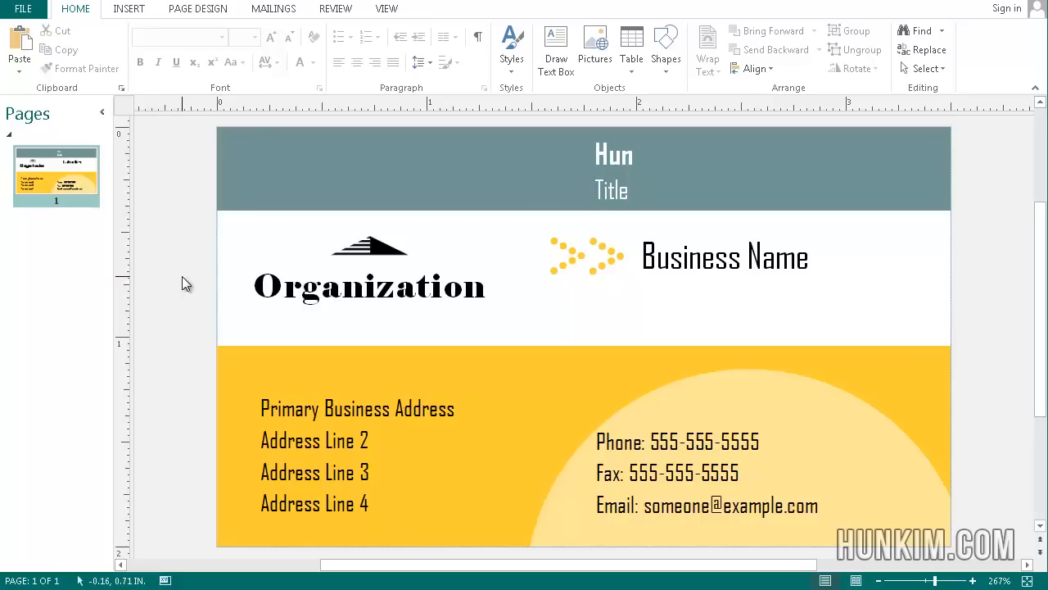
Select all template text, logos and bands on the card and delete them.
{"action": "key", "text": "ctrl+a"}
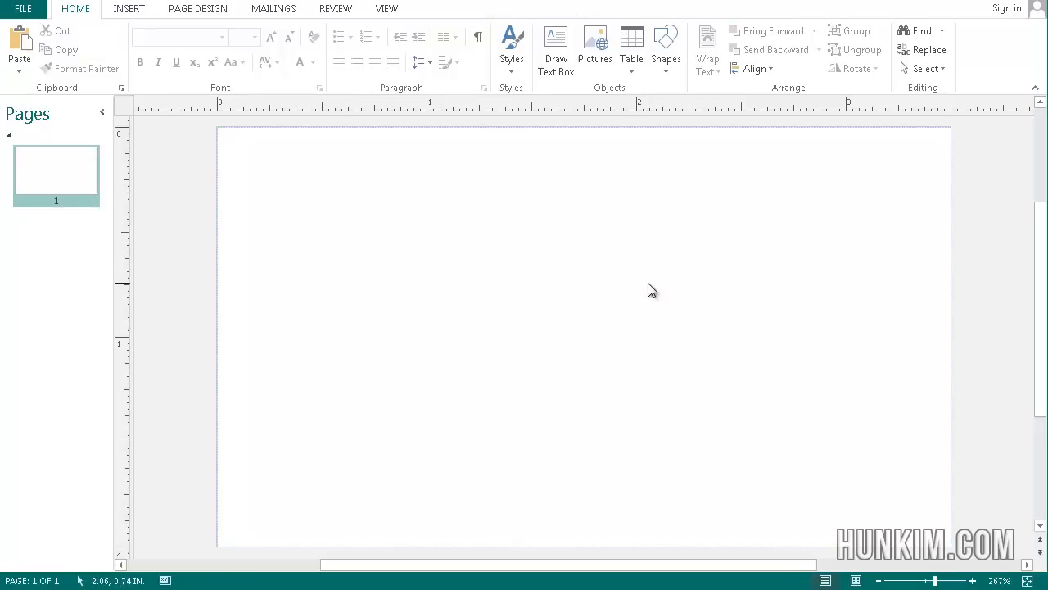
{"action": "right_click", "coordinate": [356, 265]}
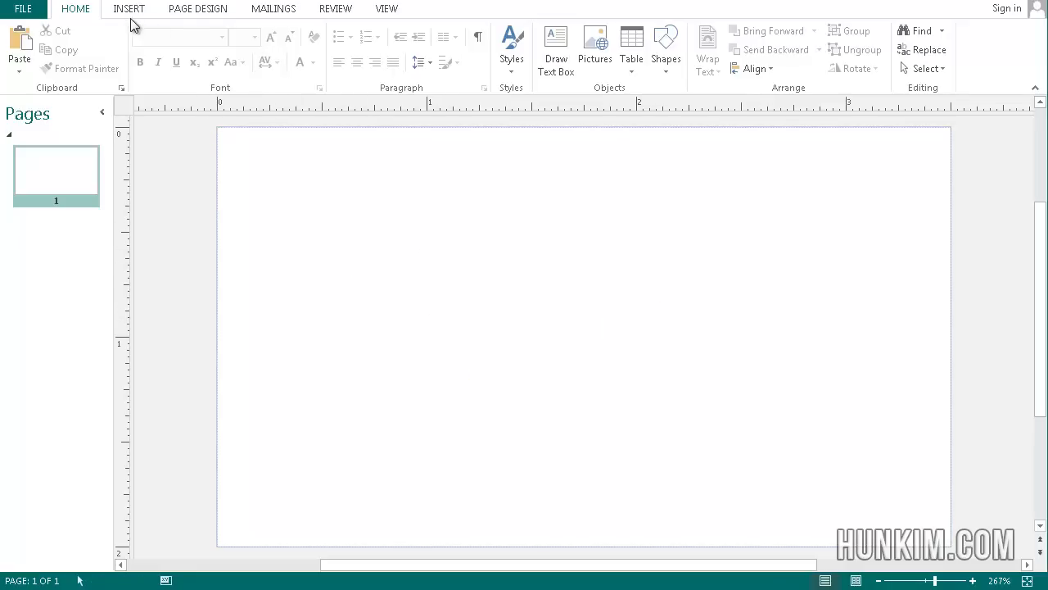
Pick the rounded rectangle from the Insert tab's shapes.
{"action": "left_click", "coordinate": [129, 8]}
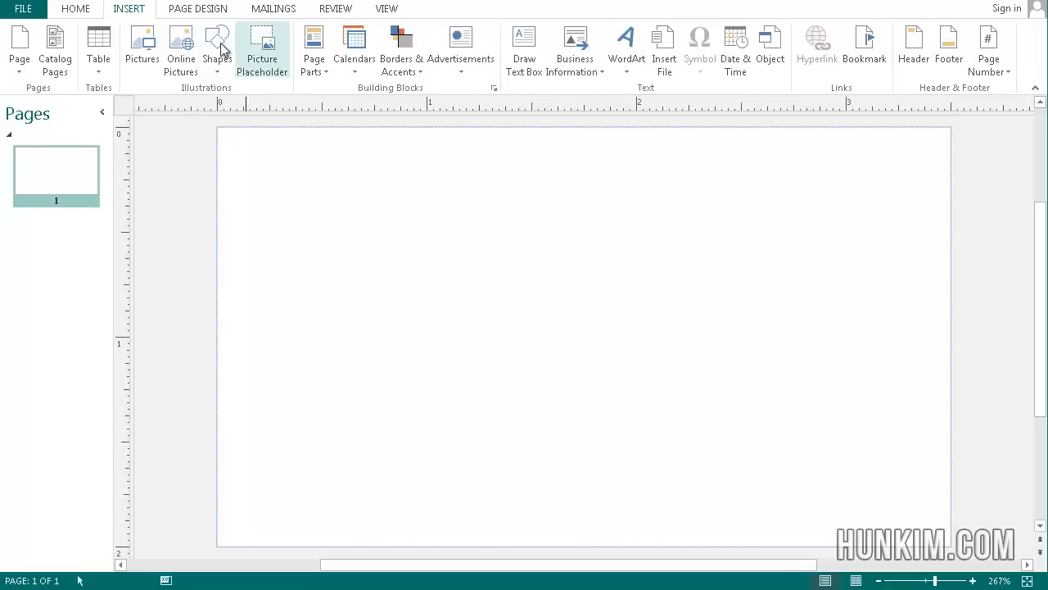
{"action": "left_click", "coordinate": [215, 49]}
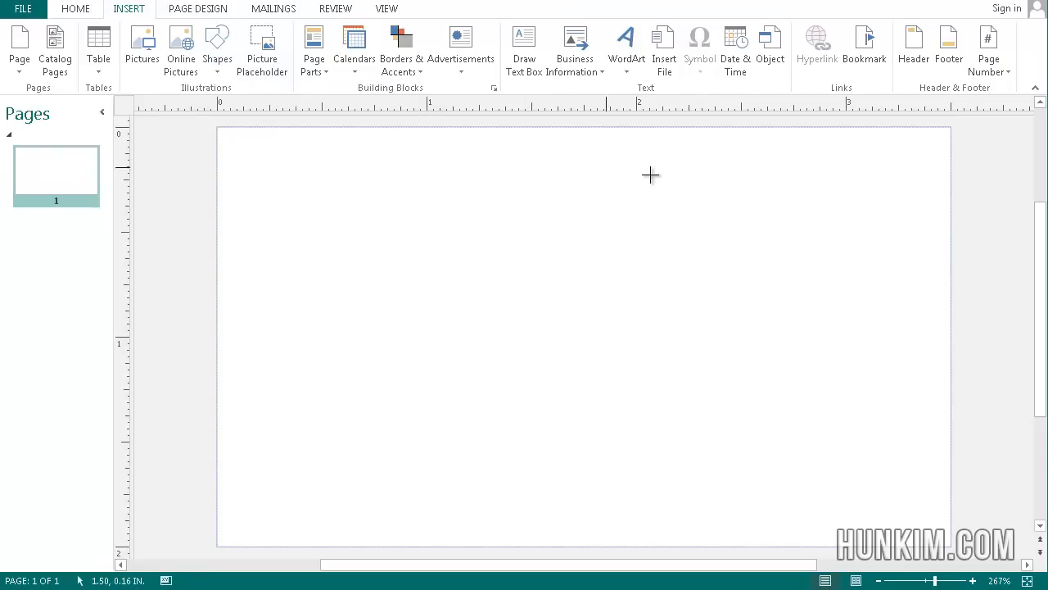
Draw a rounded rectangle at top right with no fill, a shape style, and olive outline.
{"action": "left_click_drag", "start_coordinate": [699, 161], "coordinate": [899, 231]}
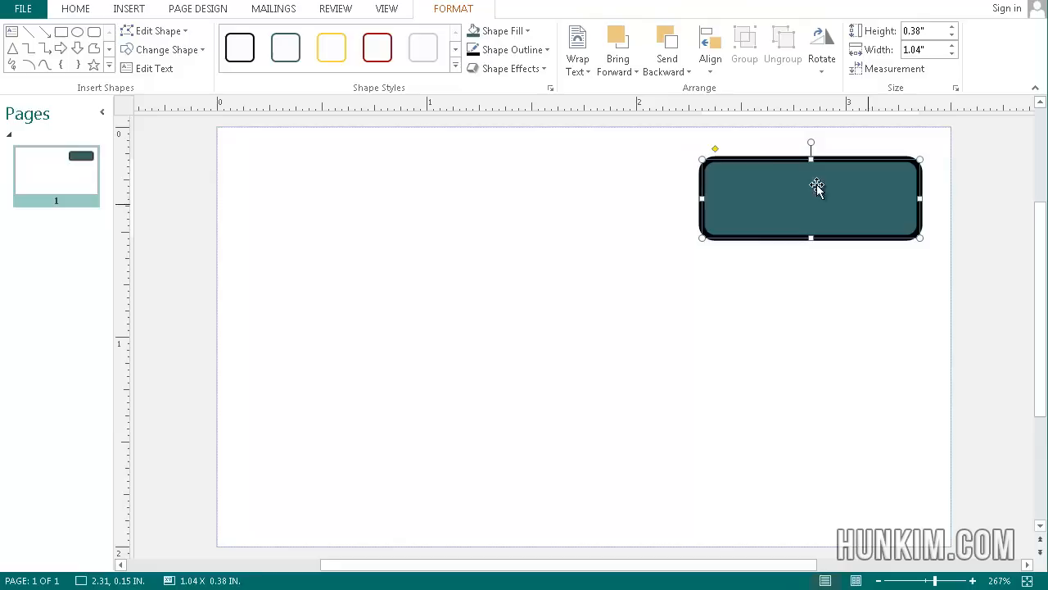
{"action": "left_click", "coordinate": [506, 31]}
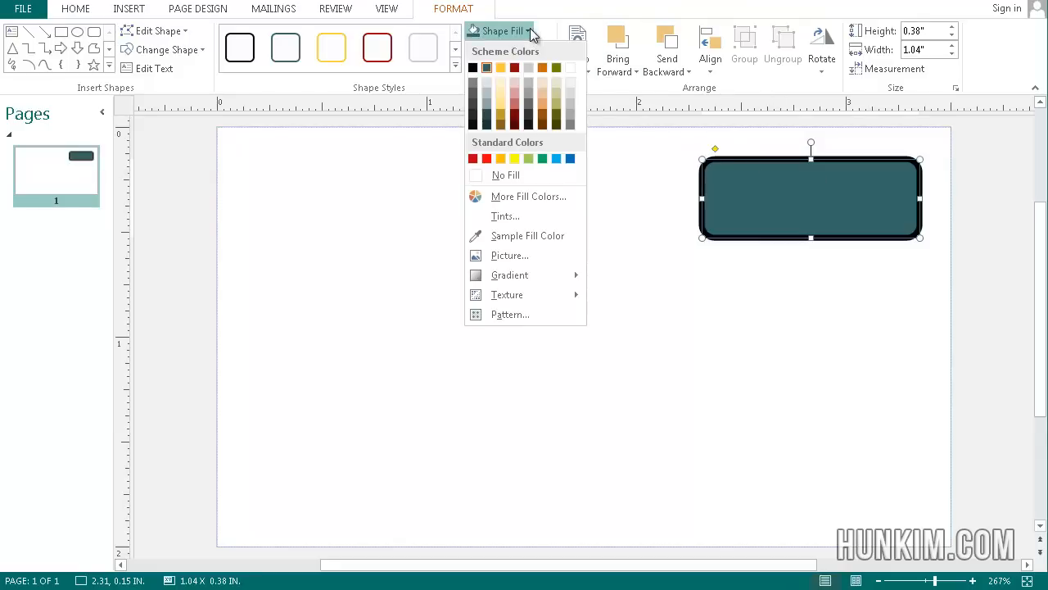
{"action": "left_click", "coordinate": [501, 68]}
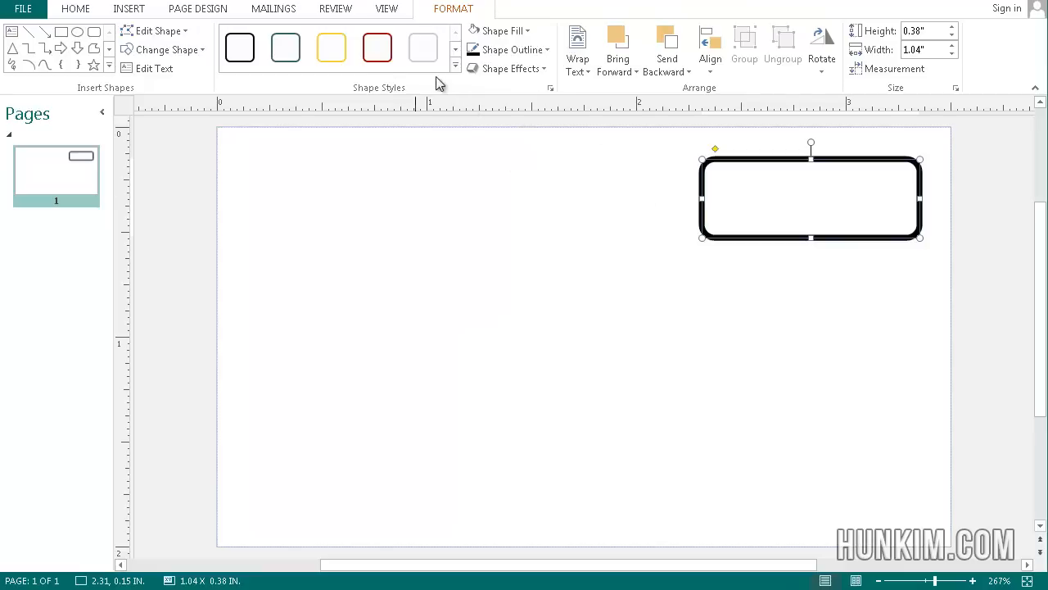
{"action": "left_click", "coordinate": [329, 47]}
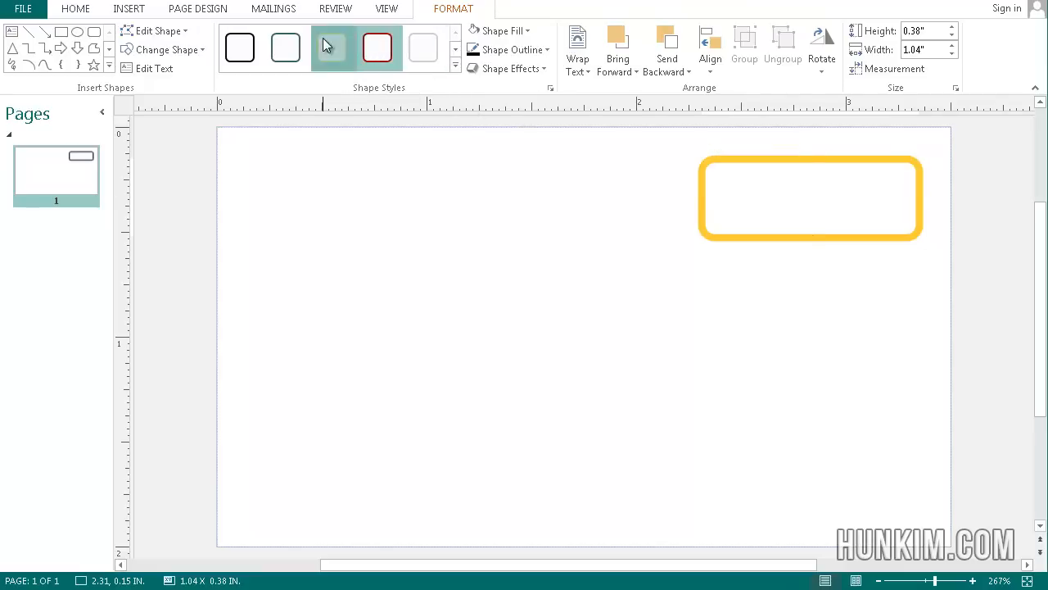
{"action": "left_click", "coordinate": [284, 47]}
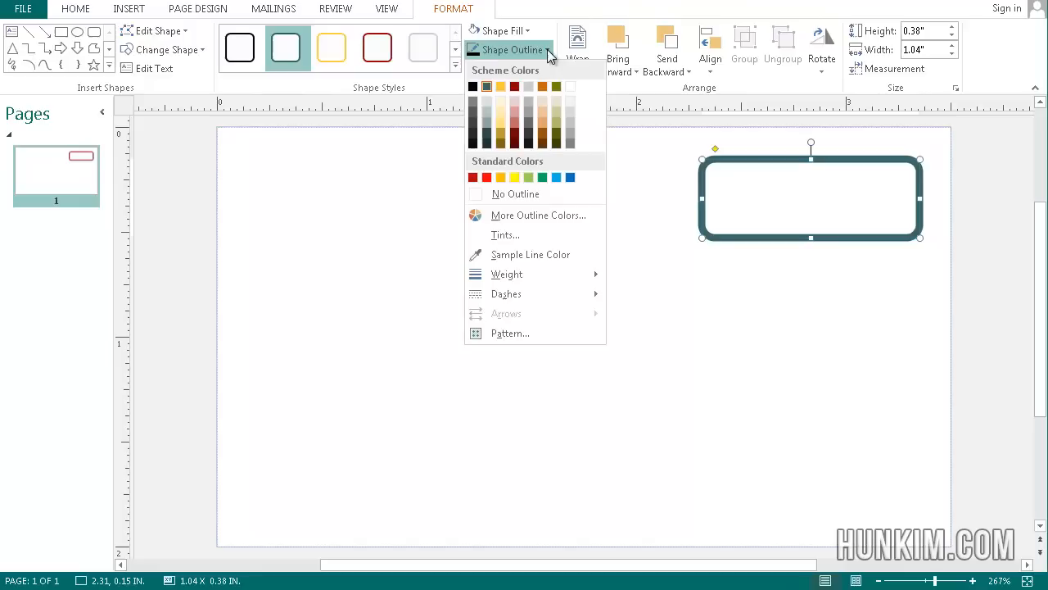
{"action": "mouse_move", "coordinate": [539, 77]}
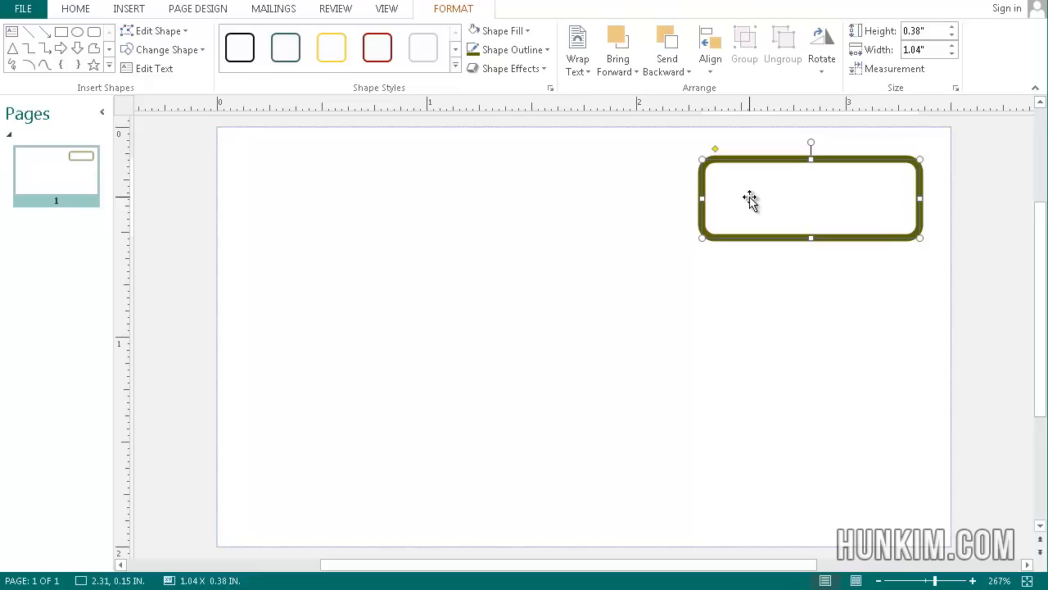
Centre-align the rectangle's text using sample number 1234, then delete it.
{"action": "type", "text": "1234"}
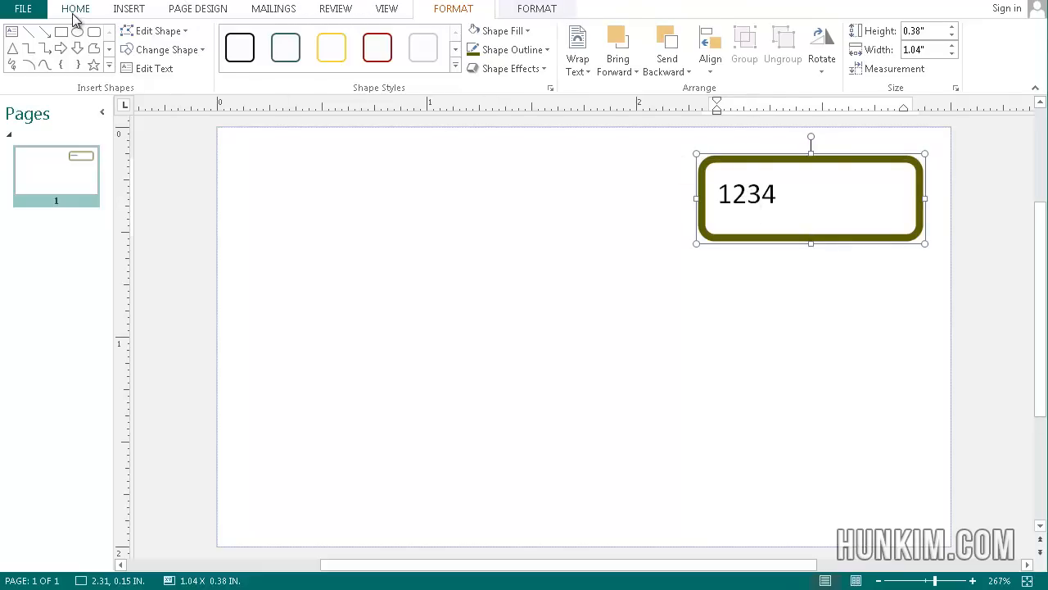
{"action": "left_click", "coordinate": [74, 8]}
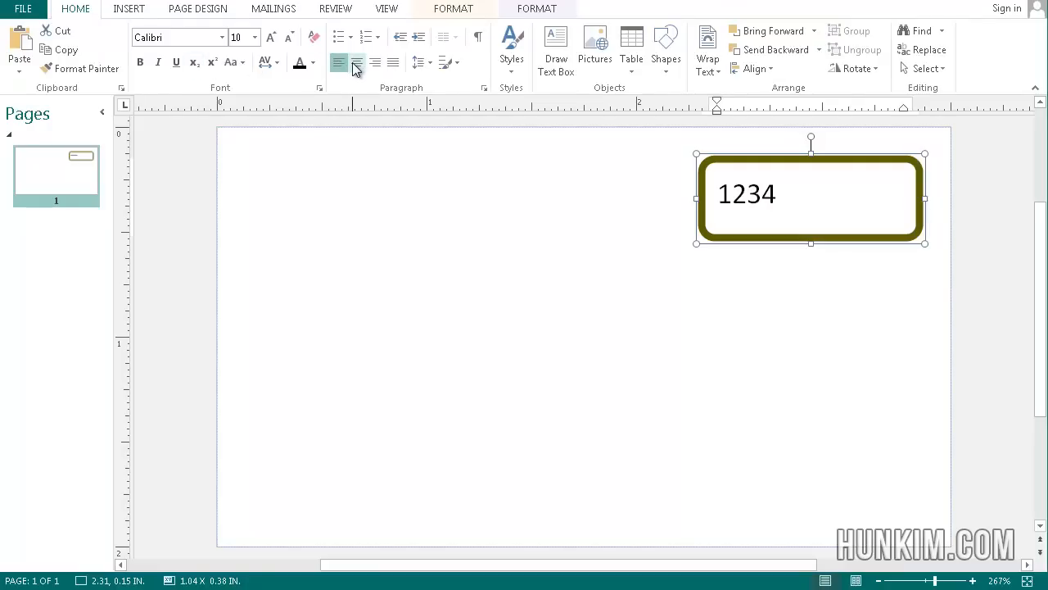
{"action": "left_click", "coordinate": [359, 62]}
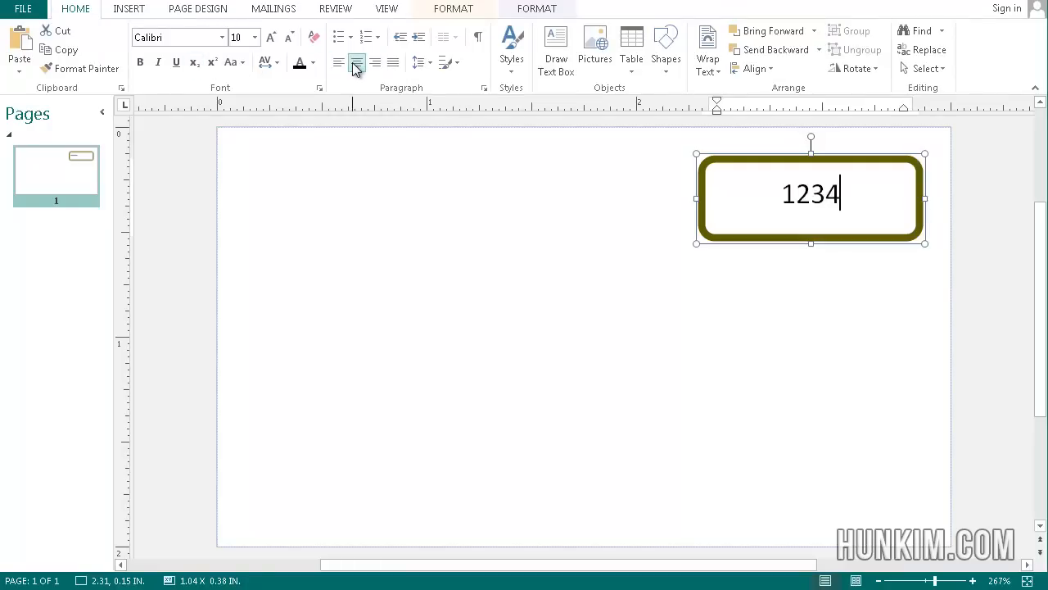
{"action": "left_click", "coordinate": [359, 63]}
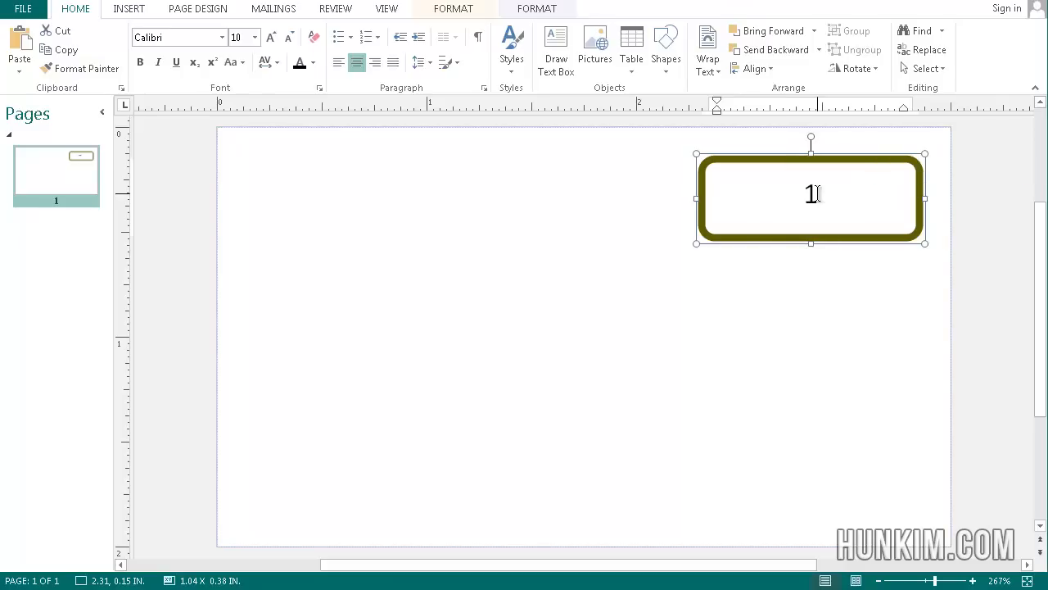
{"action": "key", "text": "Backspace"}
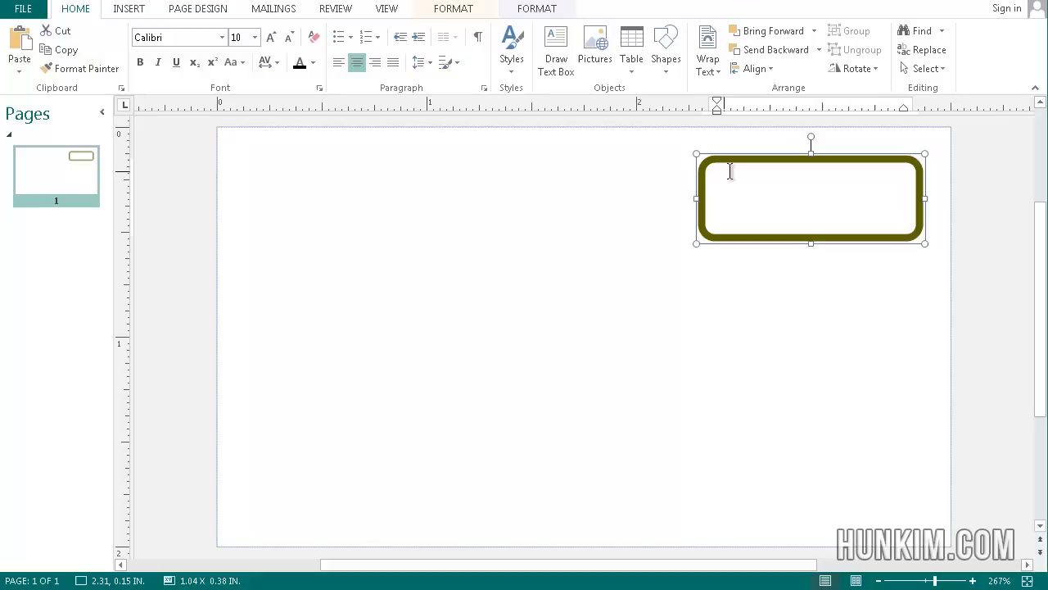
{"action": "double_click", "coordinate": [811, 196]}
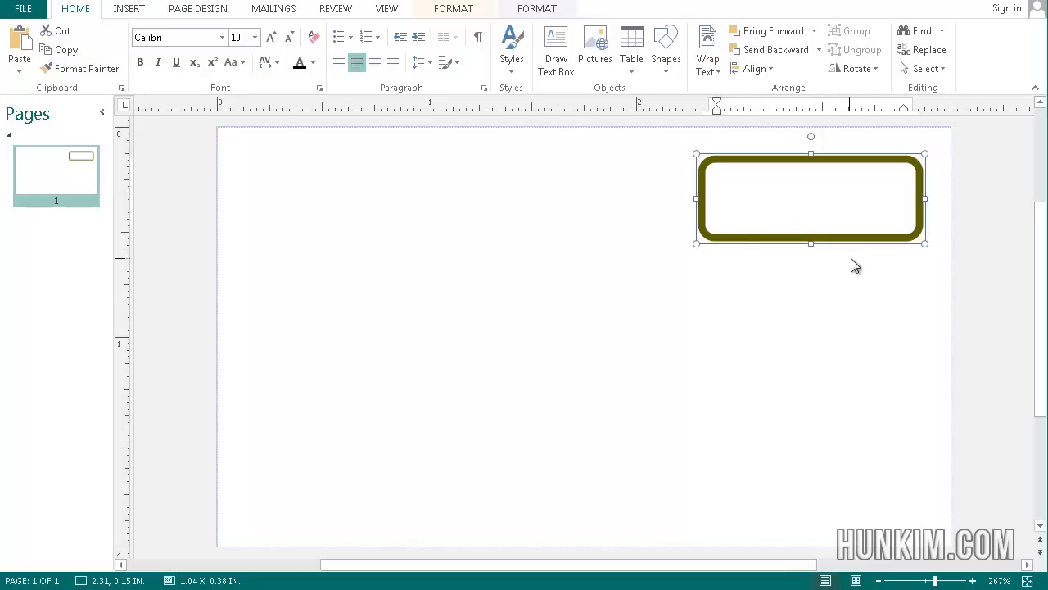
{"action": "mouse_move", "coordinate": [728, 303]}
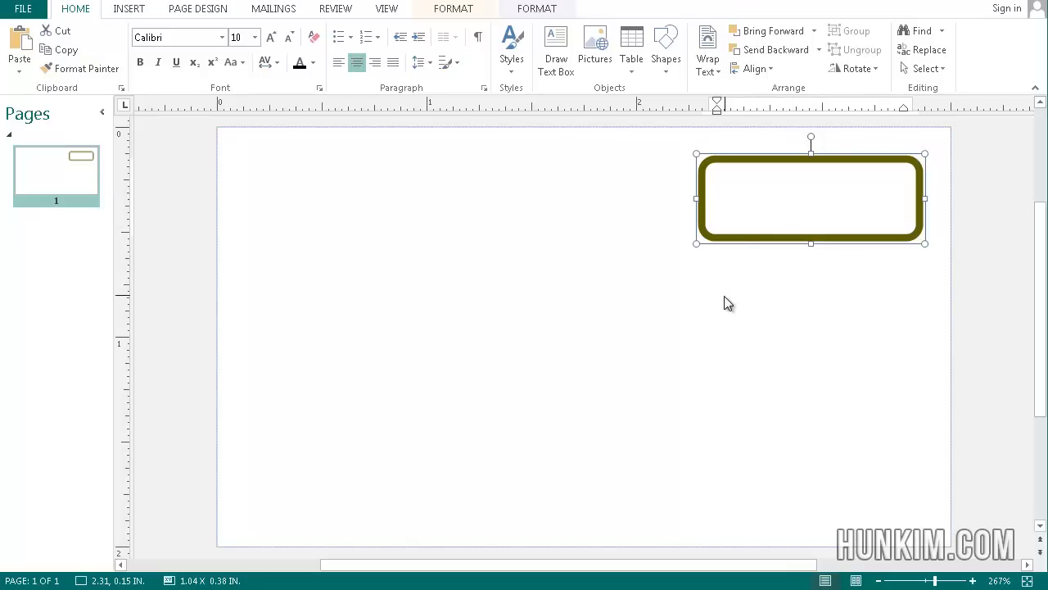
{"action": "mouse_move", "coordinate": [799, 230]}
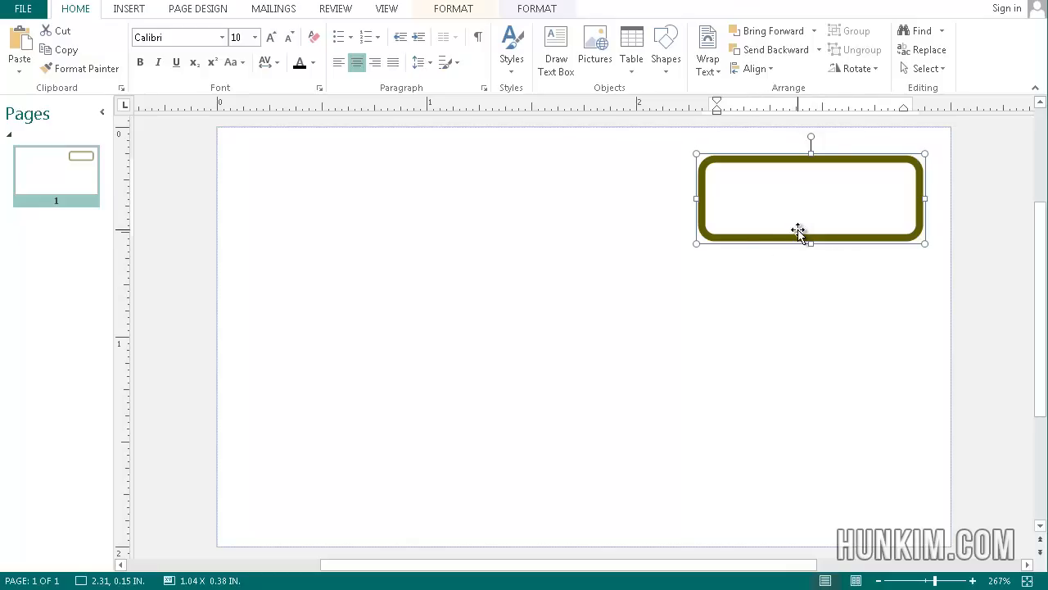
{"action": "mouse_move", "coordinate": [832, 231]}
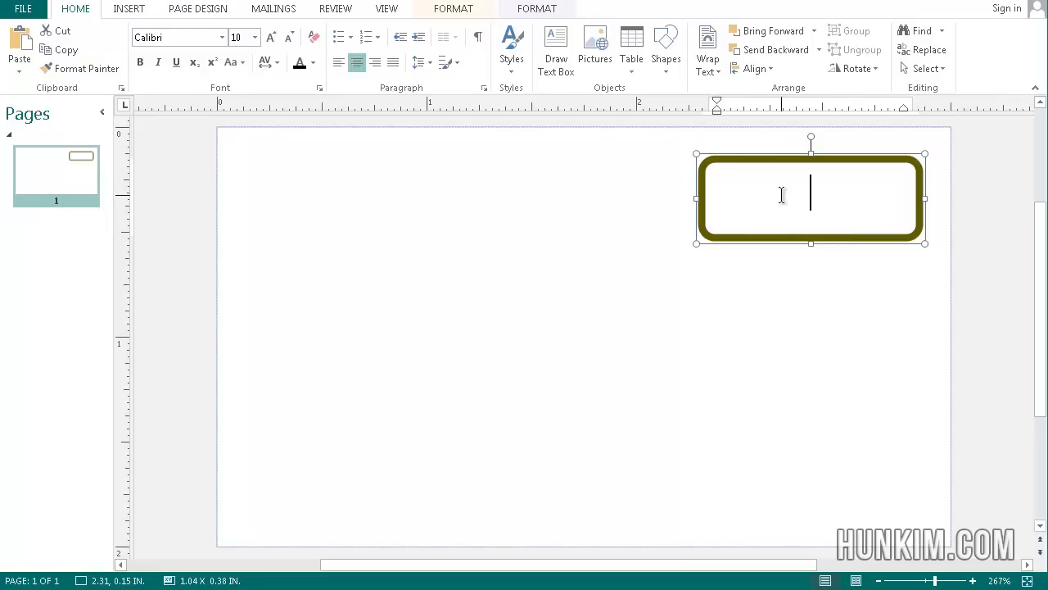
Choose Select Recipients > Use an Existing List on the Mailings tab.
{"action": "left_click", "coordinate": [273, 9]}
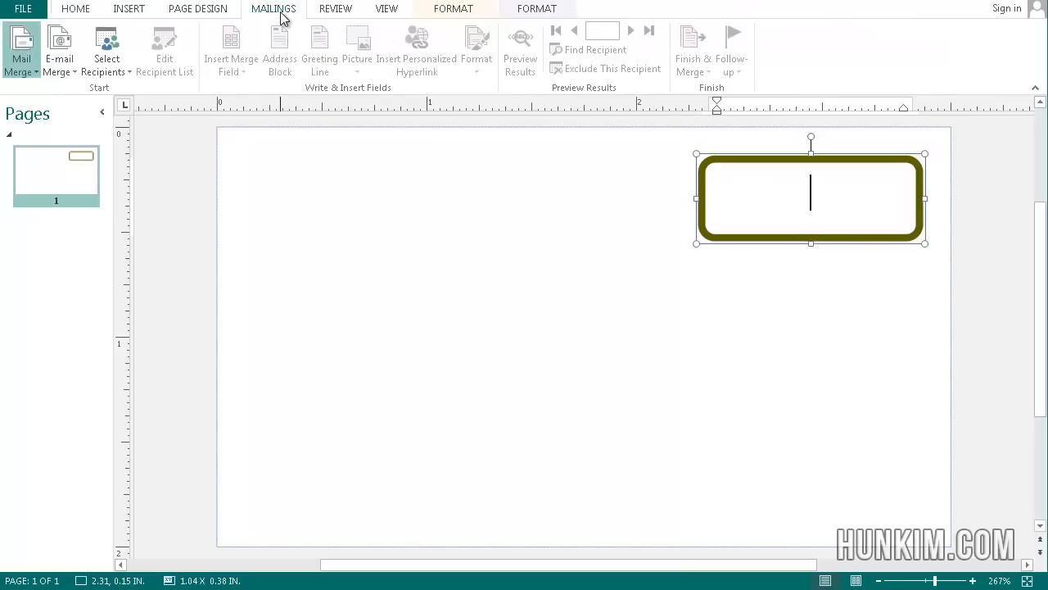
{"action": "mouse_move", "coordinate": [106, 45]}
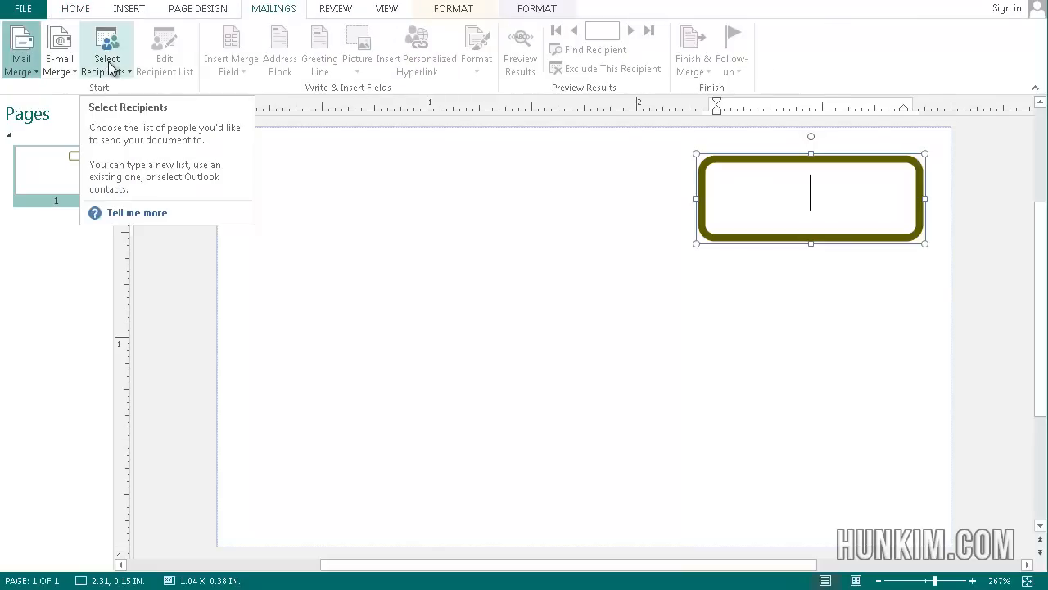
{"action": "left_click", "coordinate": [107, 56]}
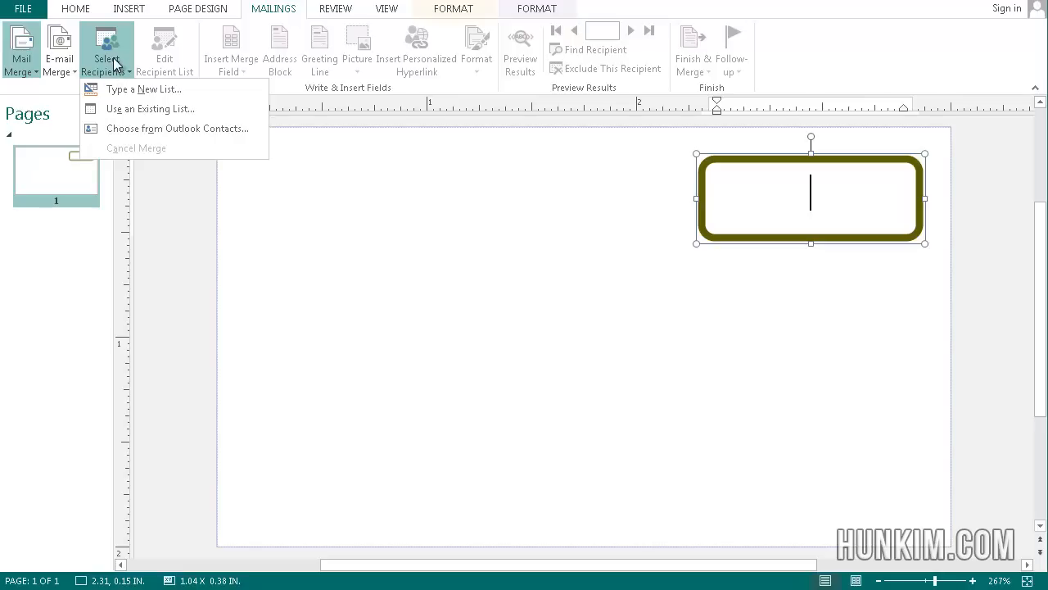
{"action": "mouse_move", "coordinate": [120, 74]}
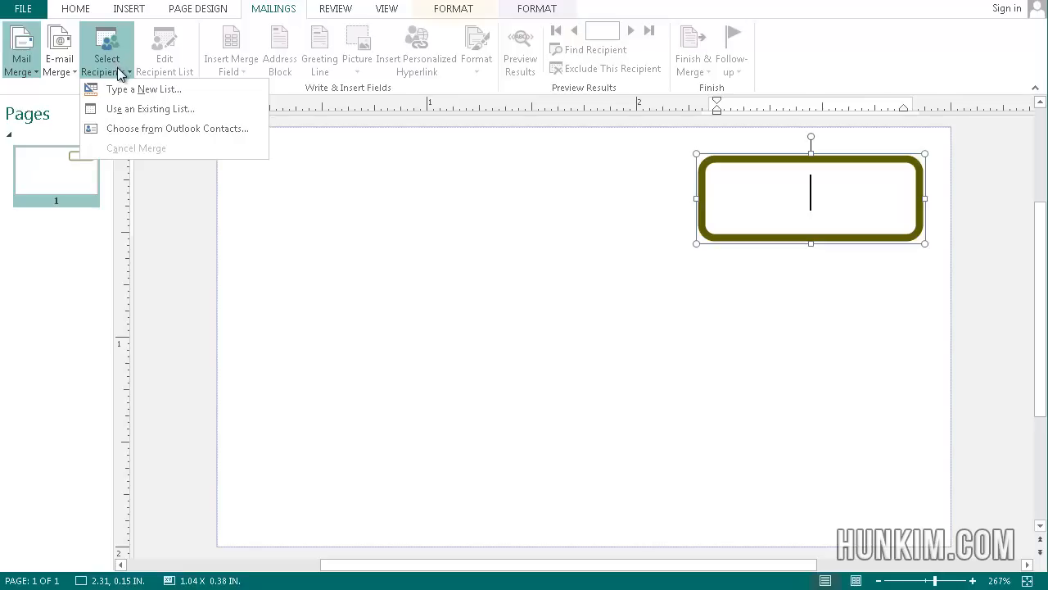
{"action": "mouse_move", "coordinate": [164, 109]}
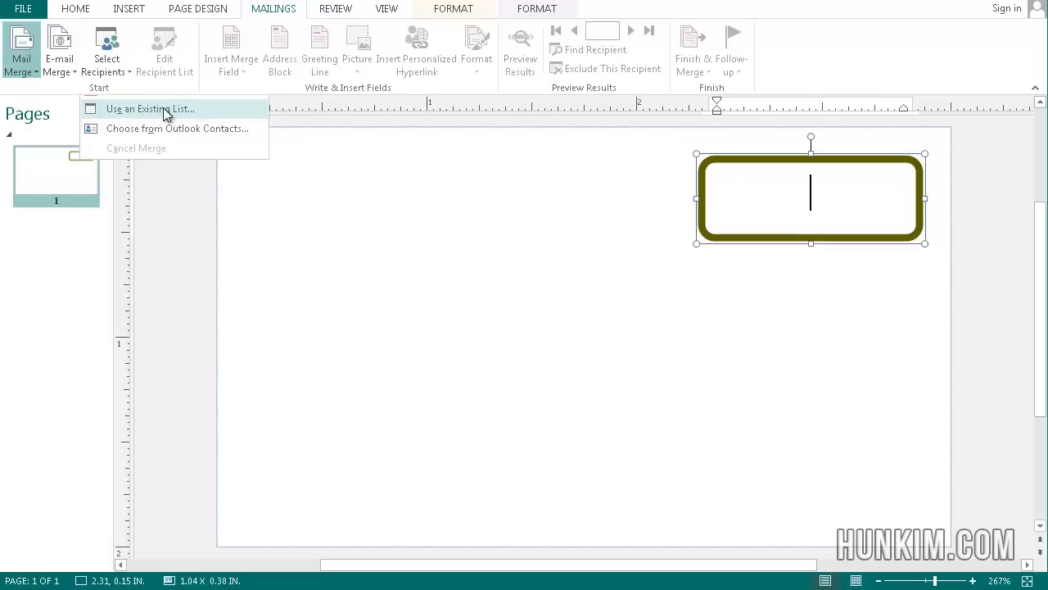
{"action": "left_click", "coordinate": [153, 108]}
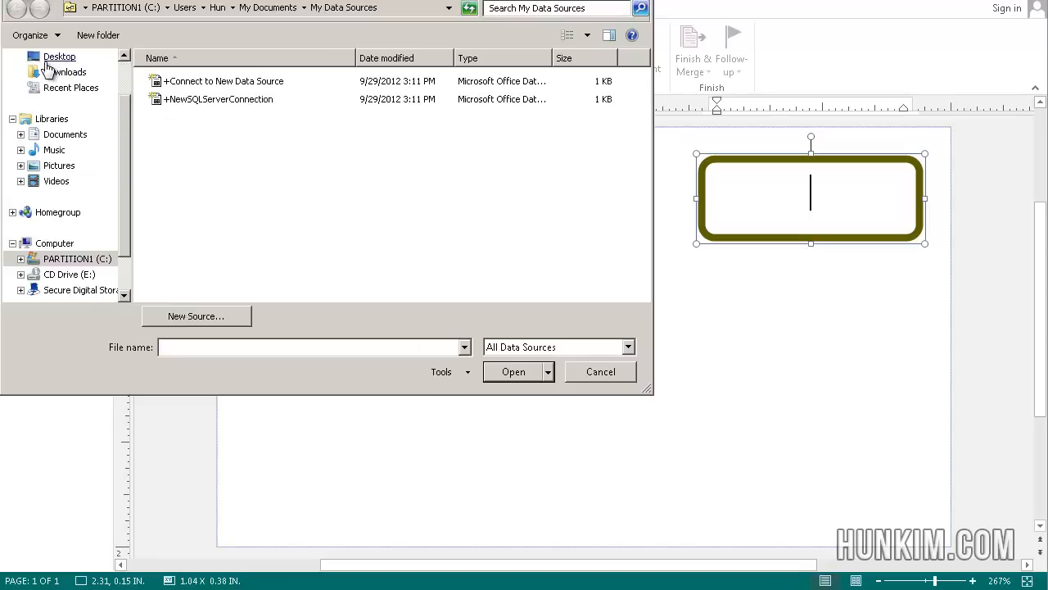
Pick tickets.xlsx from the Desktop as the merge data source.
{"action": "left_click", "coordinate": [54, 57]}
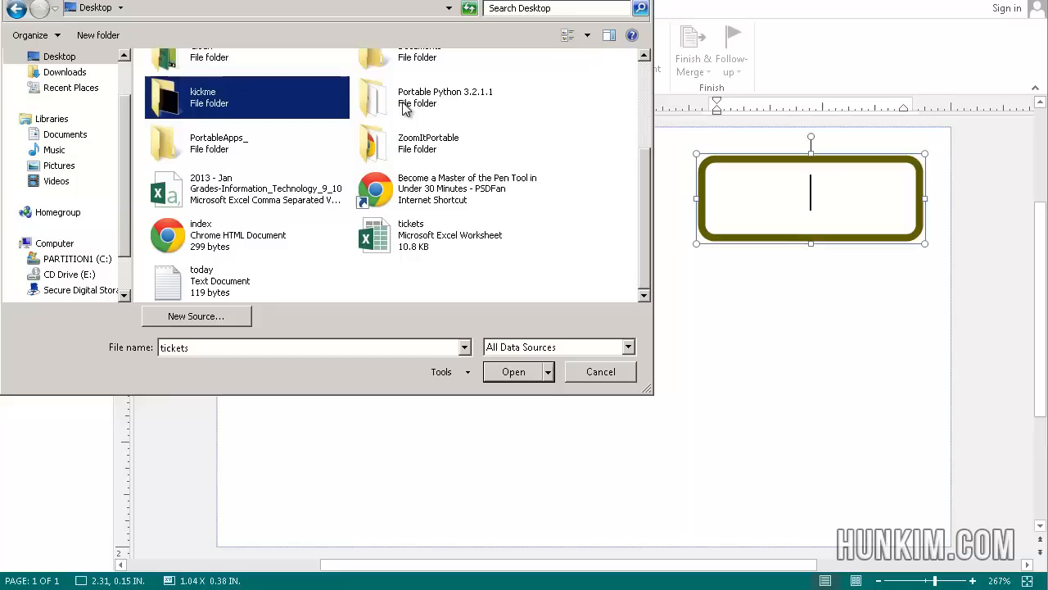
{"action": "left_click", "coordinate": [411, 235]}
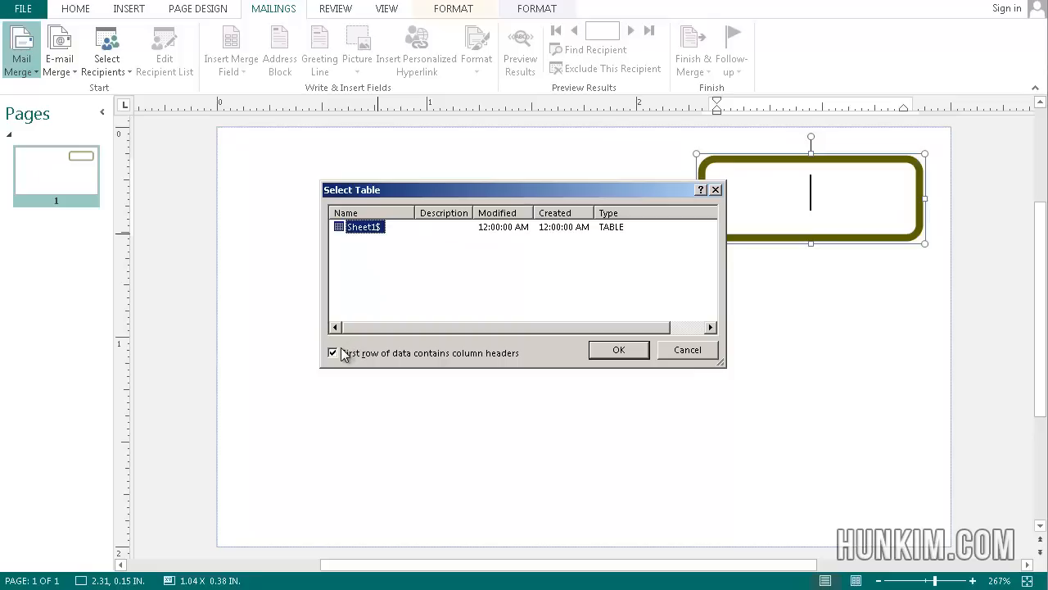
{"action": "mouse_move", "coordinate": [503, 356]}
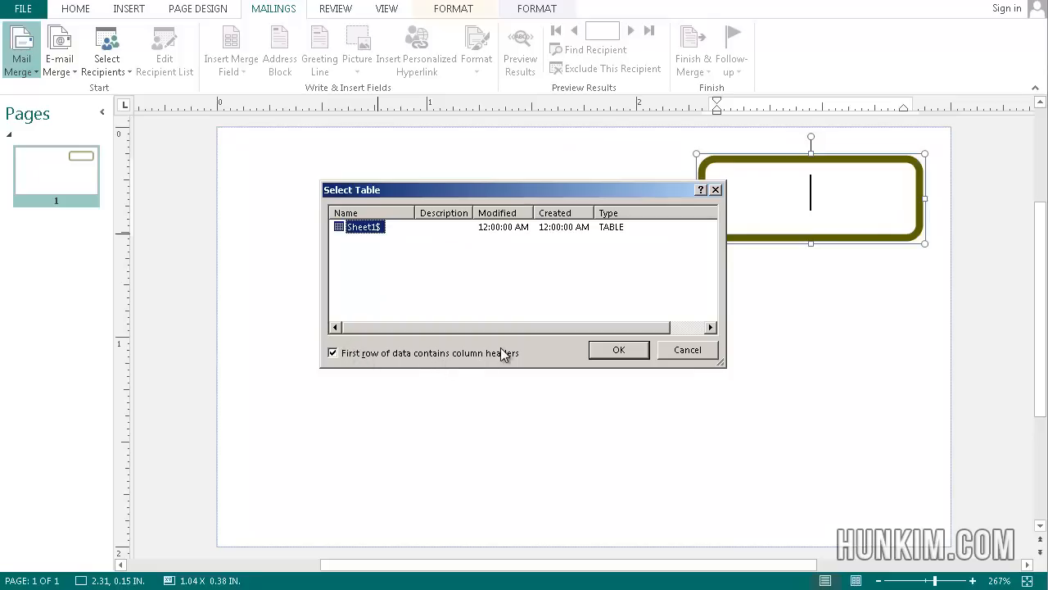
{"action": "mouse_move", "coordinate": [492, 342]}
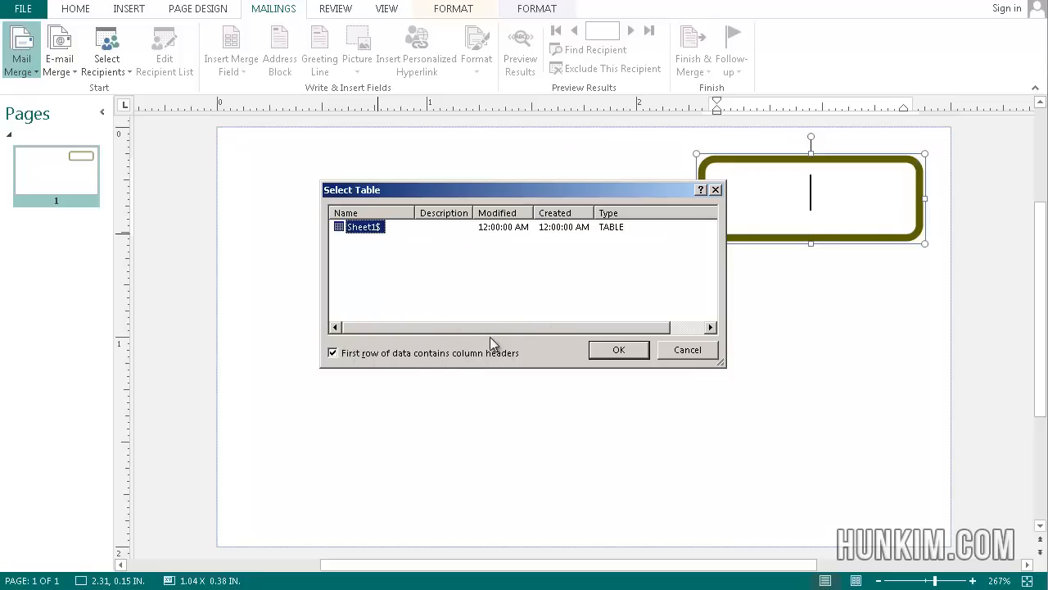
{"action": "mouse_move", "coordinate": [620, 350]}
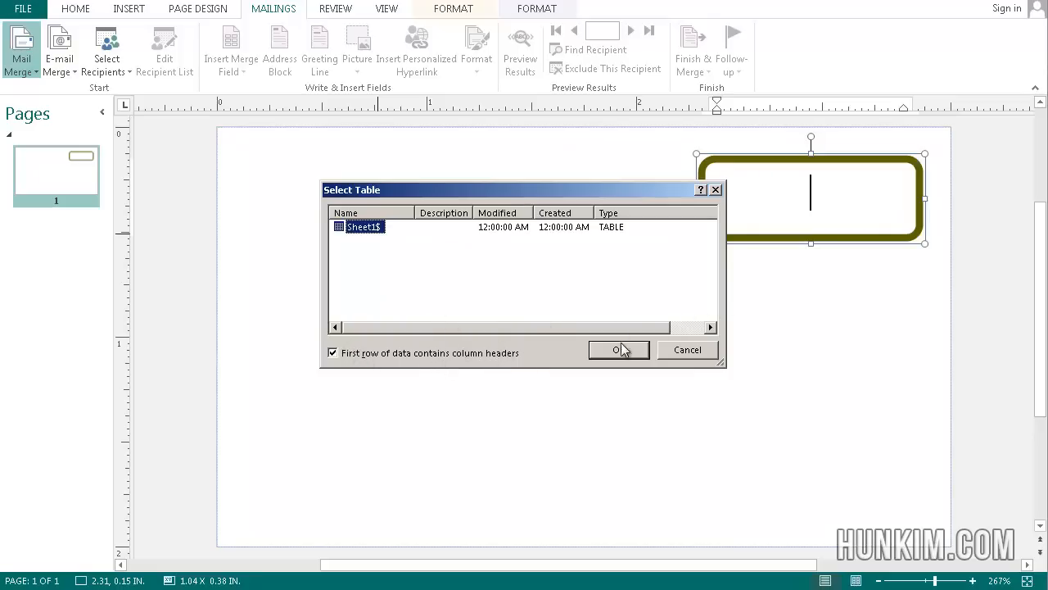
Accept Sheet1$ and confirm the ticket-number recipient list.
{"action": "left_click", "coordinate": [619, 349]}
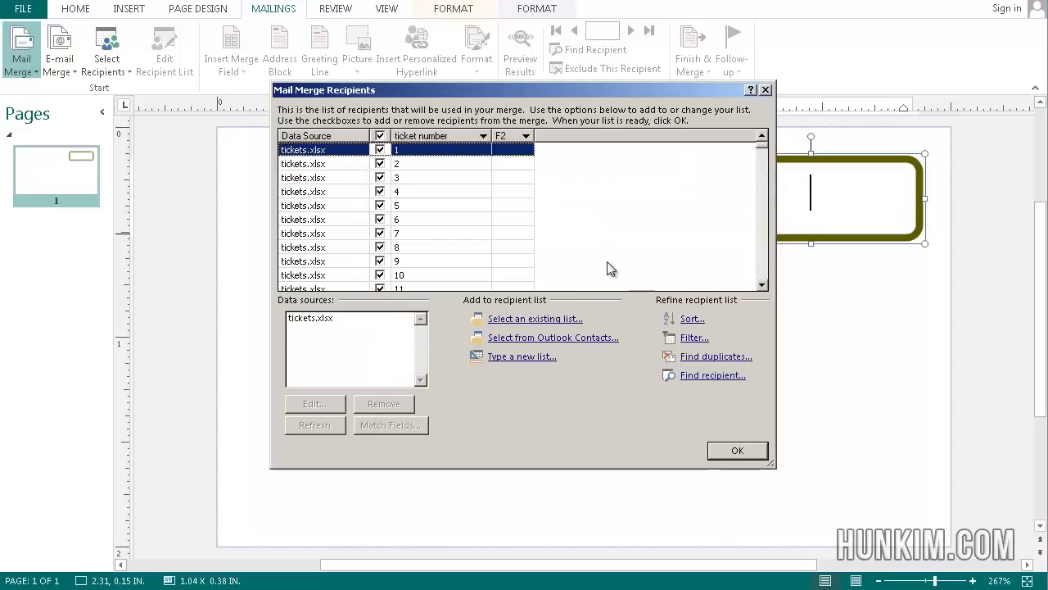
{"action": "mouse_move", "coordinate": [608, 255]}
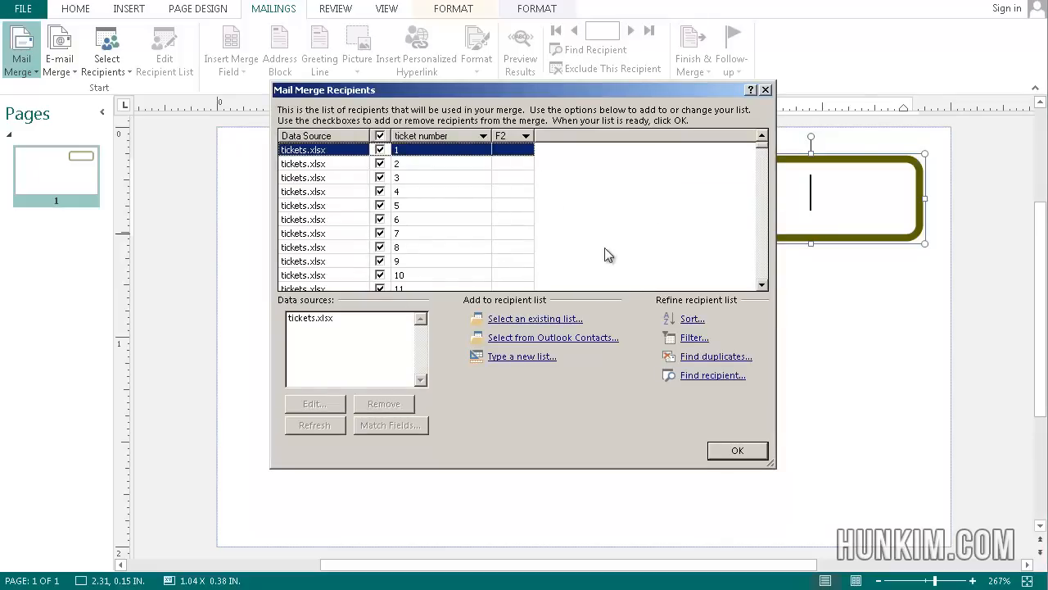
{"action": "mouse_move", "coordinate": [445, 179]}
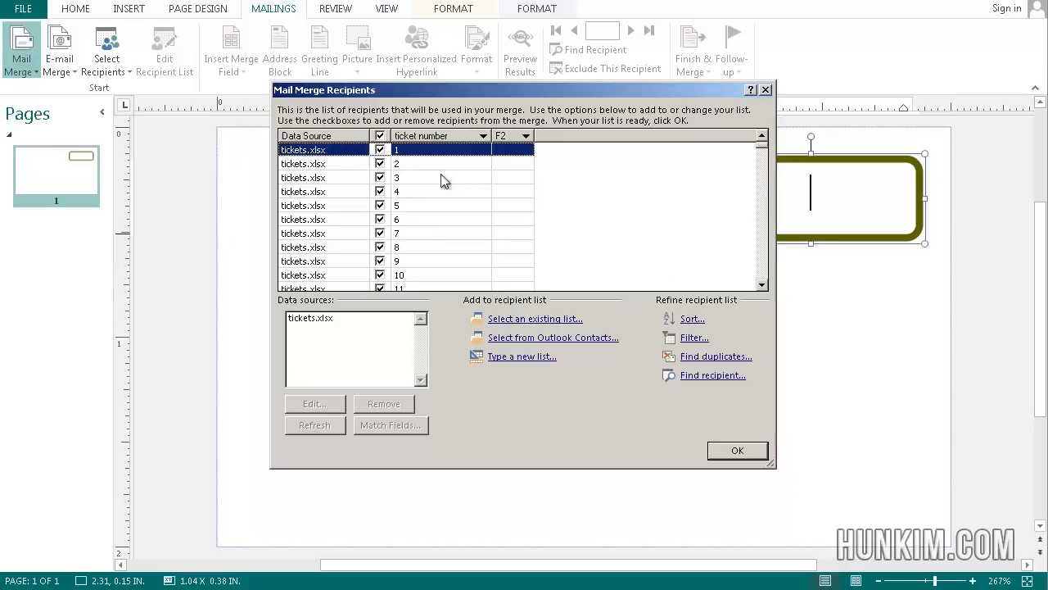
{"action": "mouse_move", "coordinate": [431, 238]}
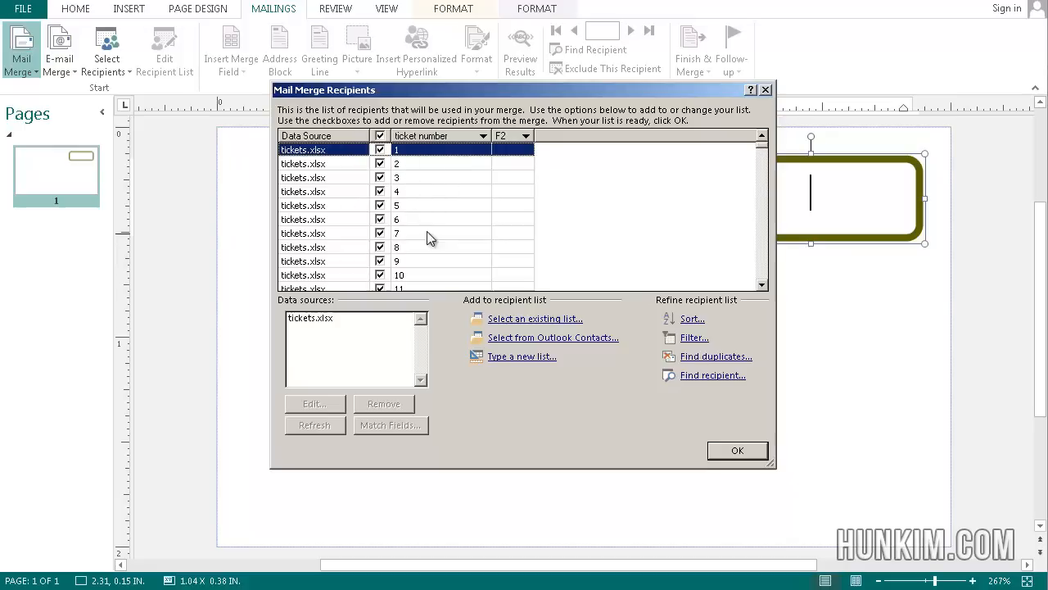
{"action": "left_click", "coordinate": [737, 450]}
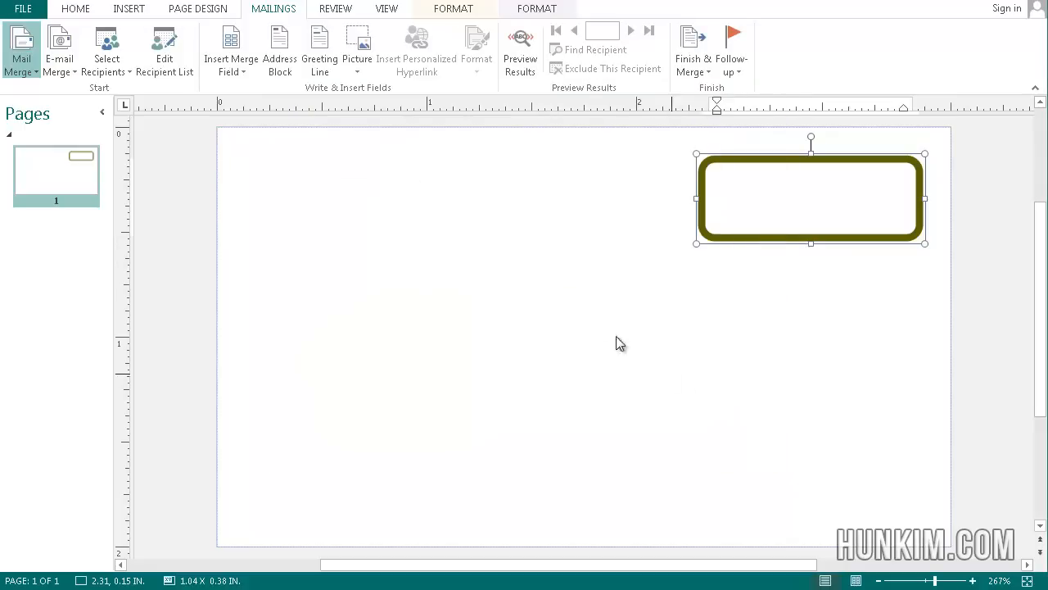
Insert the ticket number merge field into the rounded box and preview ticket 1.
{"action": "left_click", "coordinate": [811, 198]}
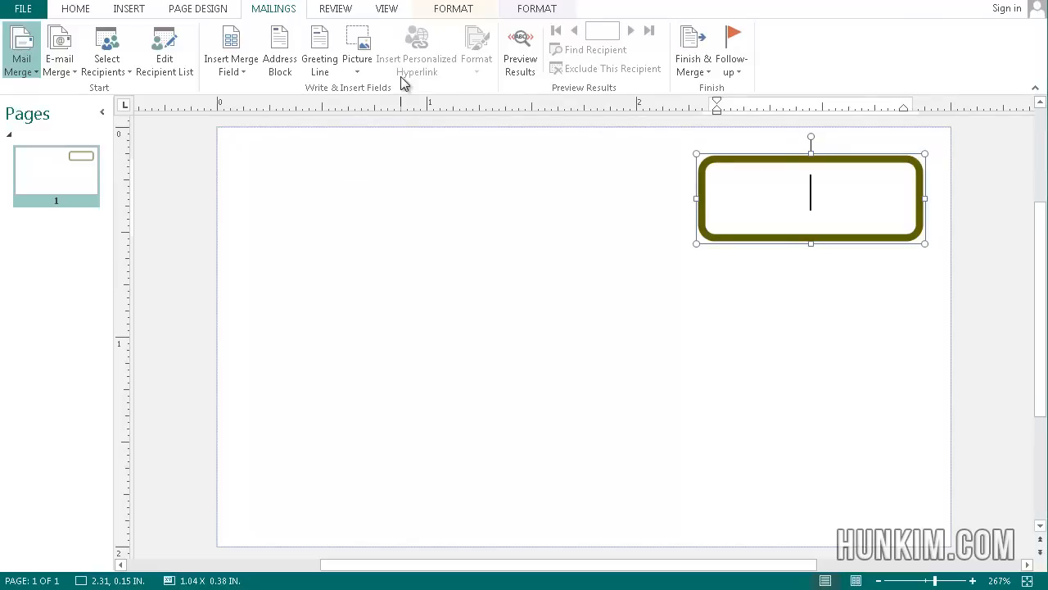
{"action": "mouse_move", "coordinate": [249, 49]}
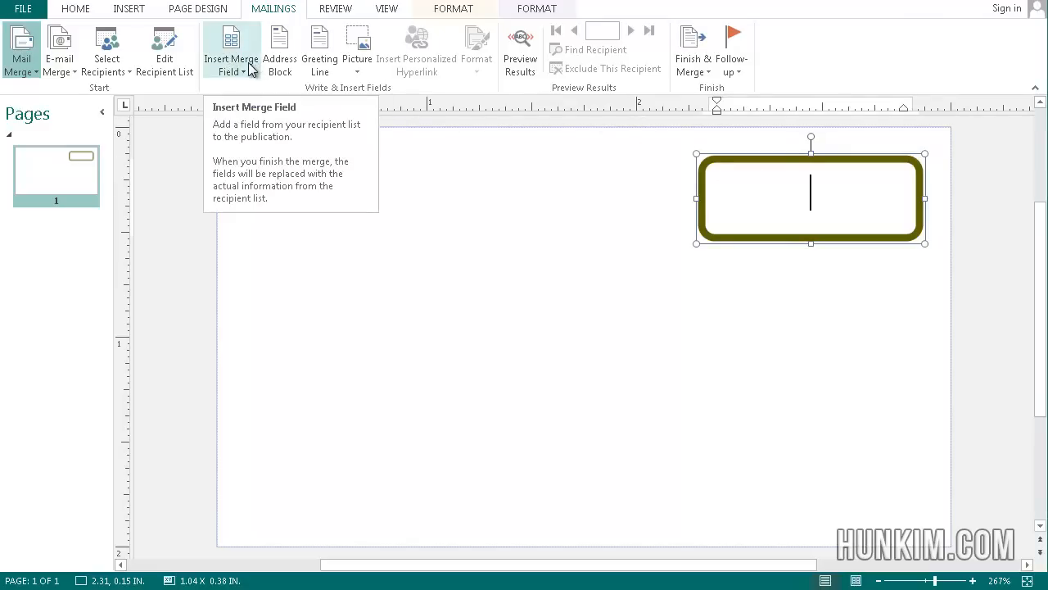
{"action": "left_click", "coordinate": [230, 48]}
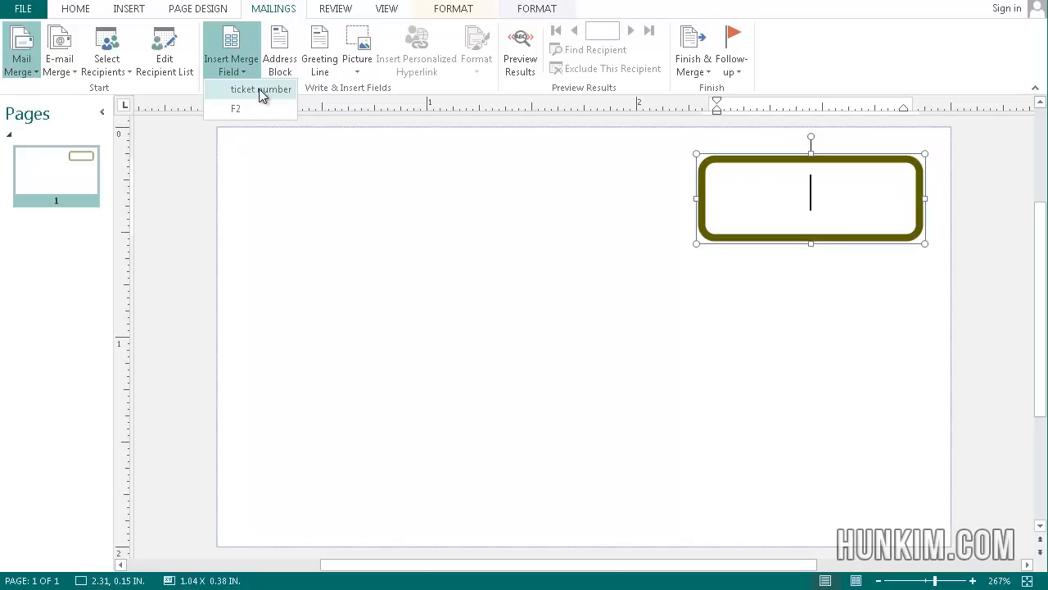
{"action": "left_click", "coordinate": [260, 89]}
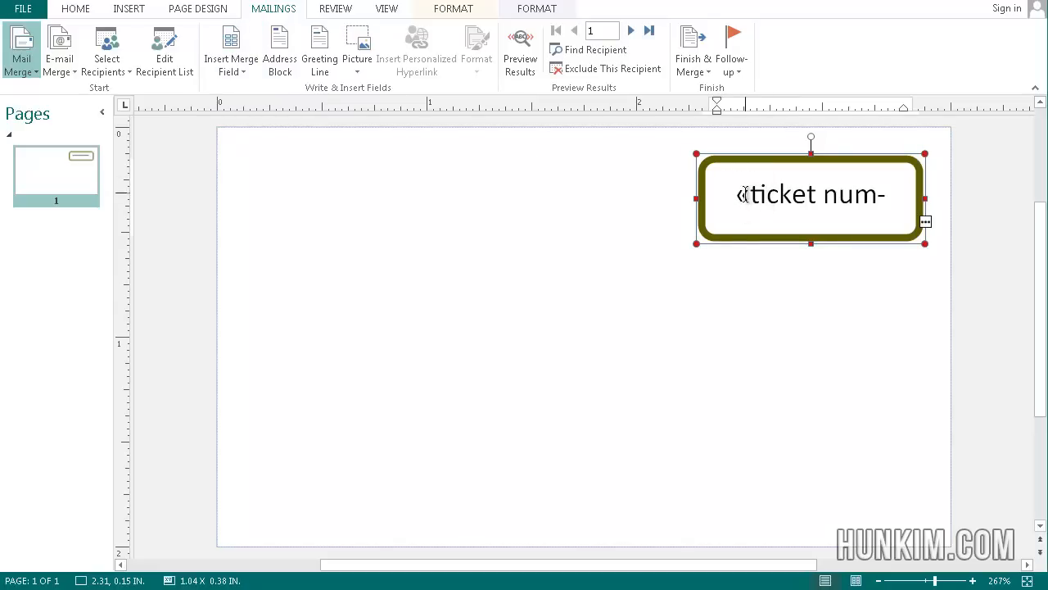
{"action": "mouse_move", "coordinate": [645, 136]}
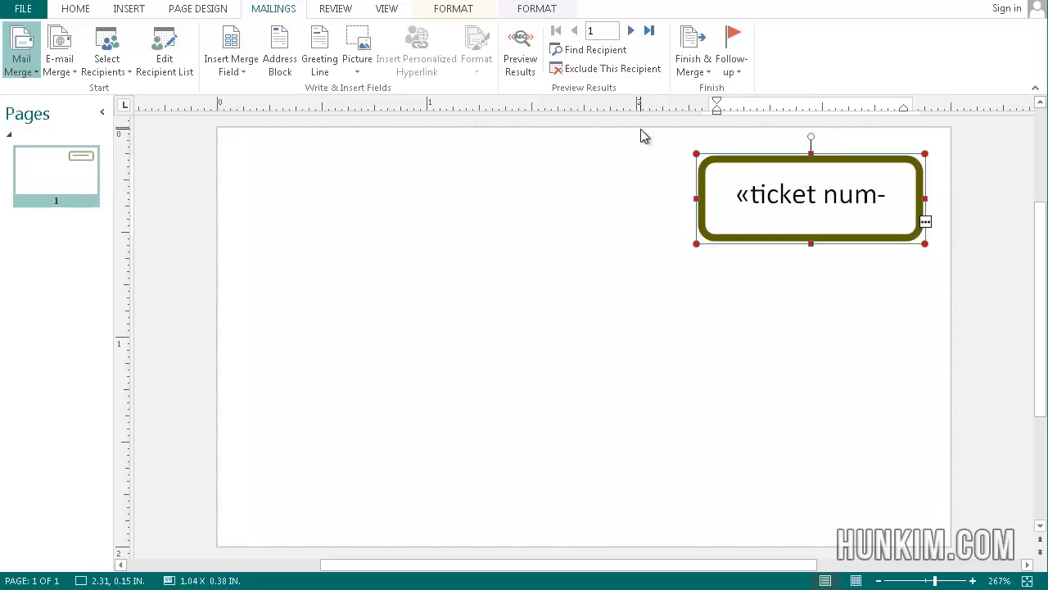
{"action": "left_click", "coordinate": [519, 49]}
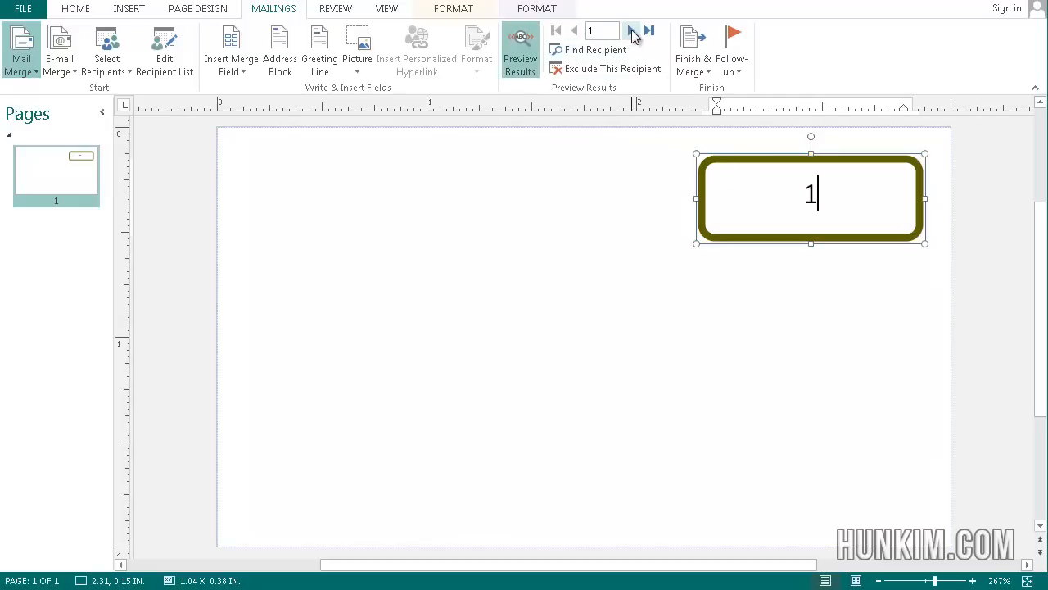
Step through the merge preview records until ticket number 42 shows.
{"action": "left_click", "coordinate": [629, 30]}
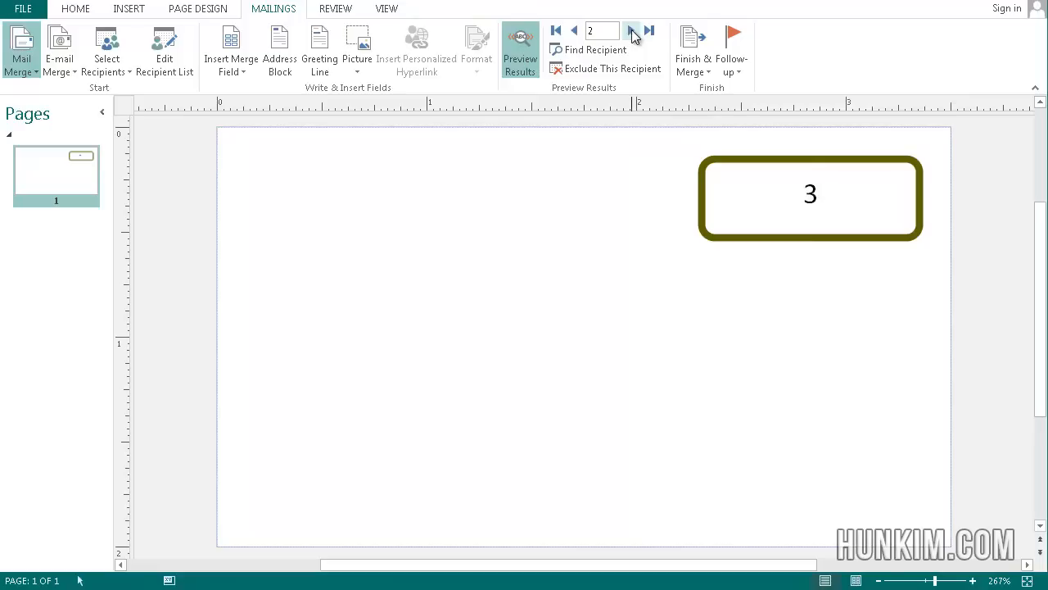
{"action": "left_click", "coordinate": [633, 30]}
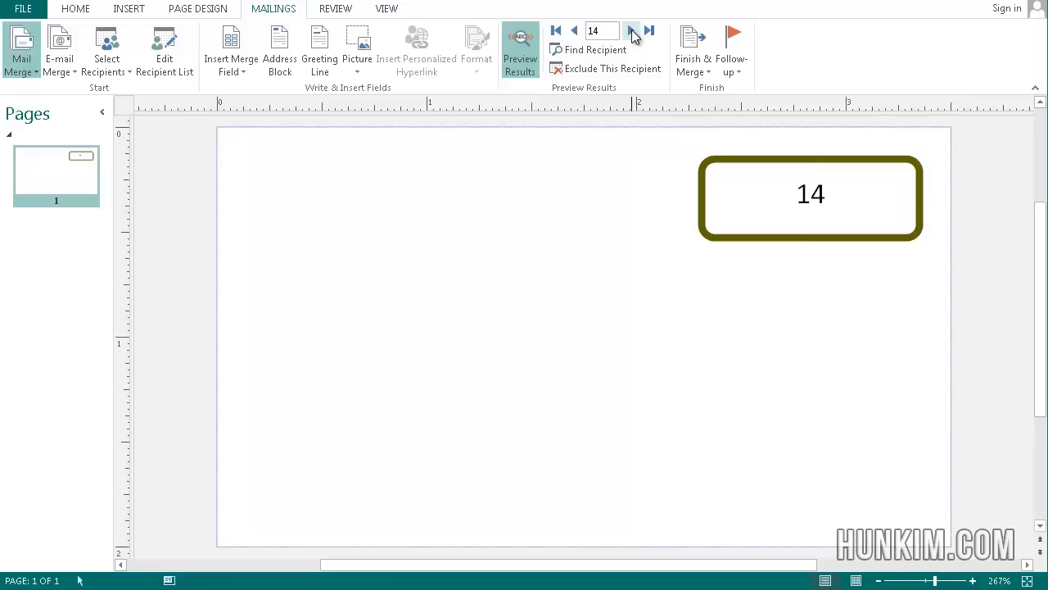
{"action": "left_click", "coordinate": [634, 31]}
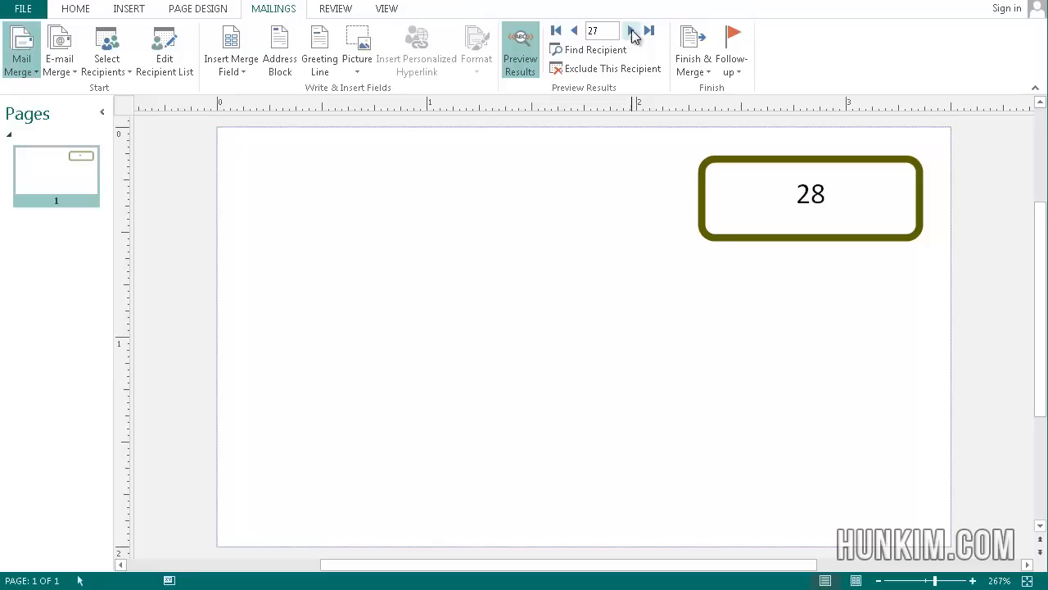
{"action": "left_click", "coordinate": [634, 30]}
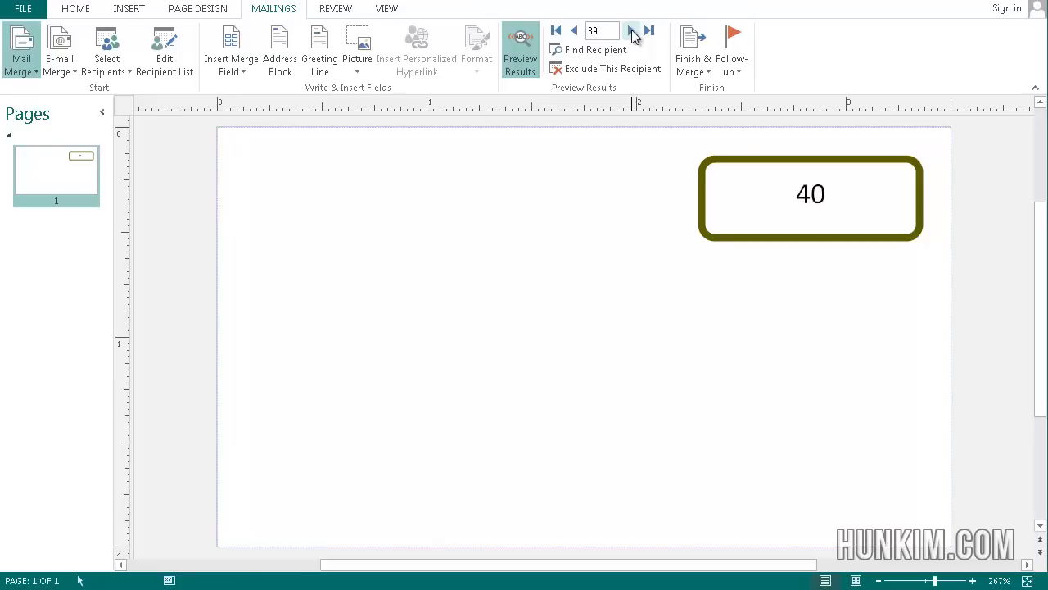
{"action": "left_click", "coordinate": [630, 31]}
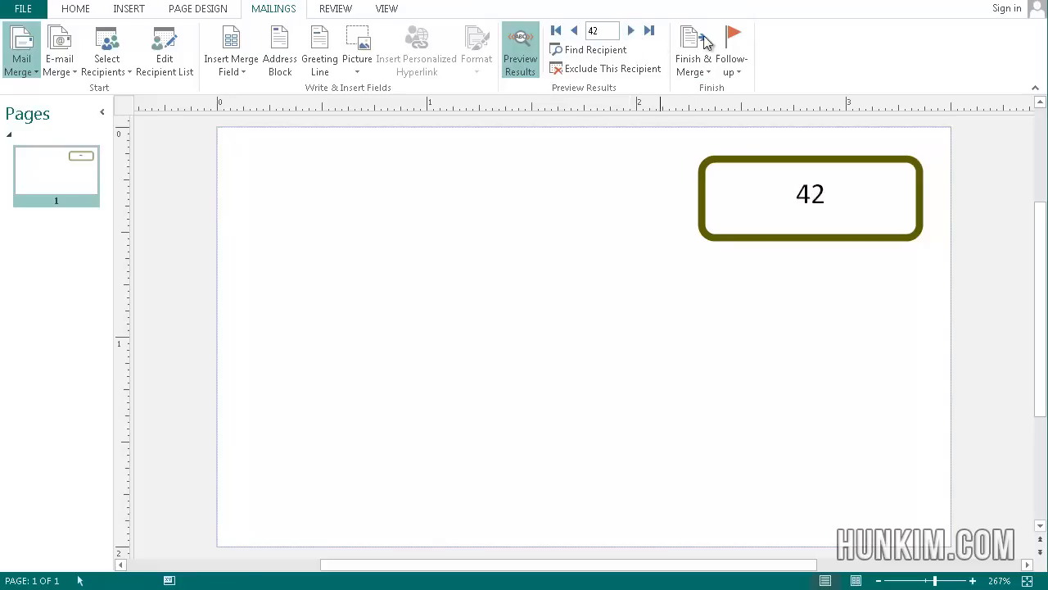
{"action": "mouse_move", "coordinate": [692, 50]}
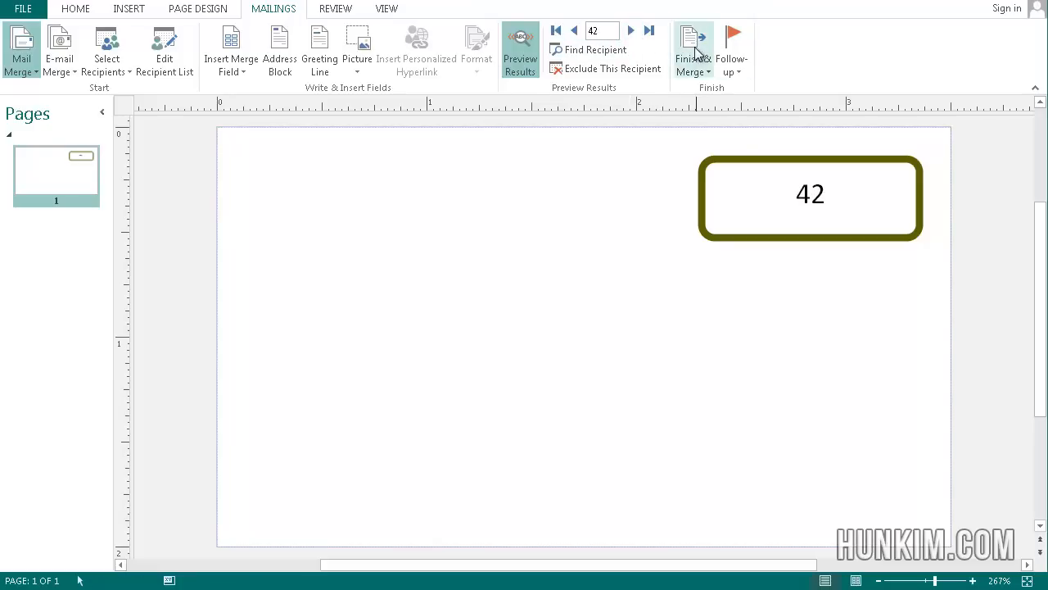
Choose Finish & Merge > Merge to Printer for all ticket records.
{"action": "left_click", "coordinate": [689, 49]}
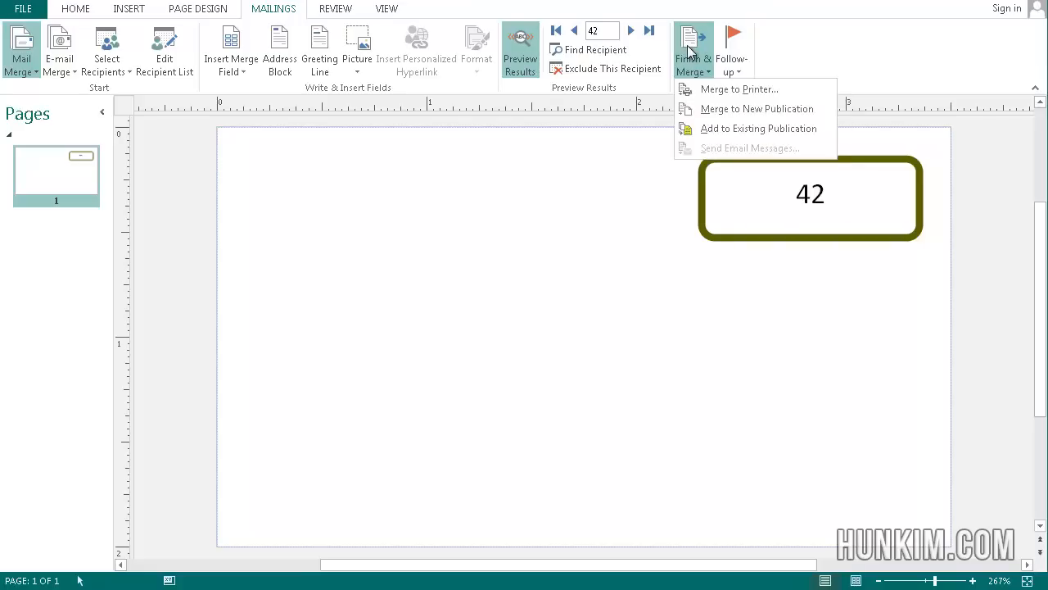
{"action": "mouse_move", "coordinate": [729, 94]}
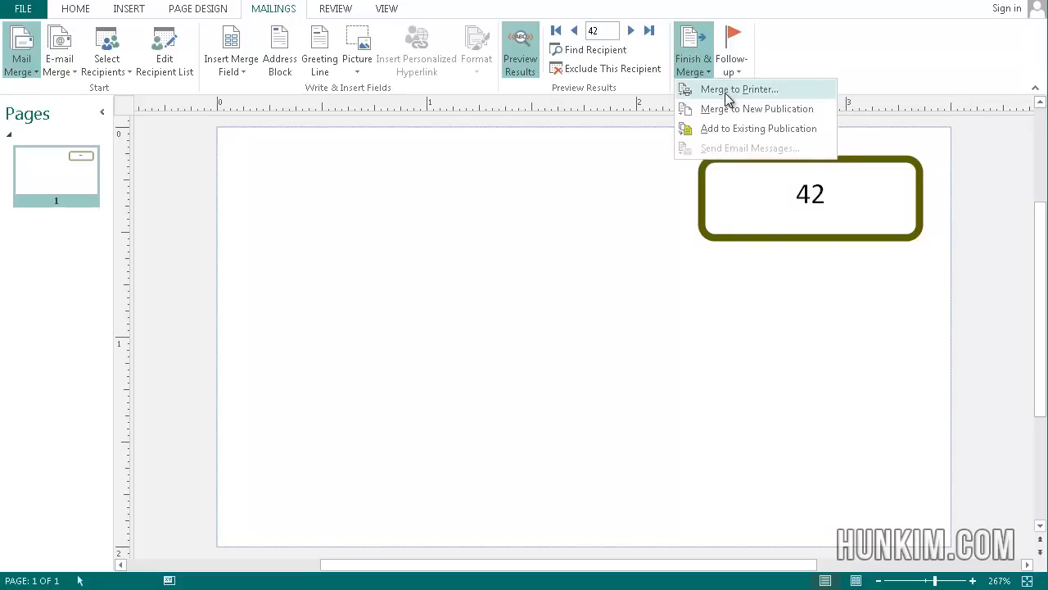
{"action": "left_click", "coordinate": [738, 88]}
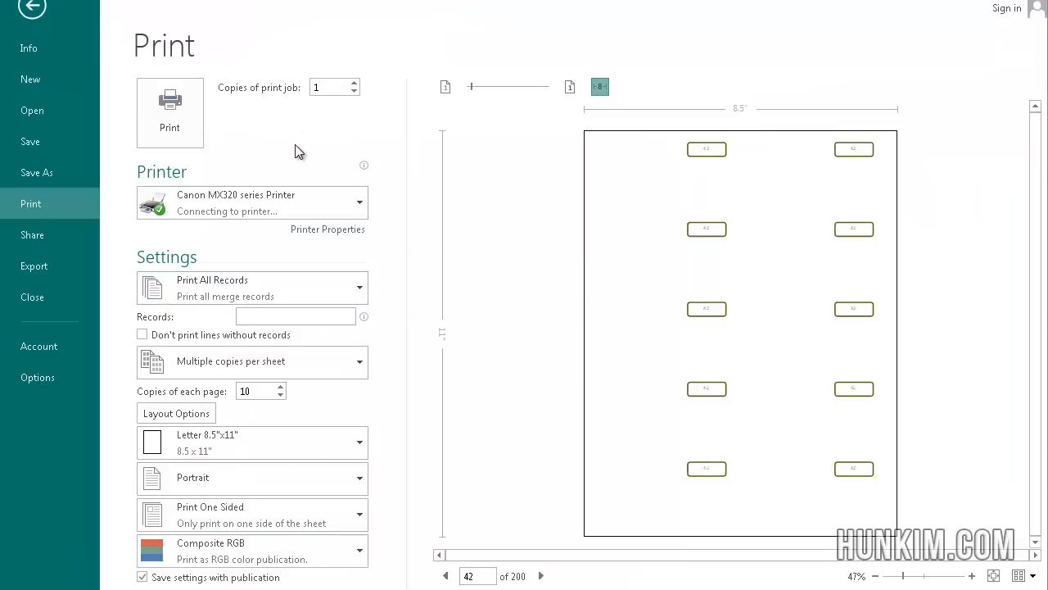
{"action": "mouse_move", "coordinate": [668, 154]}
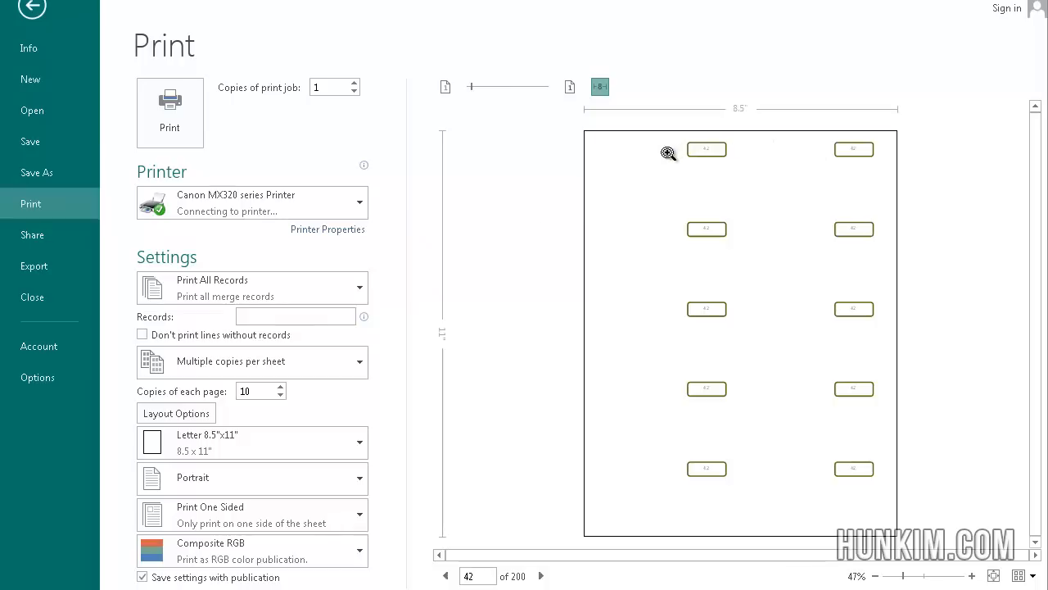
{"action": "mouse_move", "coordinate": [838, 207]}
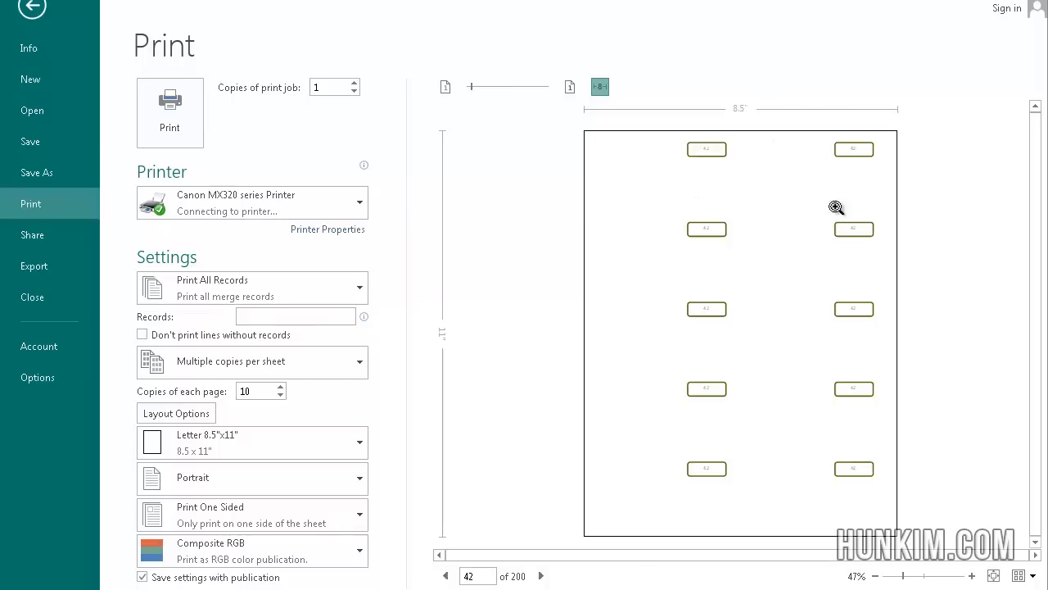
{"action": "mouse_move", "coordinate": [692, 251]}
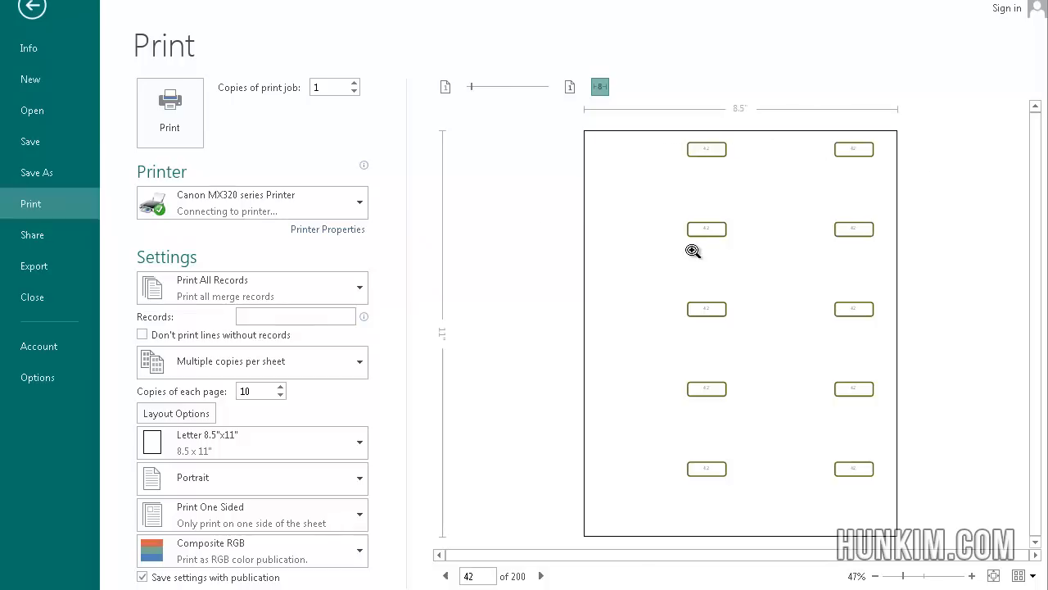
{"action": "mouse_move", "coordinate": [567, 242]}
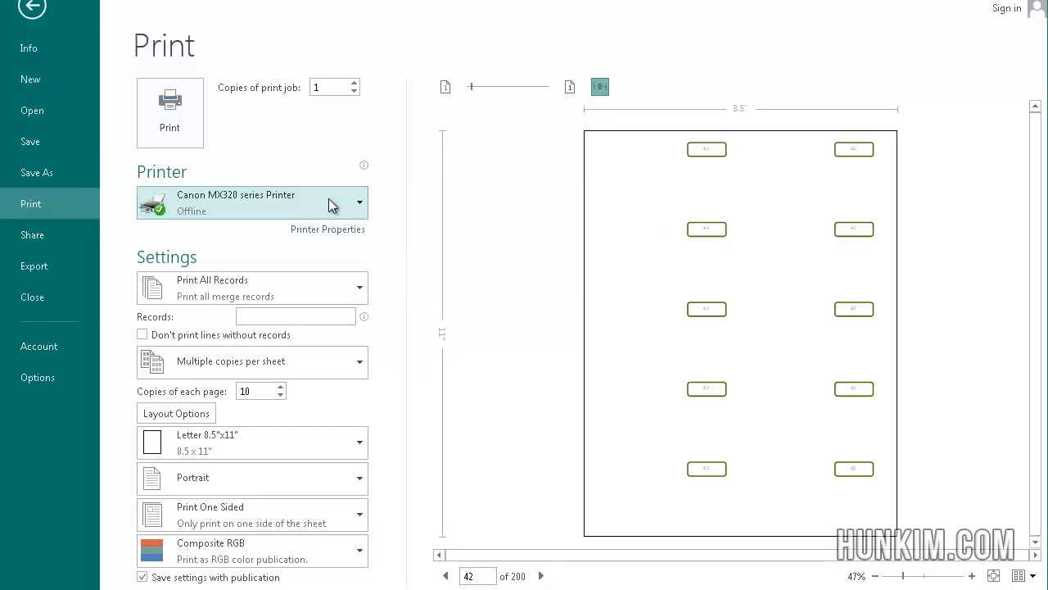
{"action": "mouse_move", "coordinate": [468, 284]}
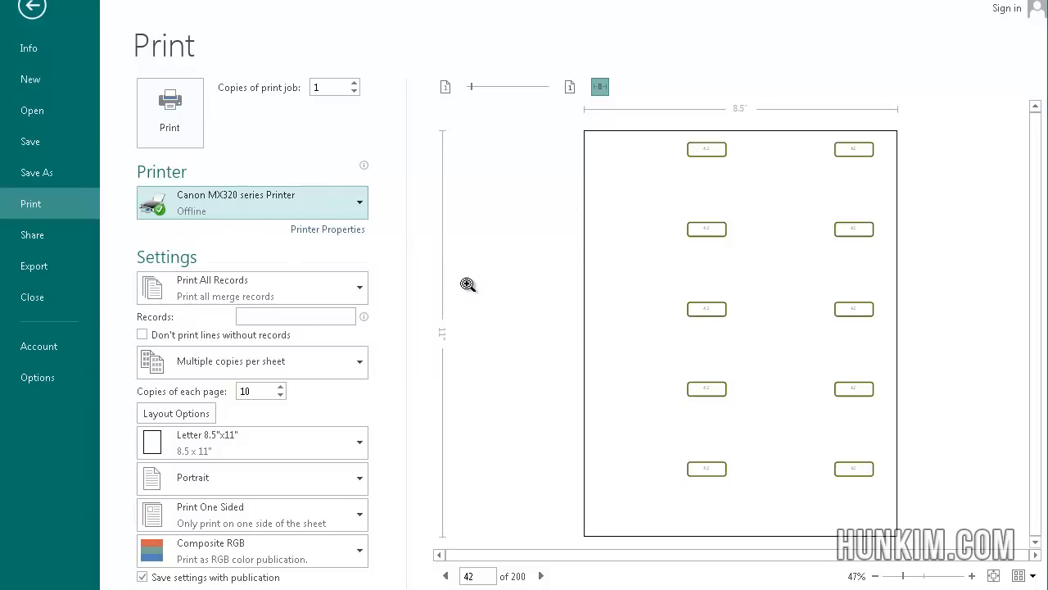
{"action": "mouse_move", "coordinate": [711, 210]}
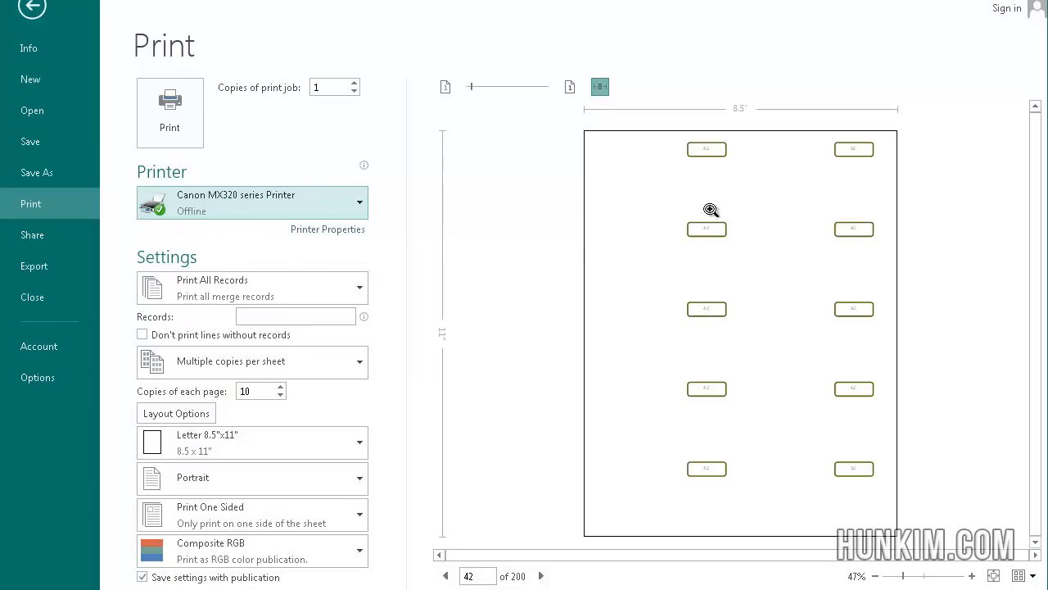
{"action": "mouse_move", "coordinate": [655, 231]}
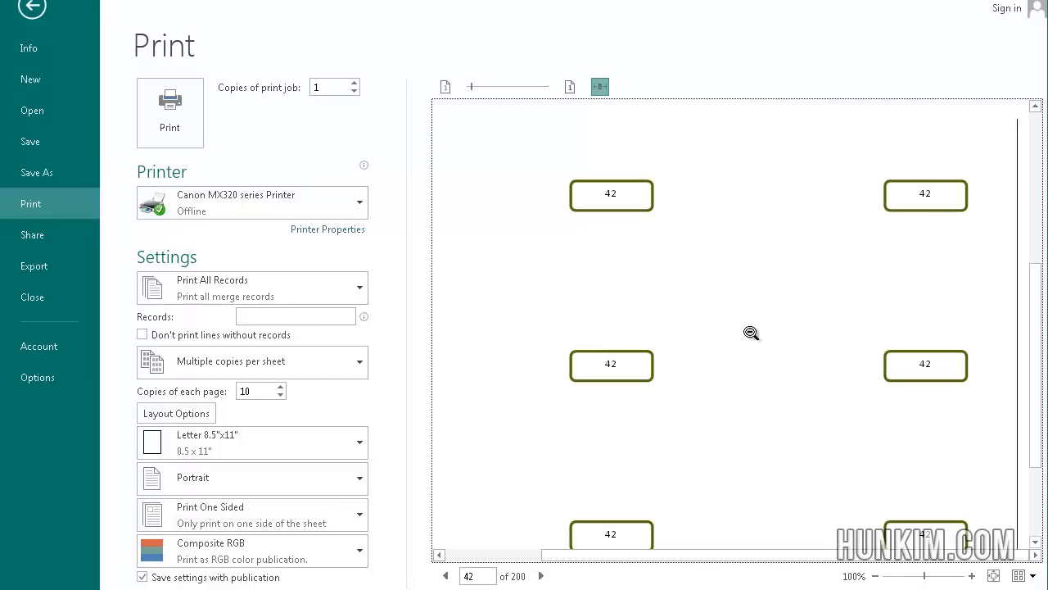
{"action": "mouse_move", "coordinate": [896, 174]}
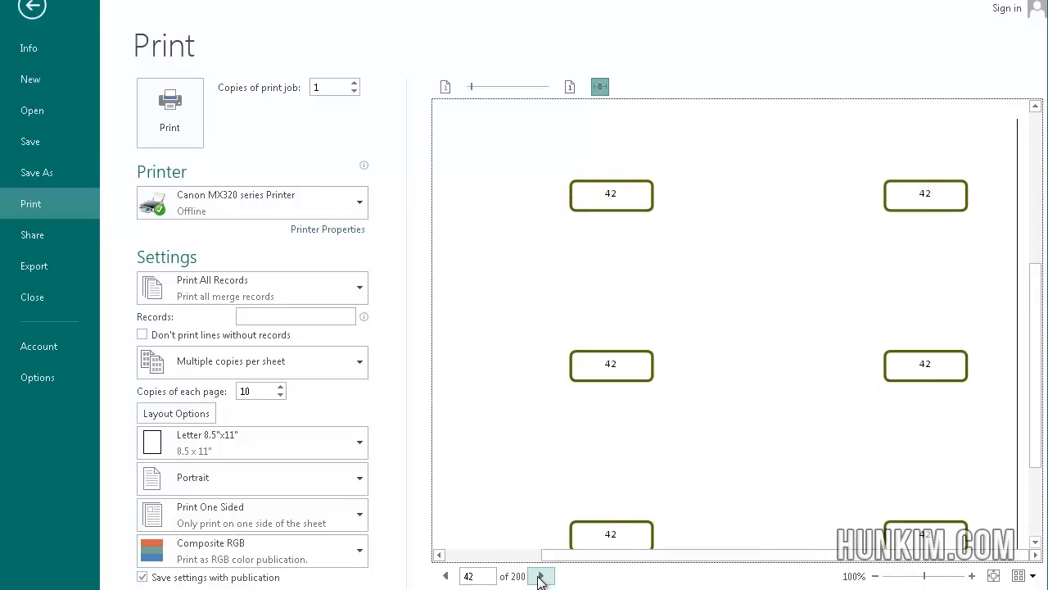
Preview the next sheet, then switch the layout to Multiple pages per sheet.
{"action": "left_click", "coordinate": [541, 576]}
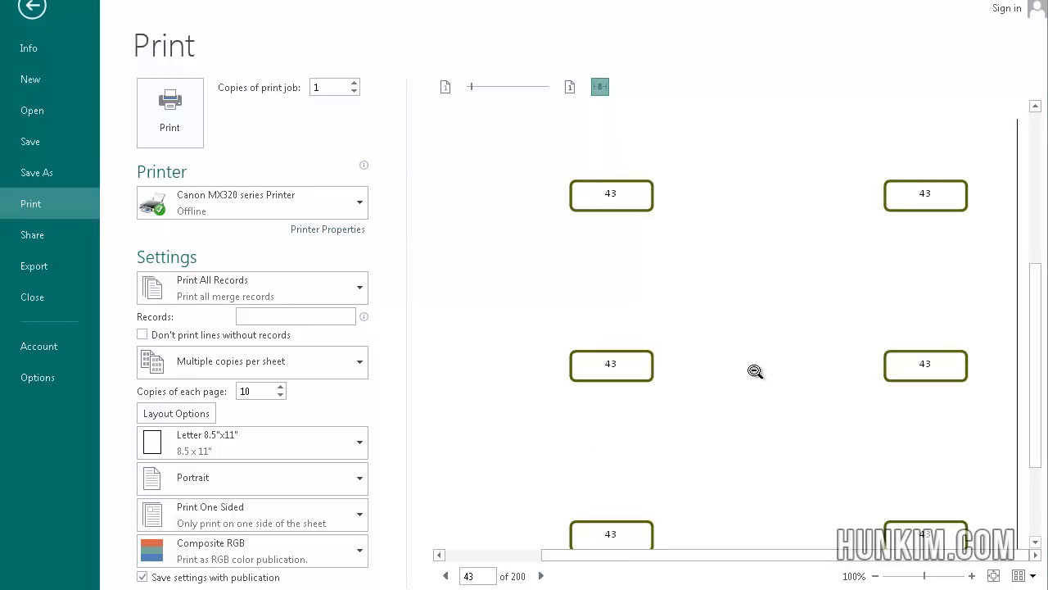
{"action": "mouse_move", "coordinate": [622, 312]}
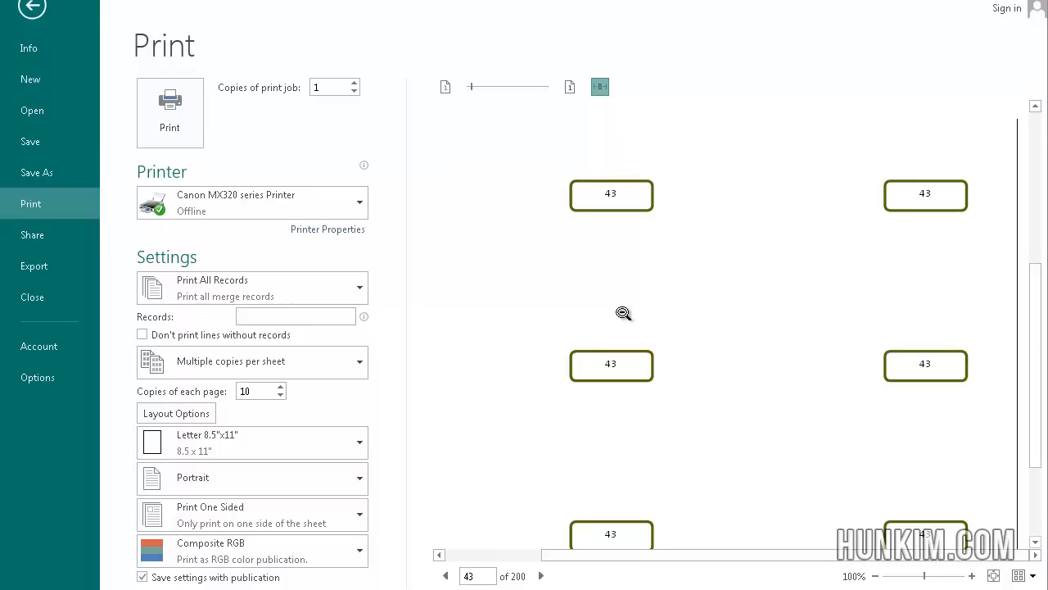
{"action": "mouse_move", "coordinate": [141, 316]}
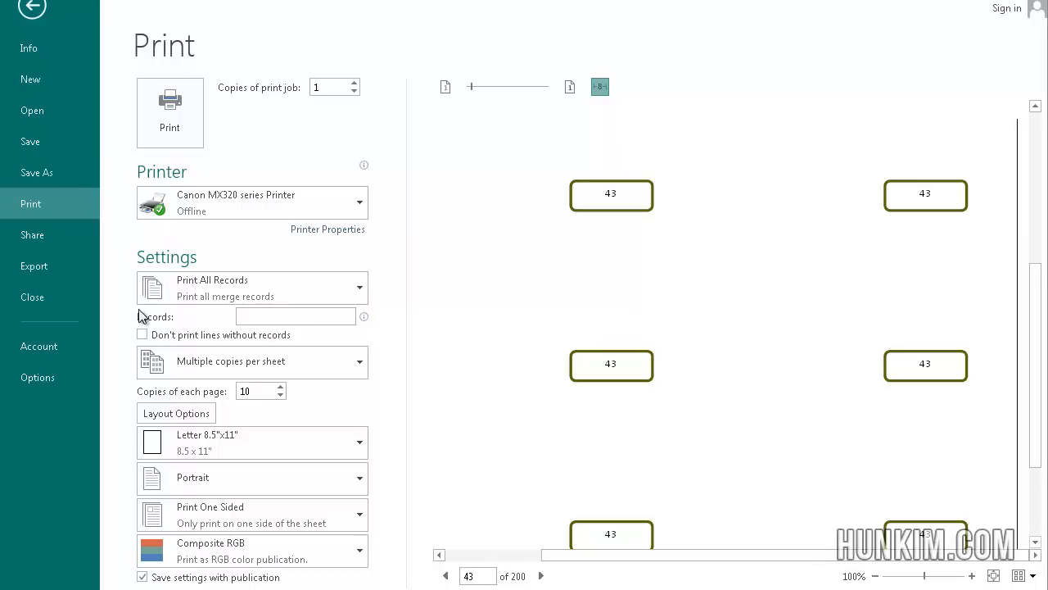
{"action": "mouse_move", "coordinate": [281, 360]}
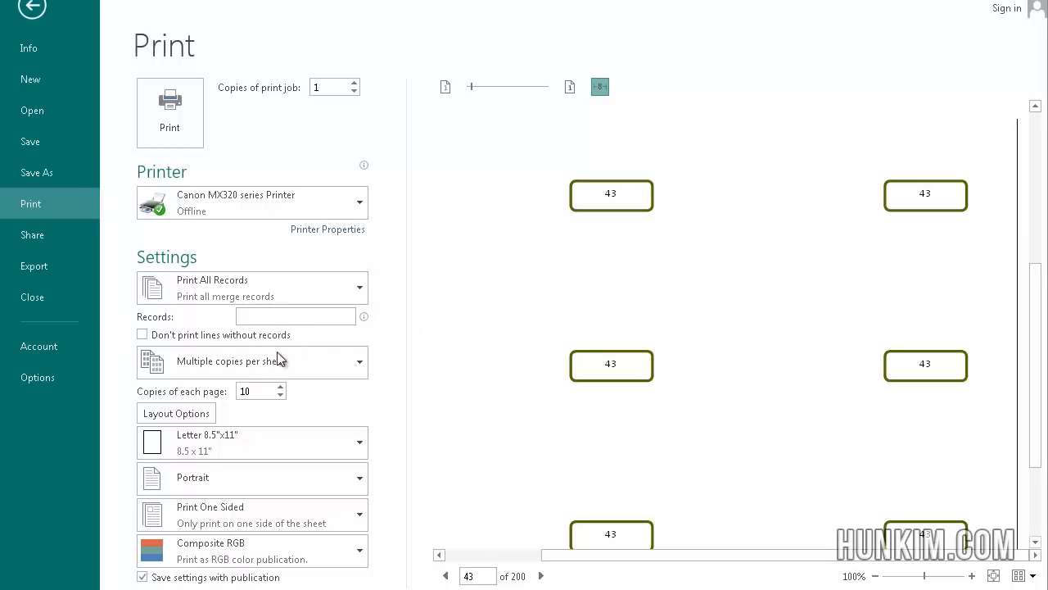
{"action": "mouse_move", "coordinate": [242, 376]}
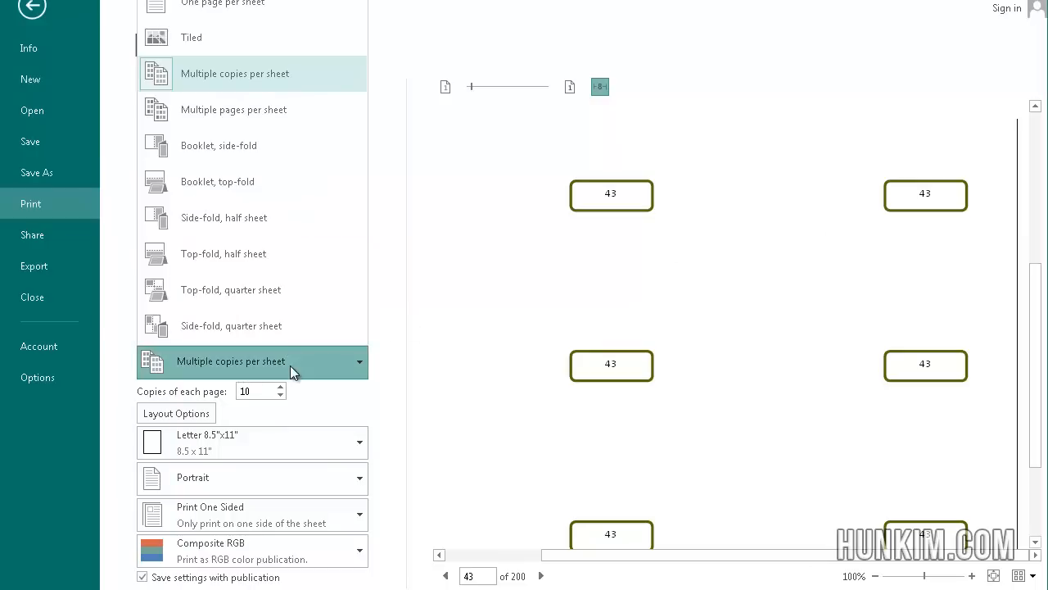
{"action": "left_click", "coordinate": [246, 362]}
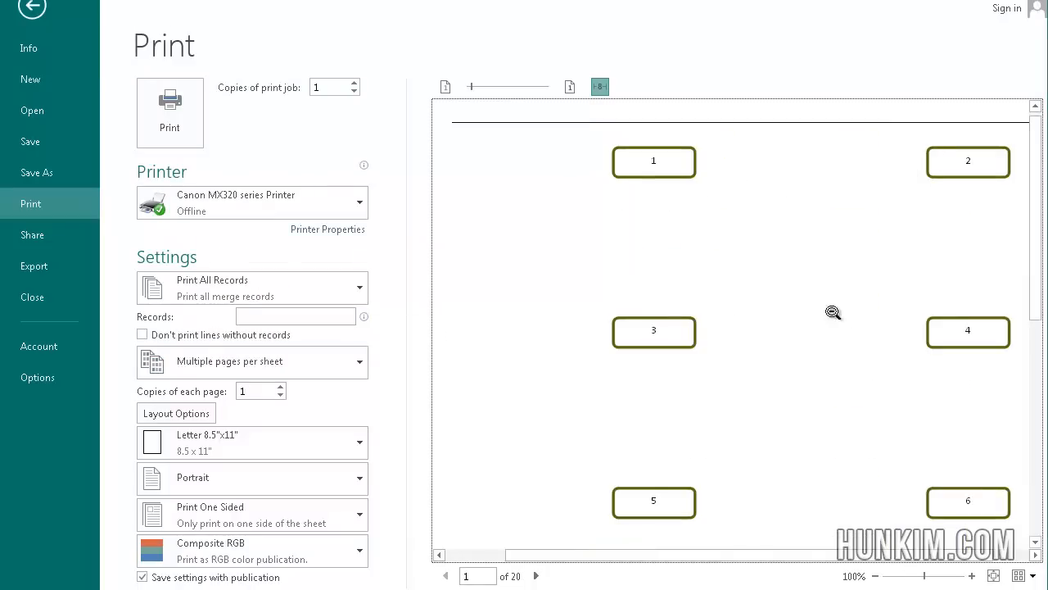
{"action": "mouse_move", "coordinate": [903, 429]}
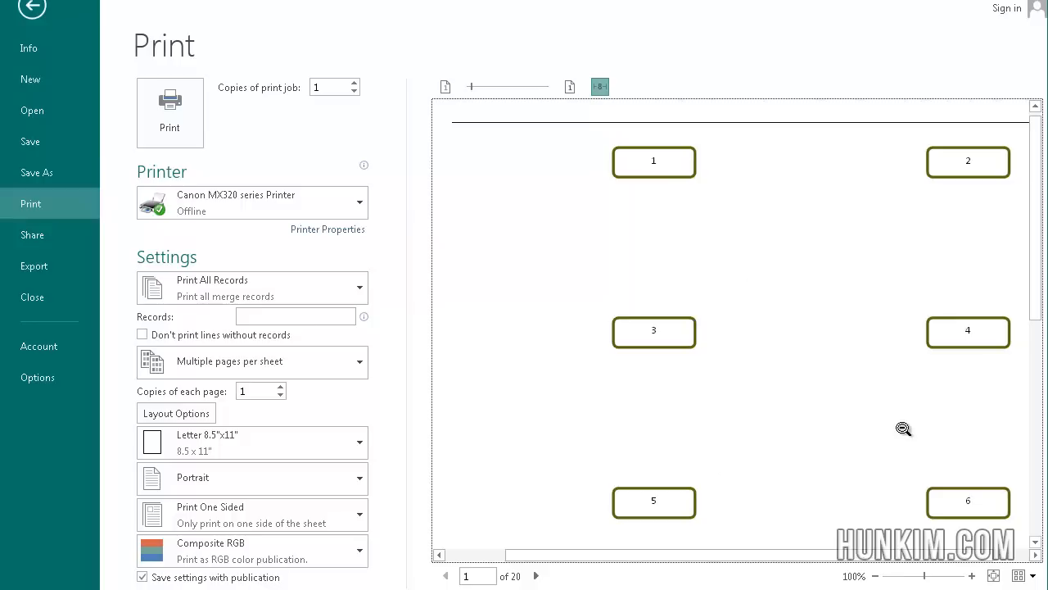
{"action": "mouse_move", "coordinate": [717, 315]}
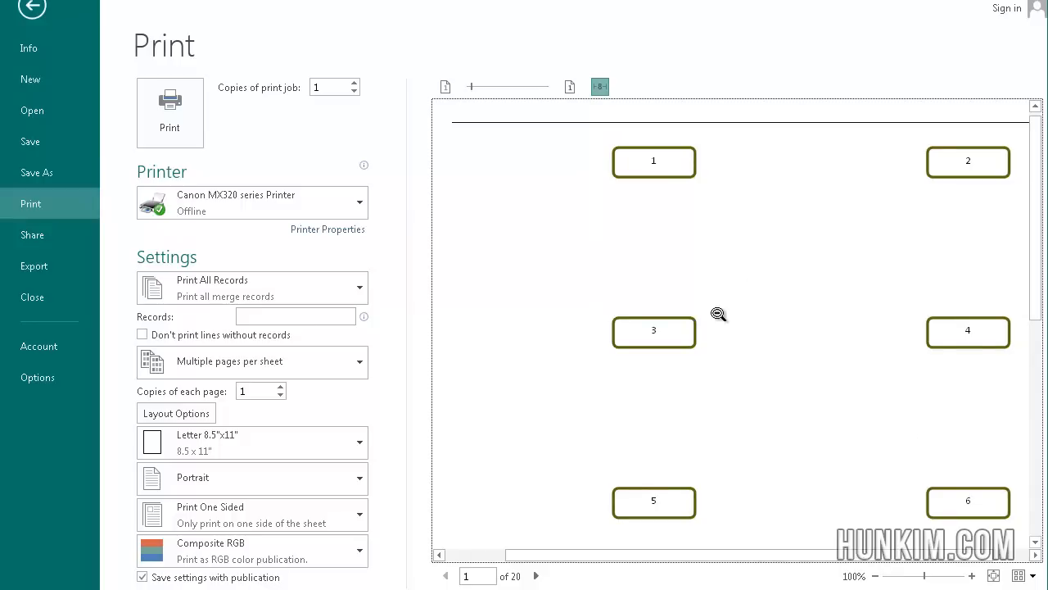
{"action": "mouse_move", "coordinate": [831, 227]}
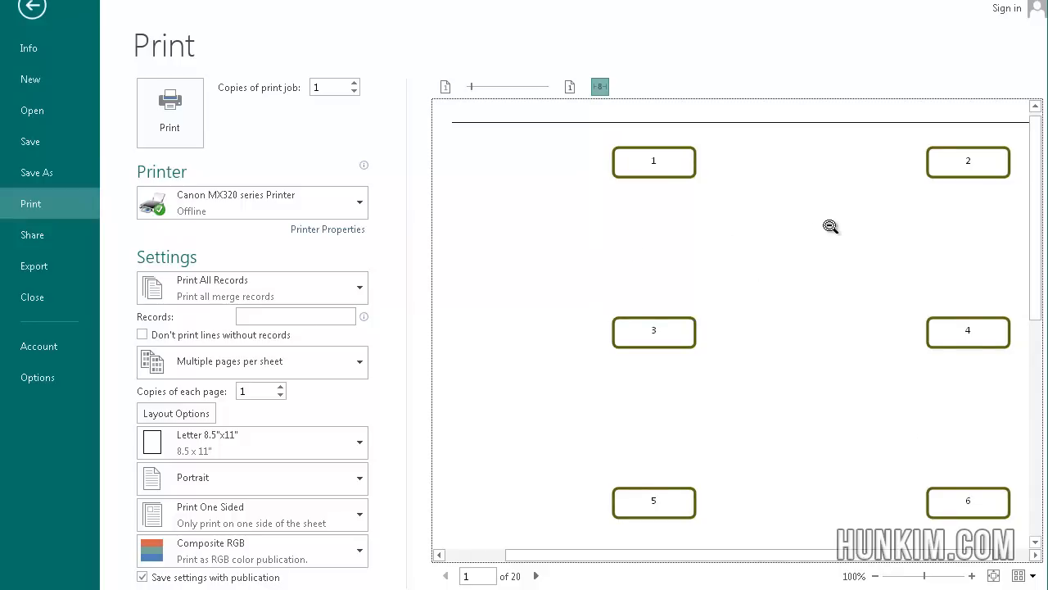
{"action": "mouse_move", "coordinate": [513, 200]}
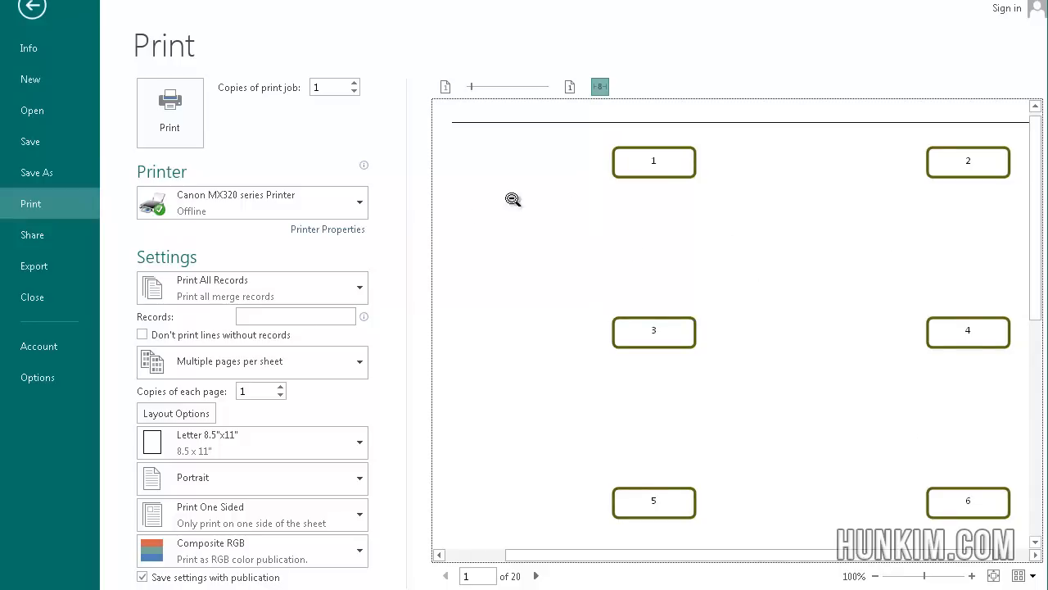
{"action": "mouse_move", "coordinate": [380, 393]}
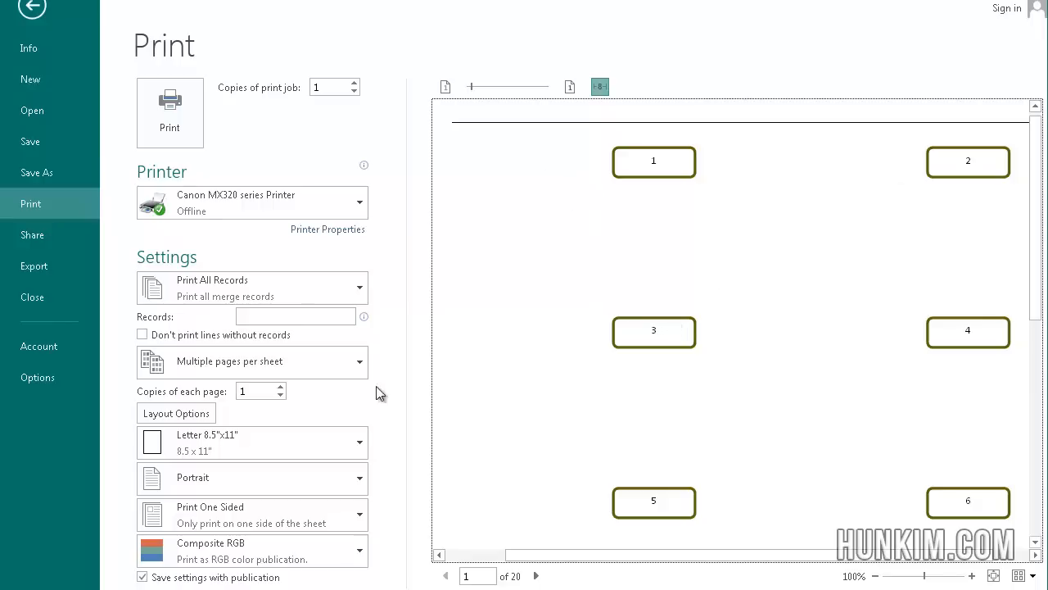
{"action": "mouse_move", "coordinate": [883, 294]}
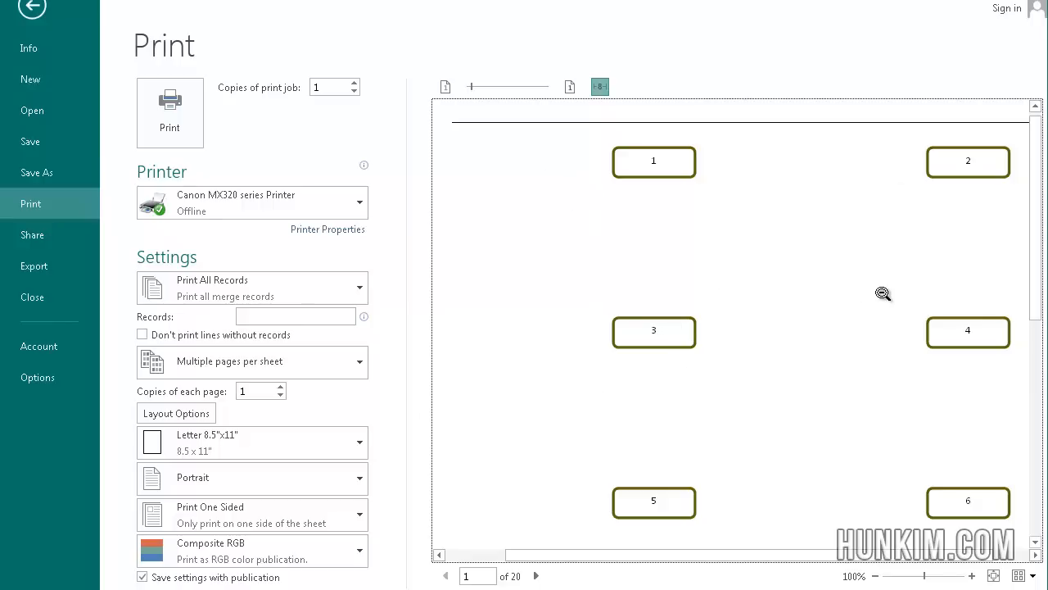
{"action": "mouse_move", "coordinate": [653, 141]}
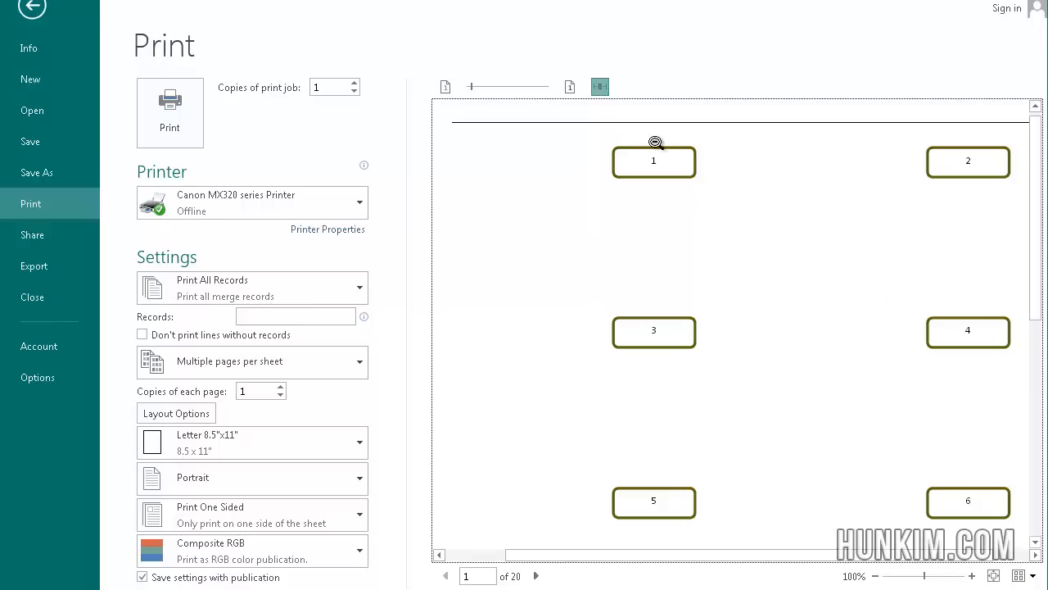
{"action": "mouse_move", "coordinate": [1001, 302]}
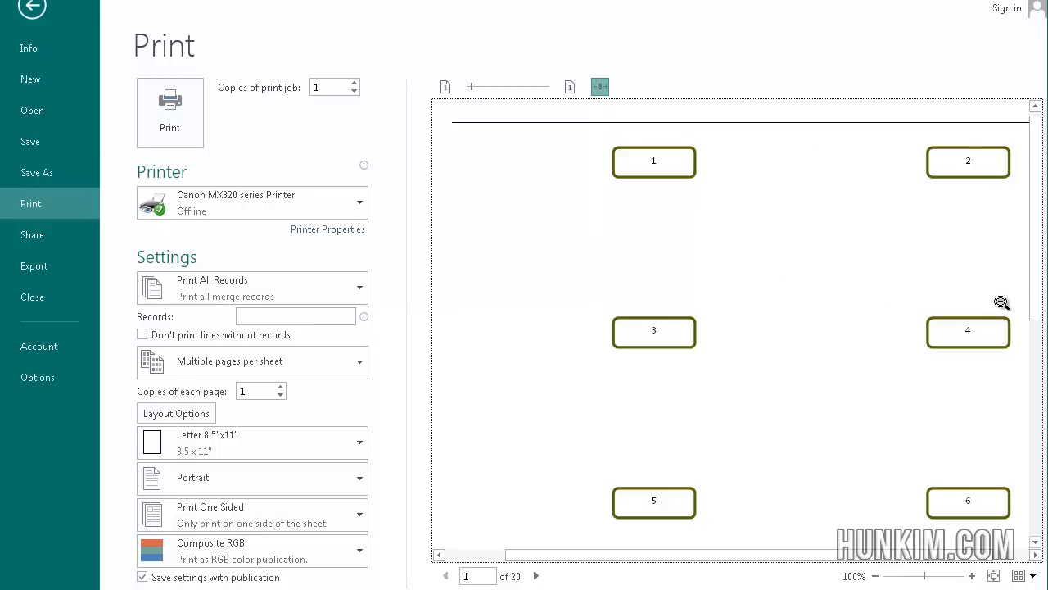
{"action": "mouse_move", "coordinate": [779, 394]}
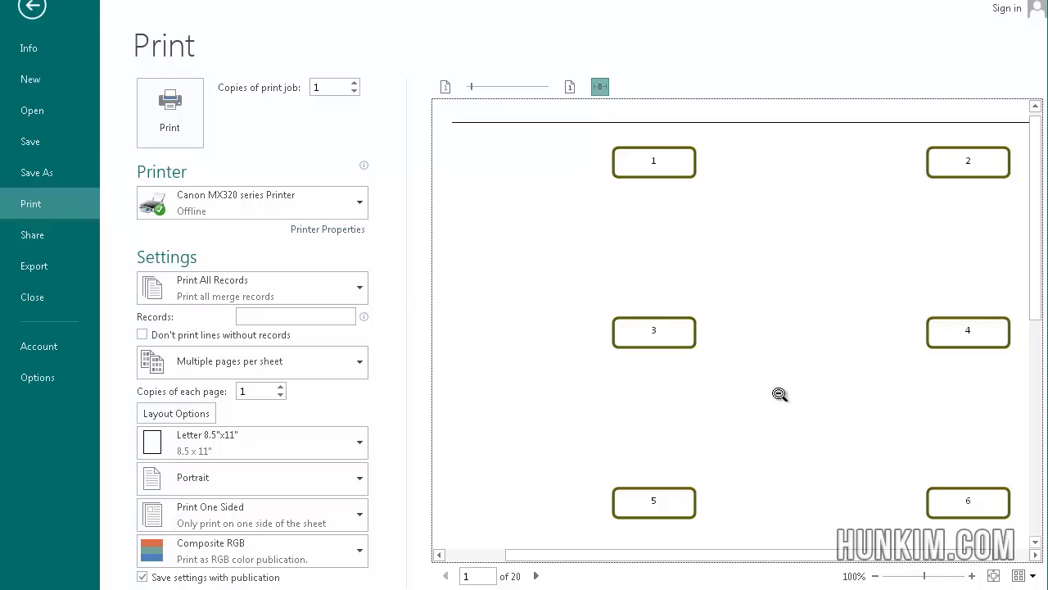
{"action": "mouse_move", "coordinate": [685, 342]}
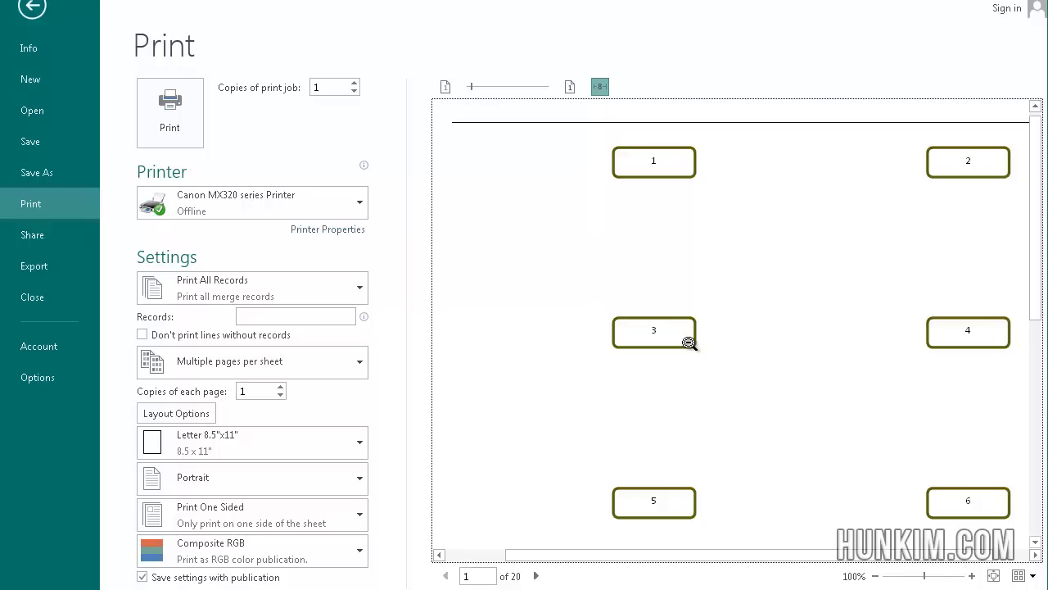
{"action": "mouse_move", "coordinate": [835, 278]}
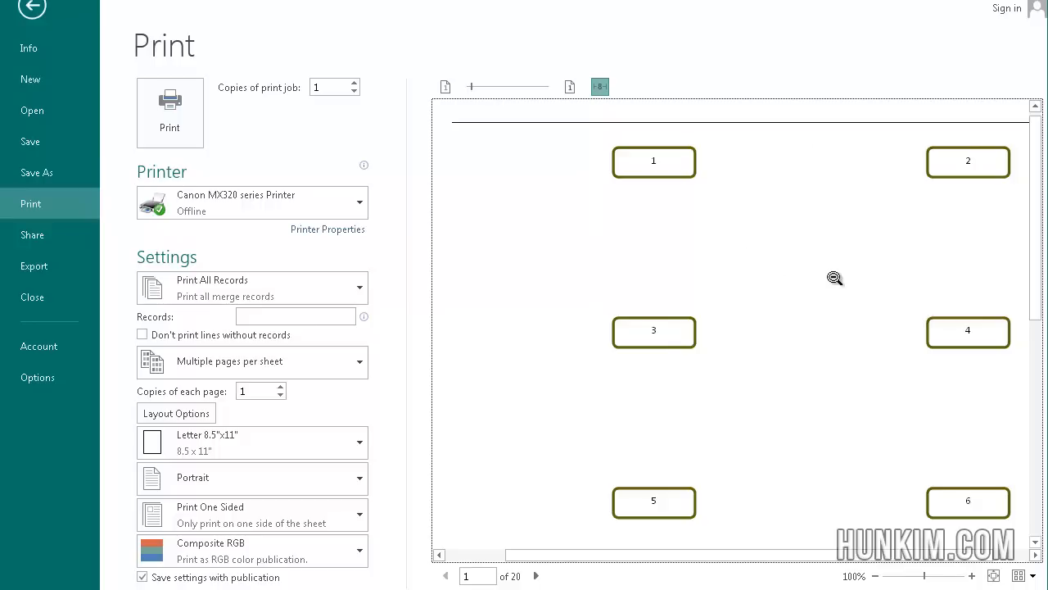
{"action": "mouse_move", "coordinate": [625, 257]}
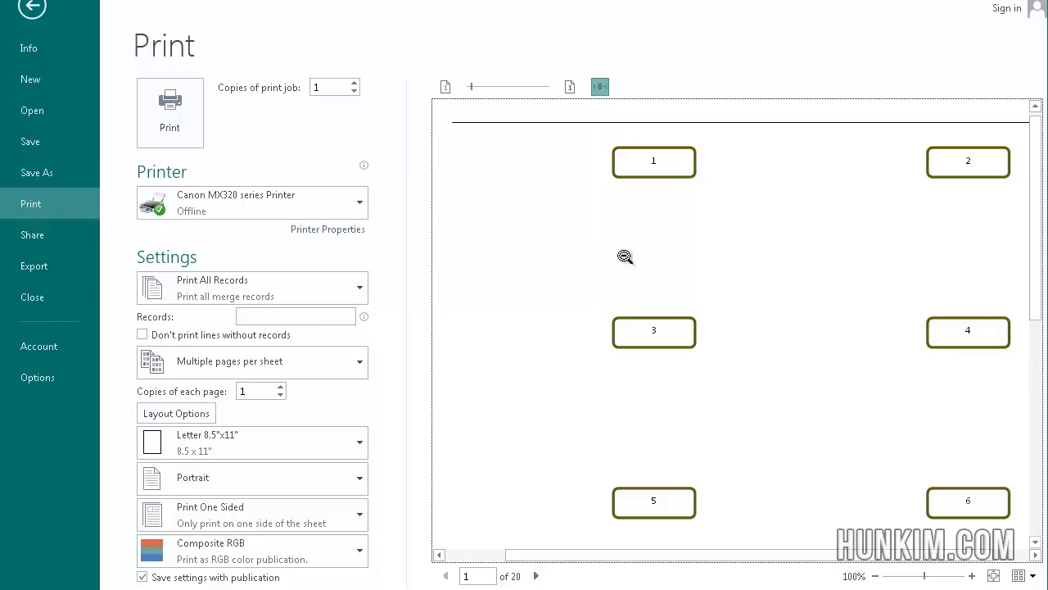
{"action": "mouse_move", "coordinate": [750, 274]}
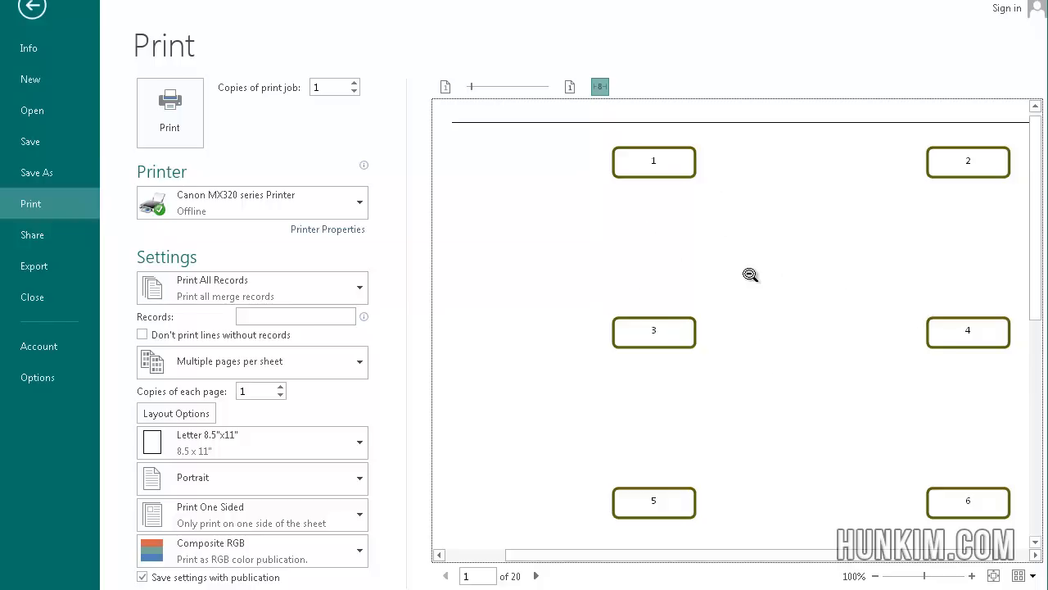
{"action": "mouse_move", "coordinate": [585, 253]}
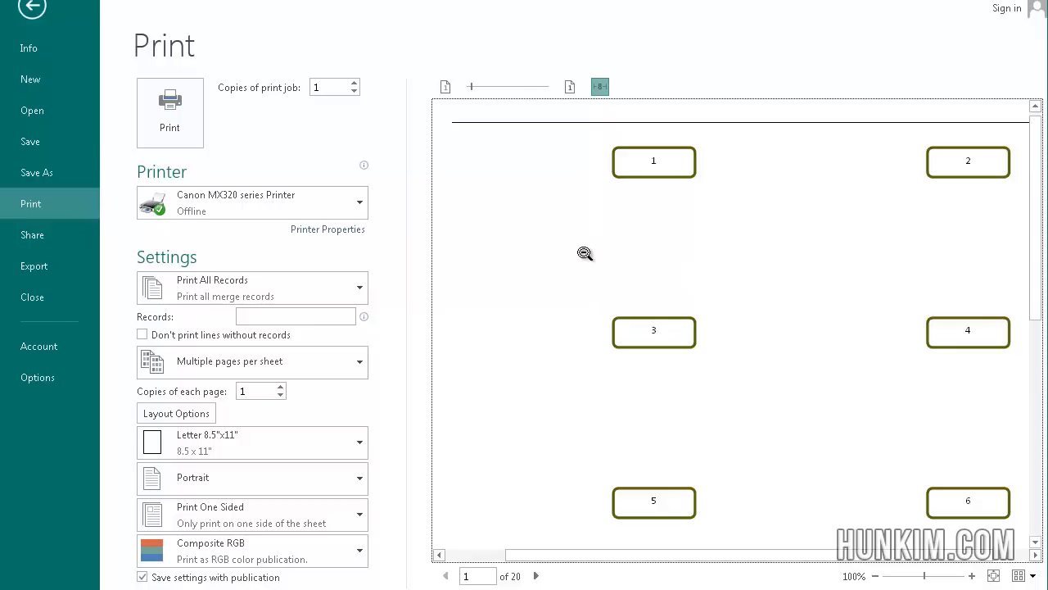
{"action": "mouse_move", "coordinate": [561, 411]}
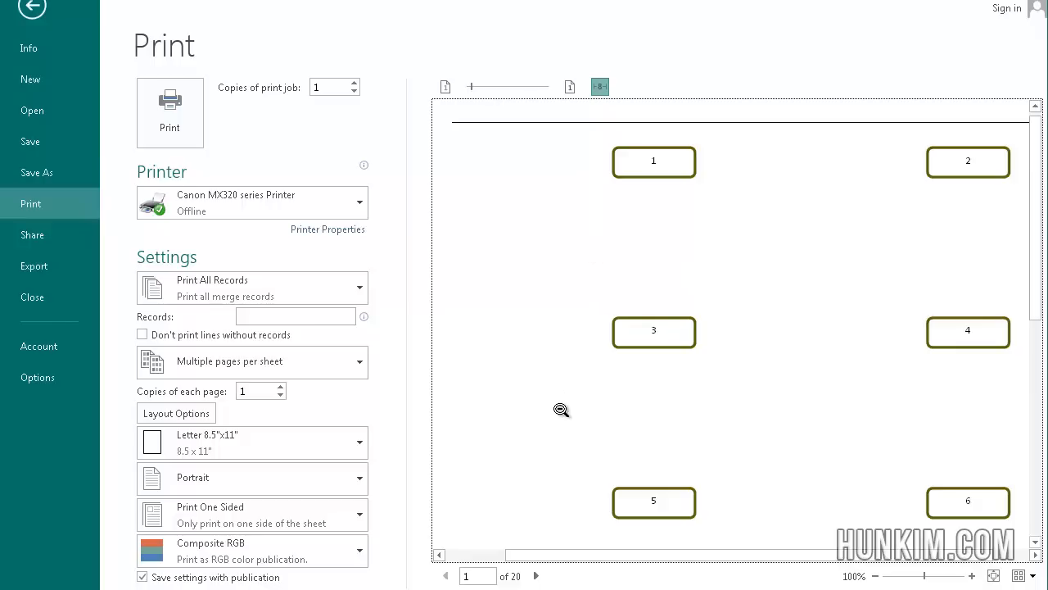